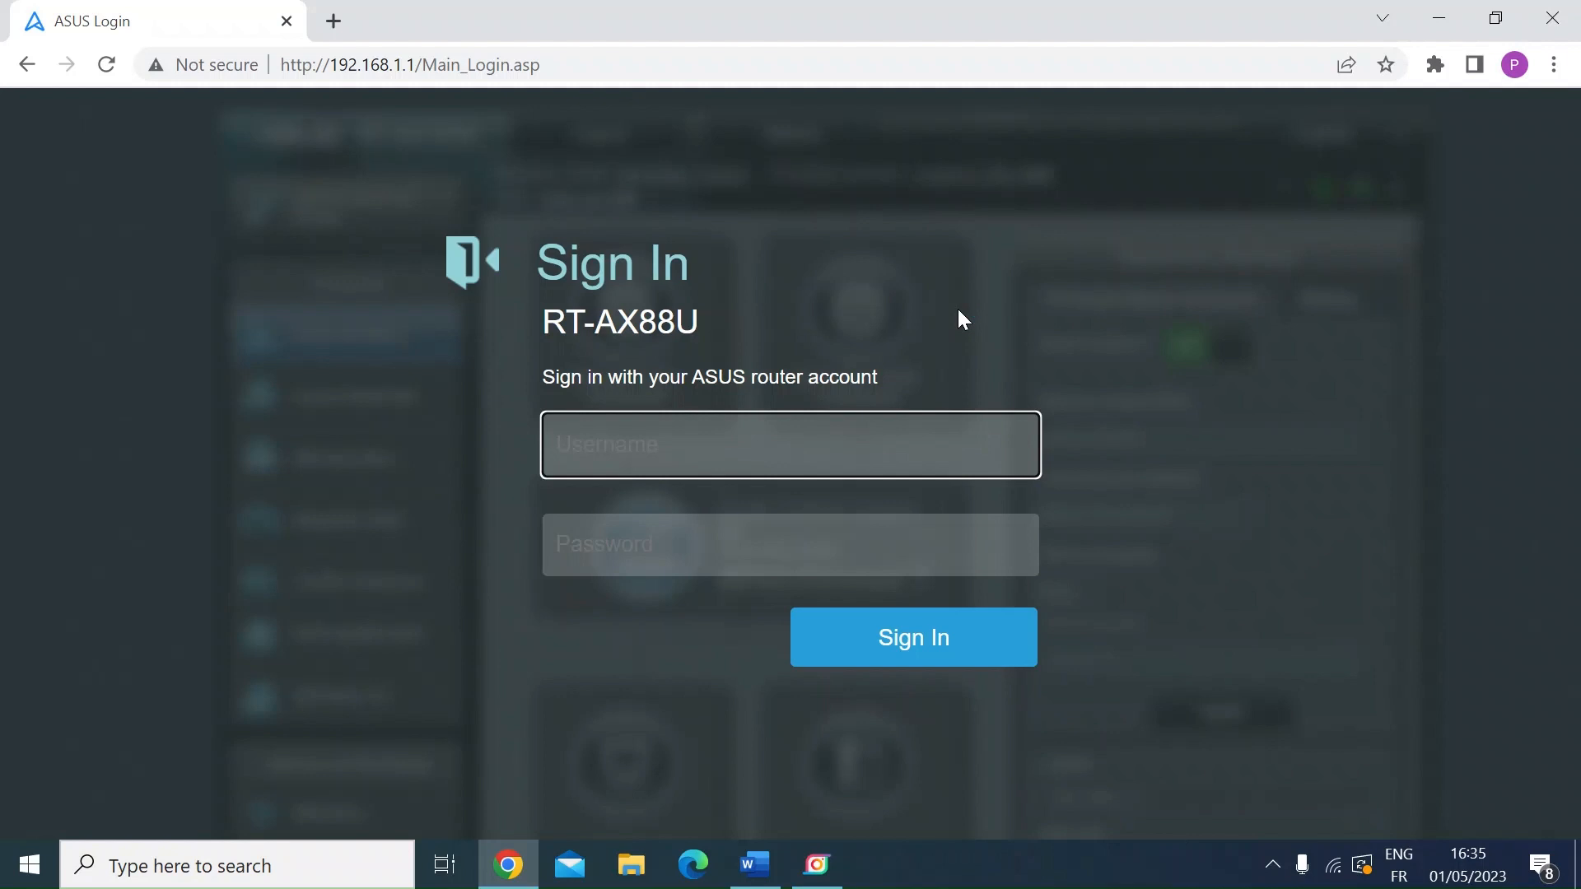
- Enter username 'admin' and the password on the RT-AX88U sign-in page
left_click(789, 444)
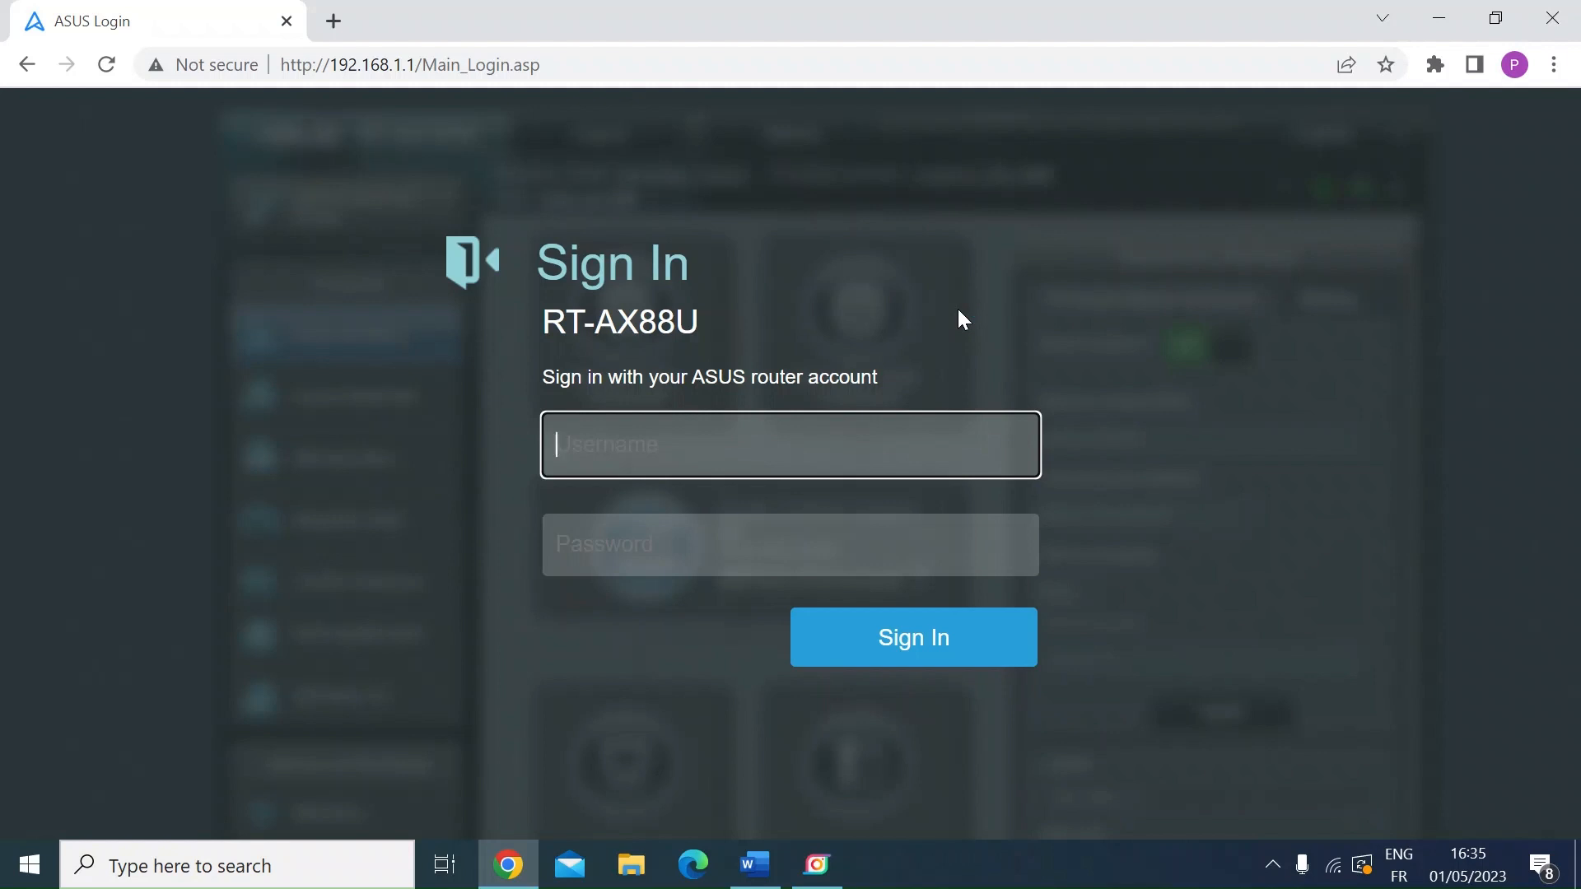
mouse_move(523, 182)
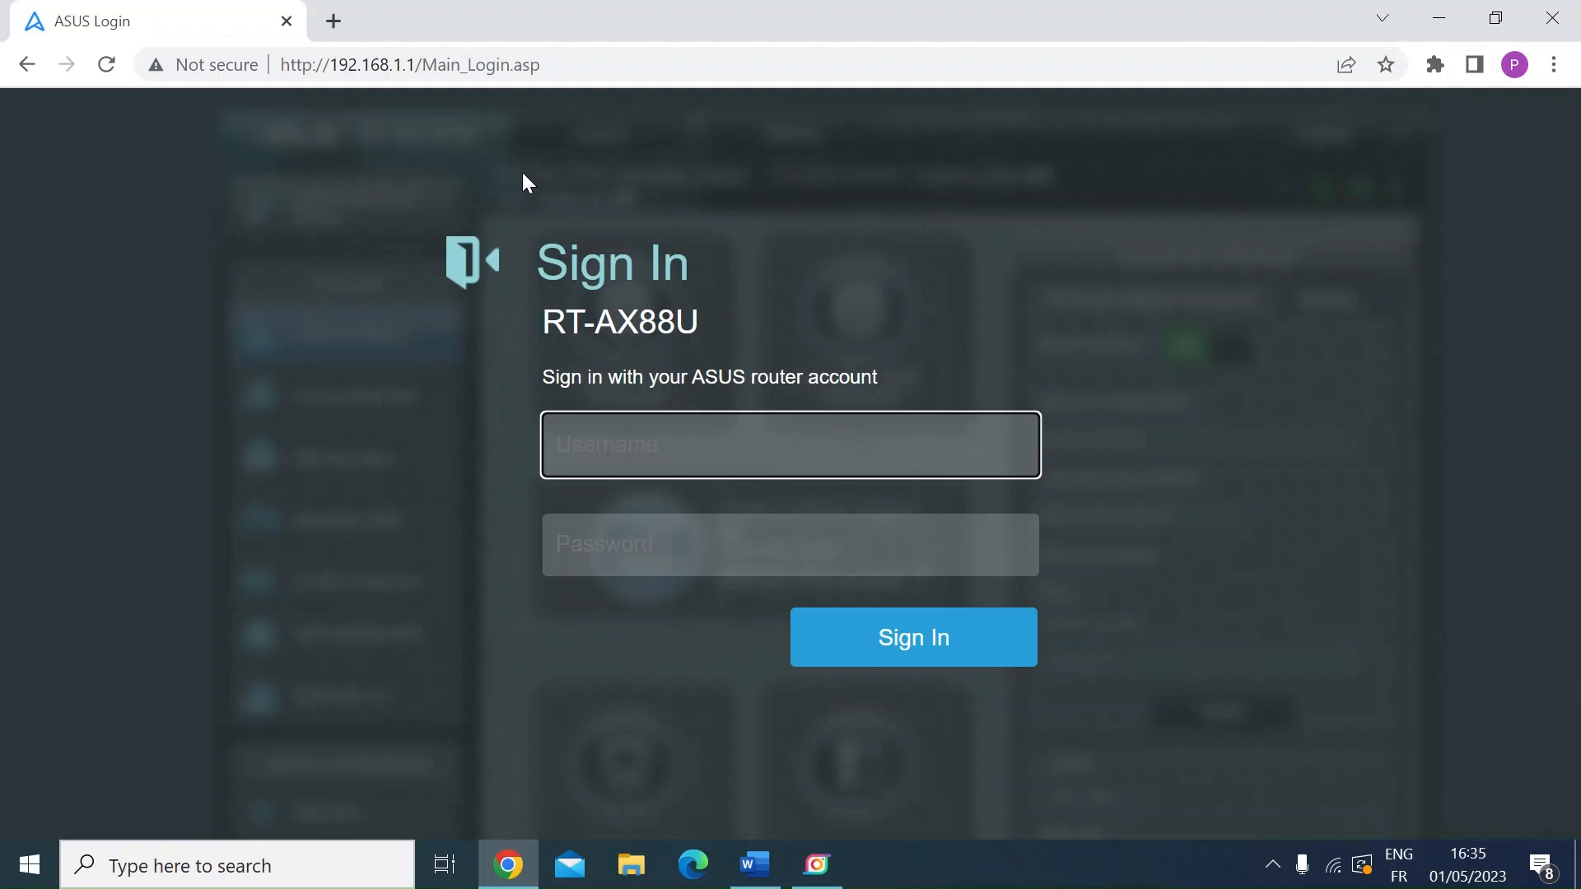
left_click(415, 64)
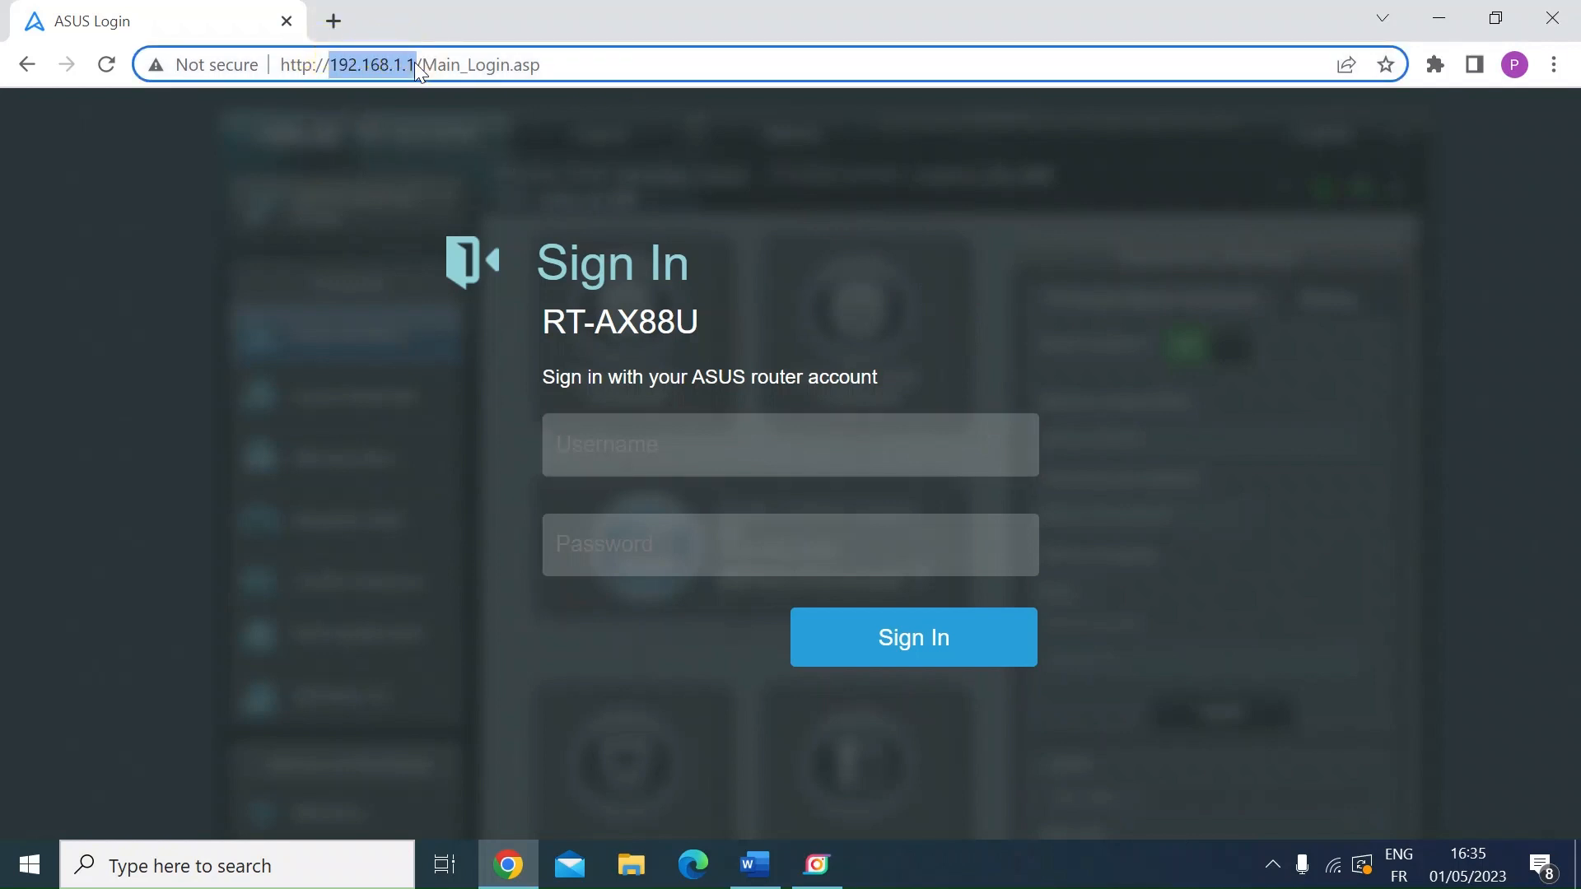
mouse_move(713, 480)
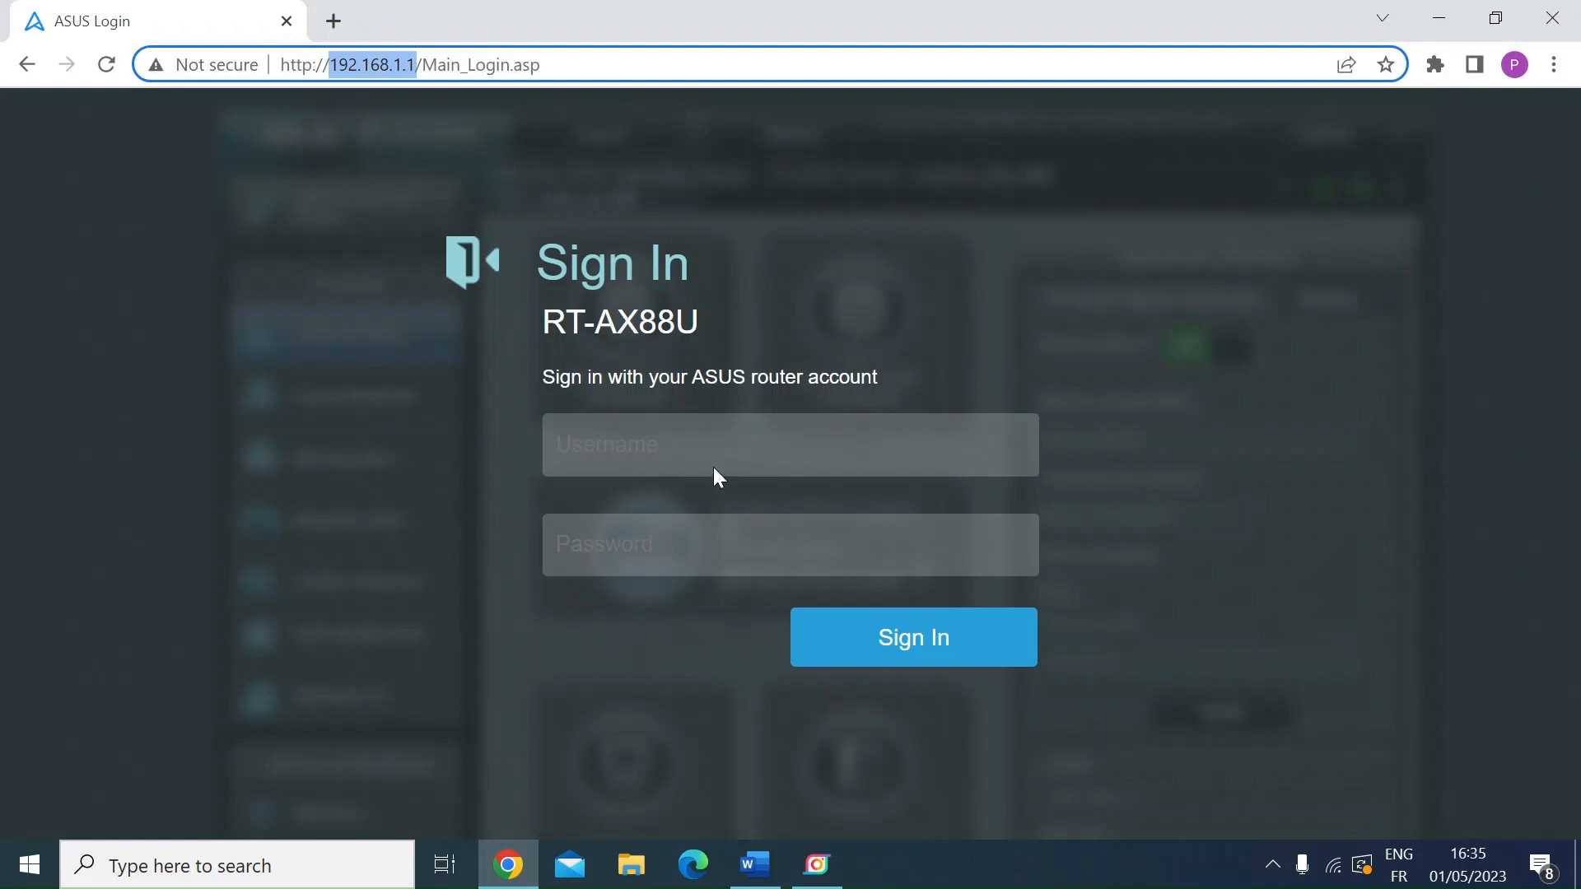
type("a")
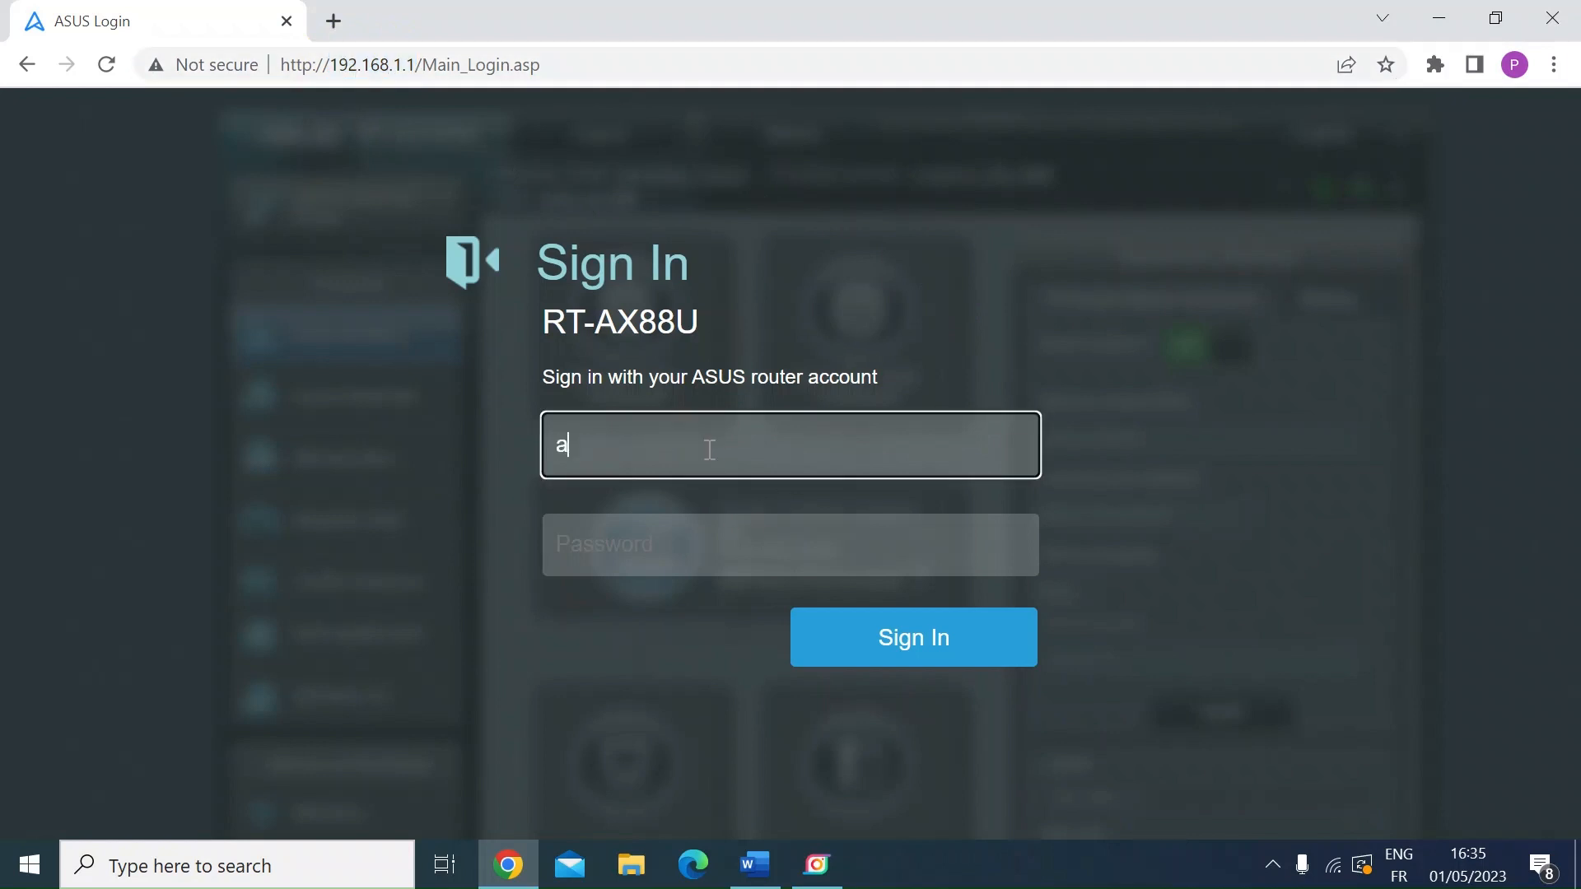
type("dmin")
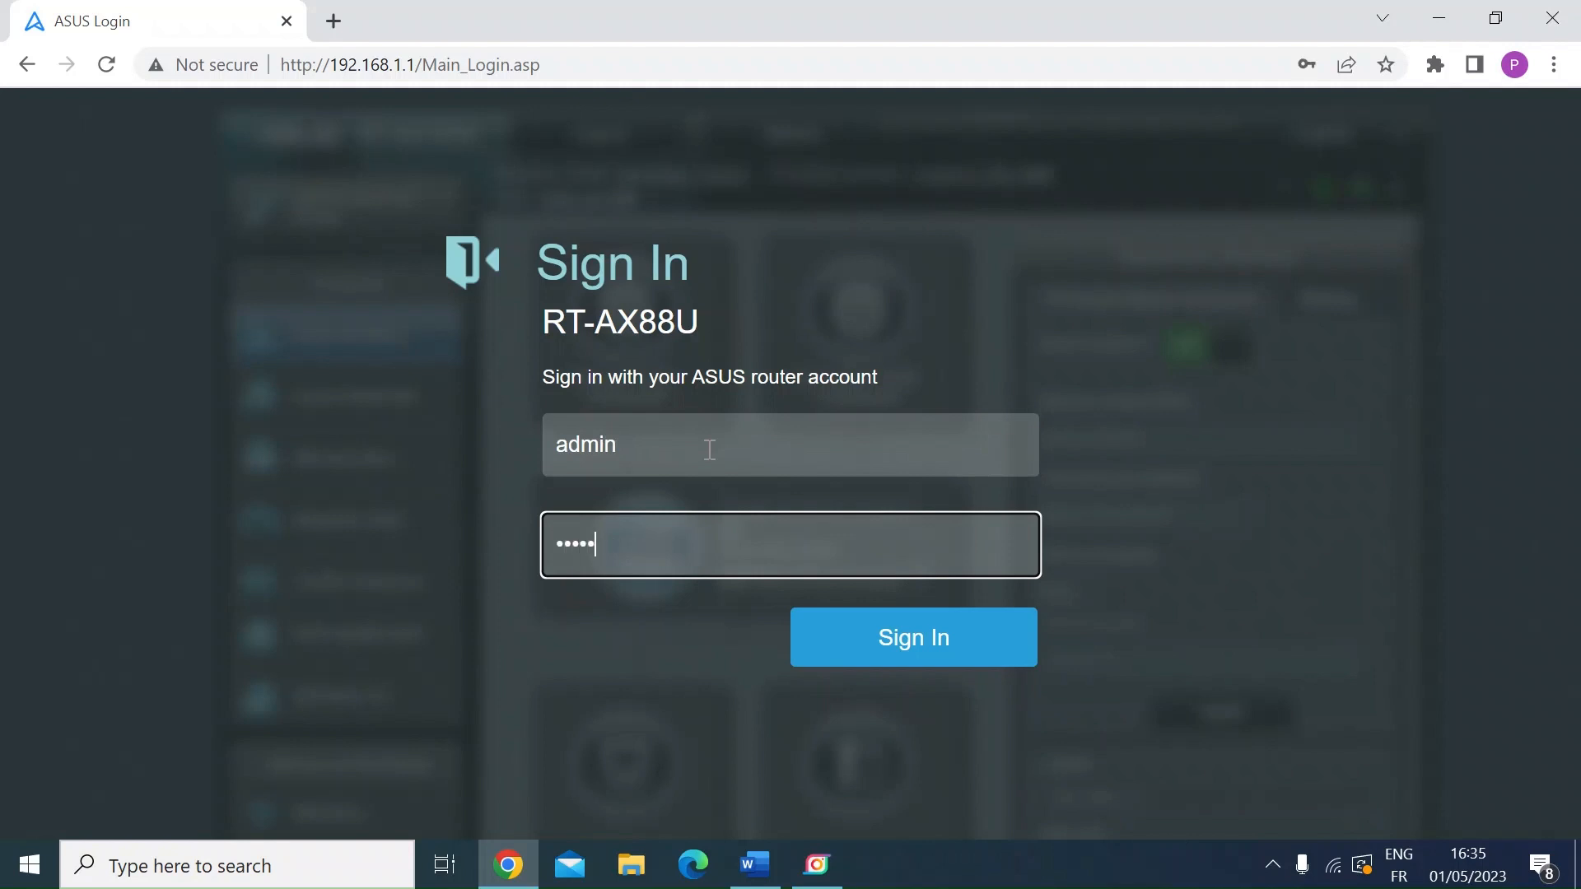
type("••")
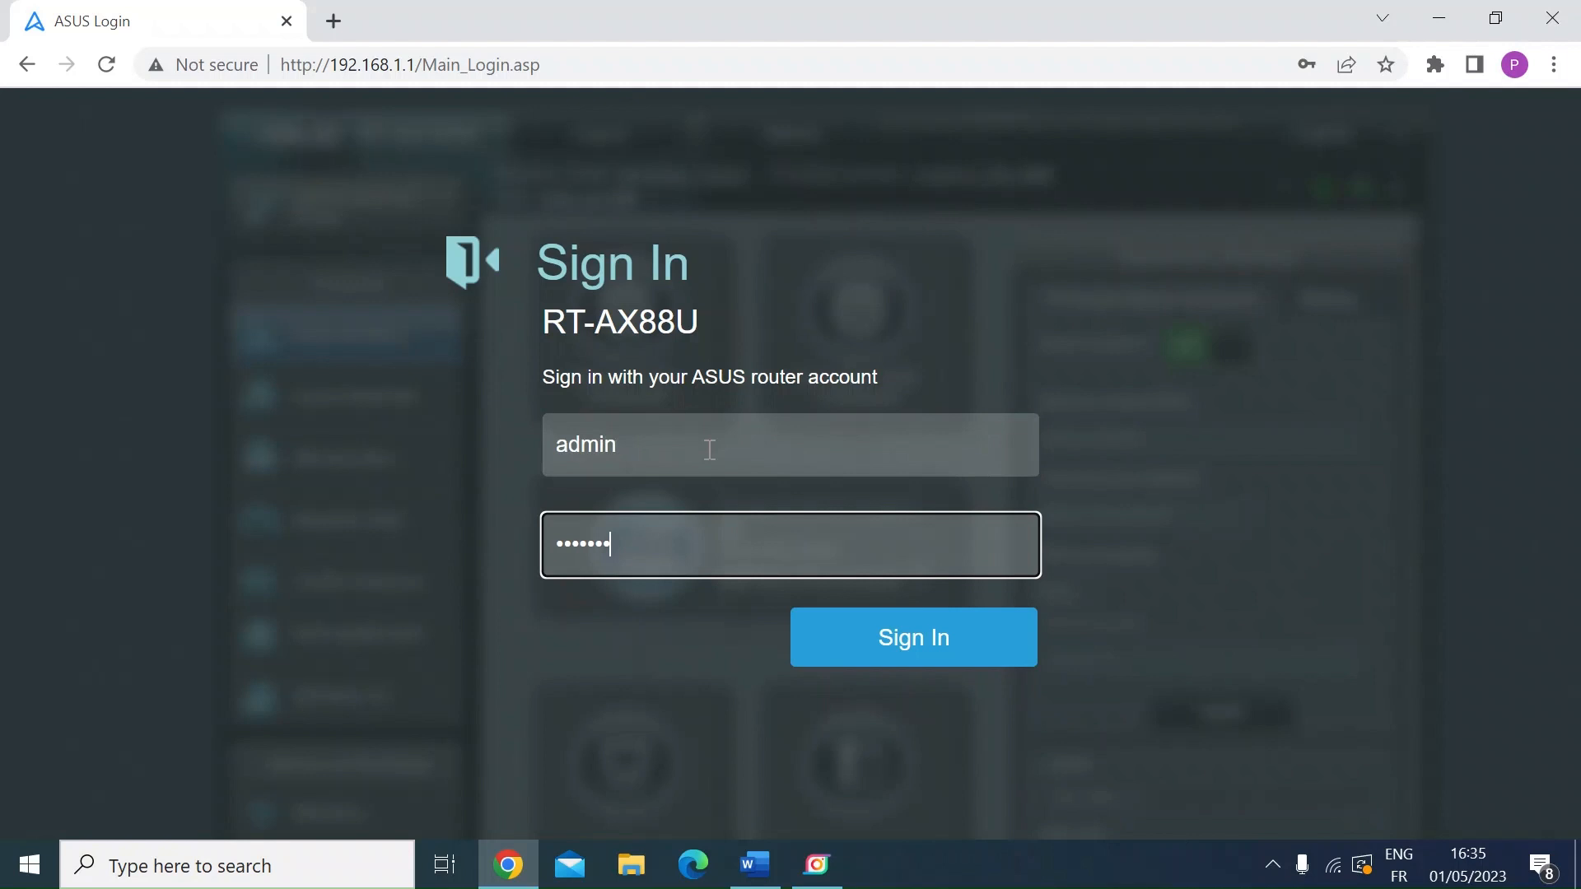
- Sign in and browse the Guest Network page's 2.4 GHz and 5 GHz guest slots
left_click(913, 637)
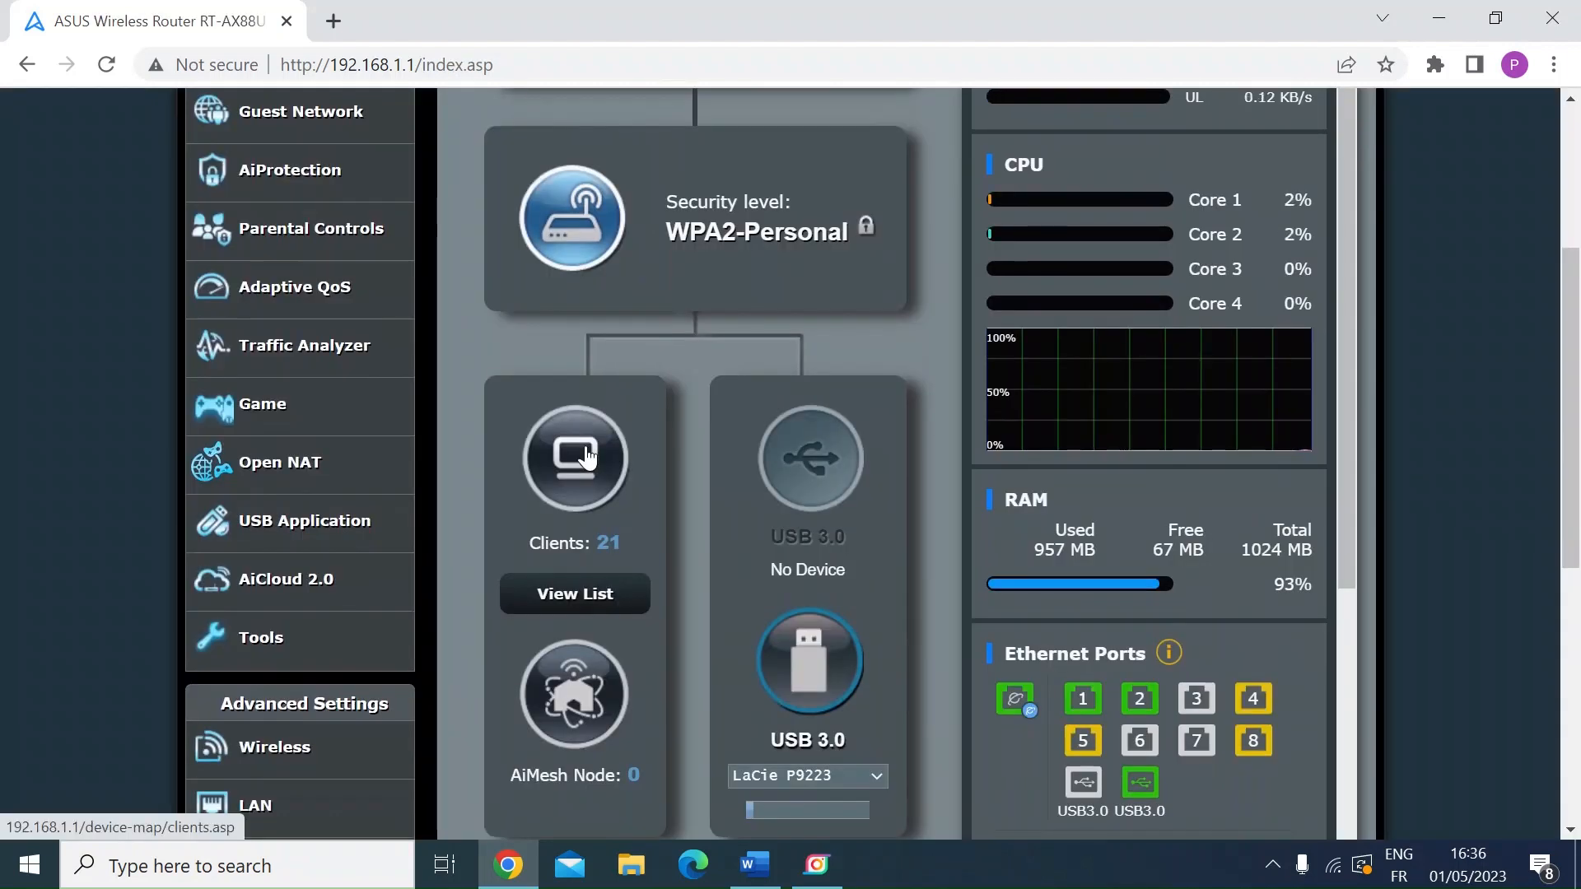
mouse_move(315, 165)
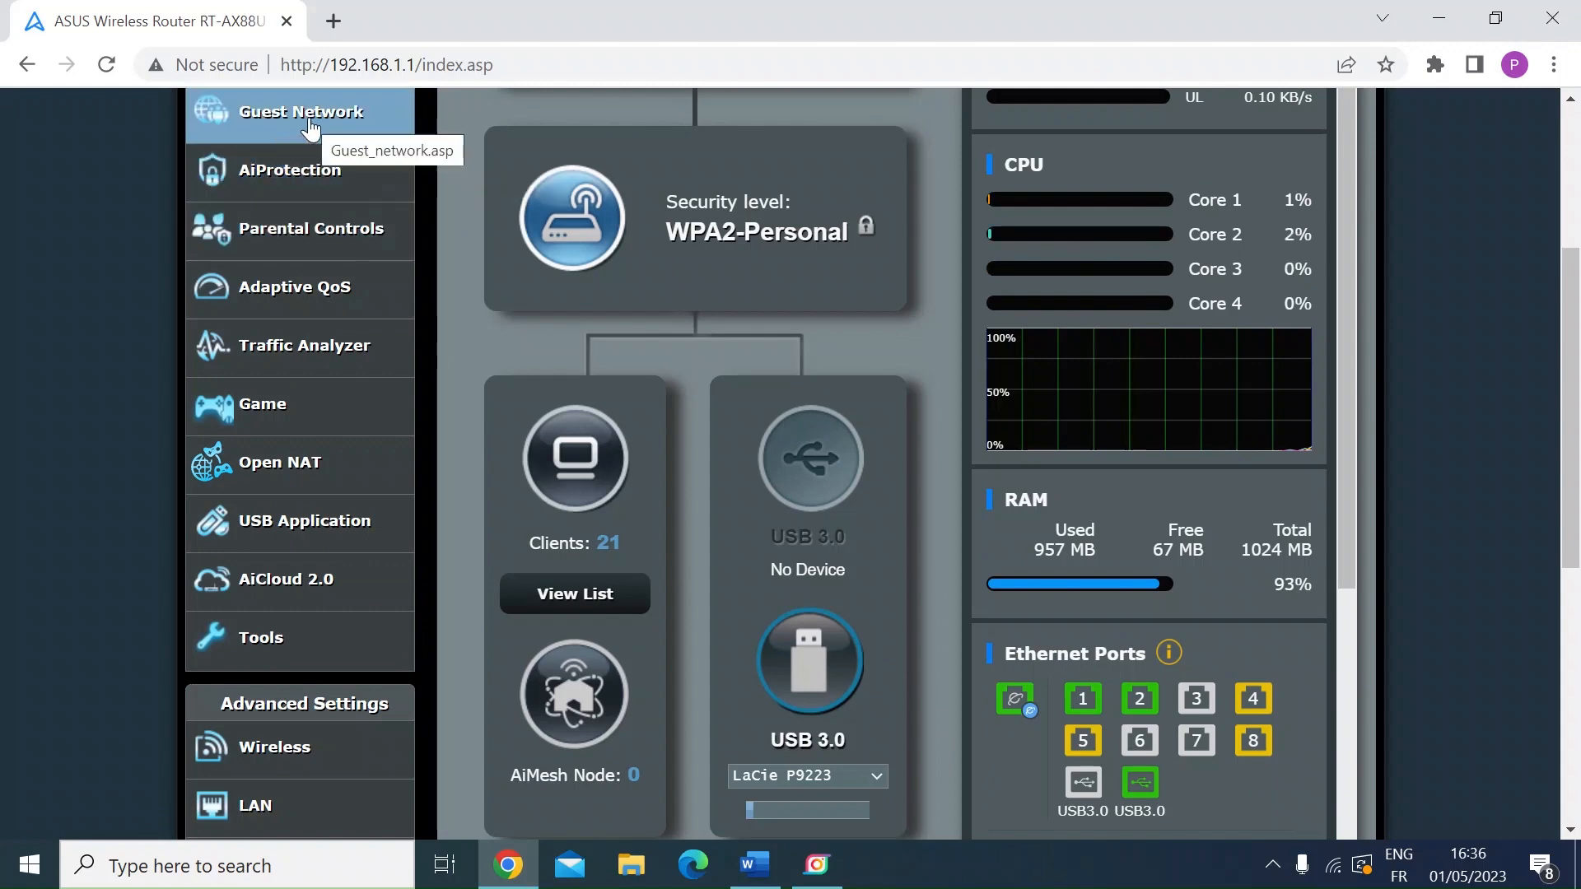
left_click(299, 112)
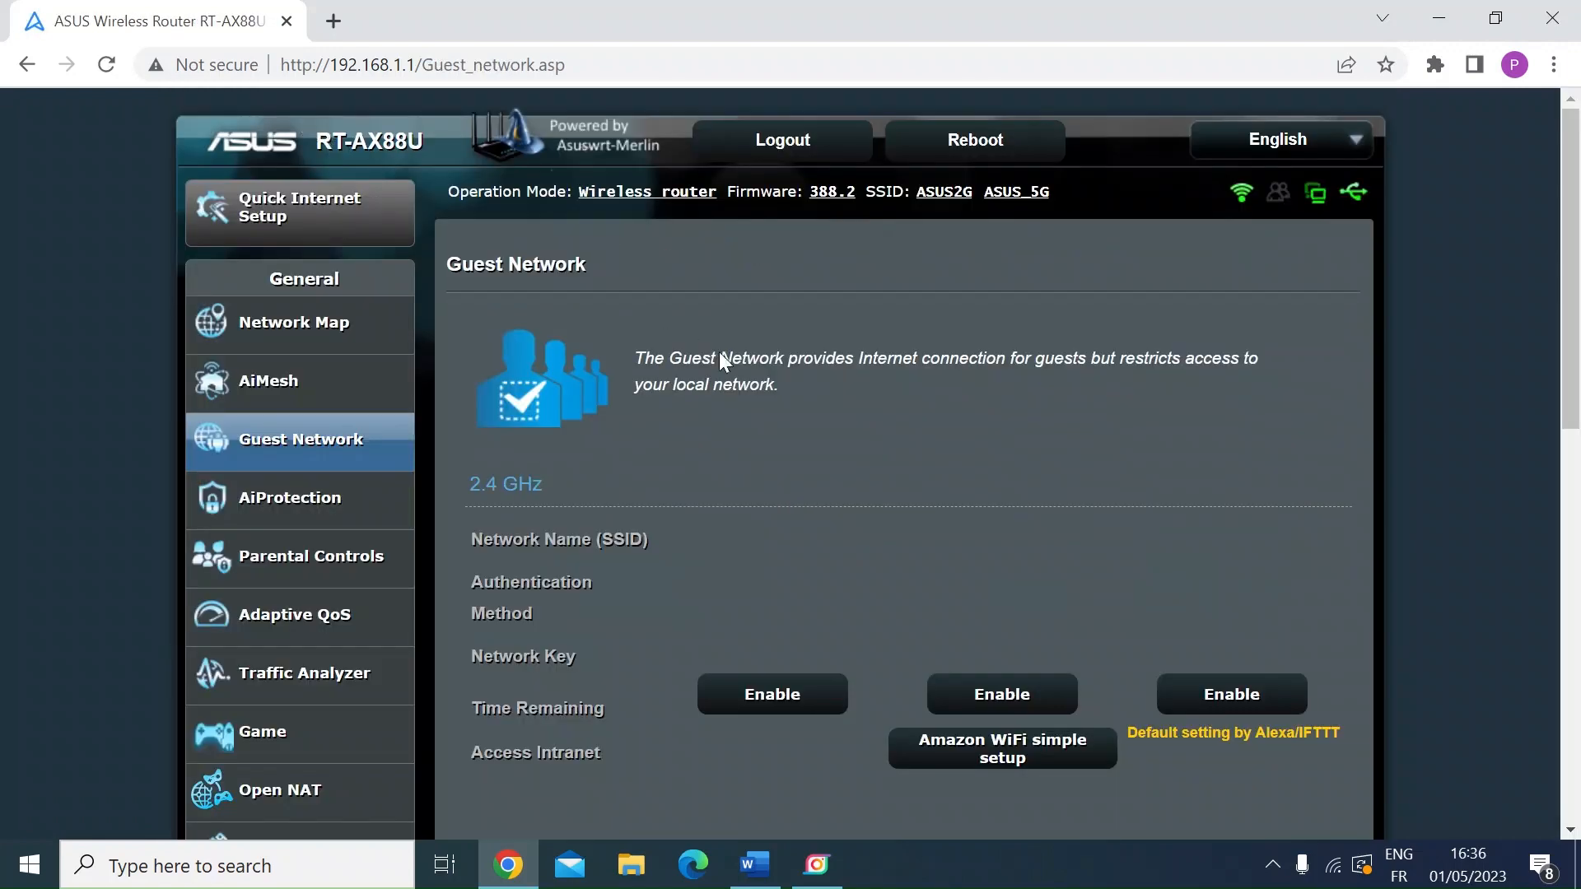
scroll("down", 3)
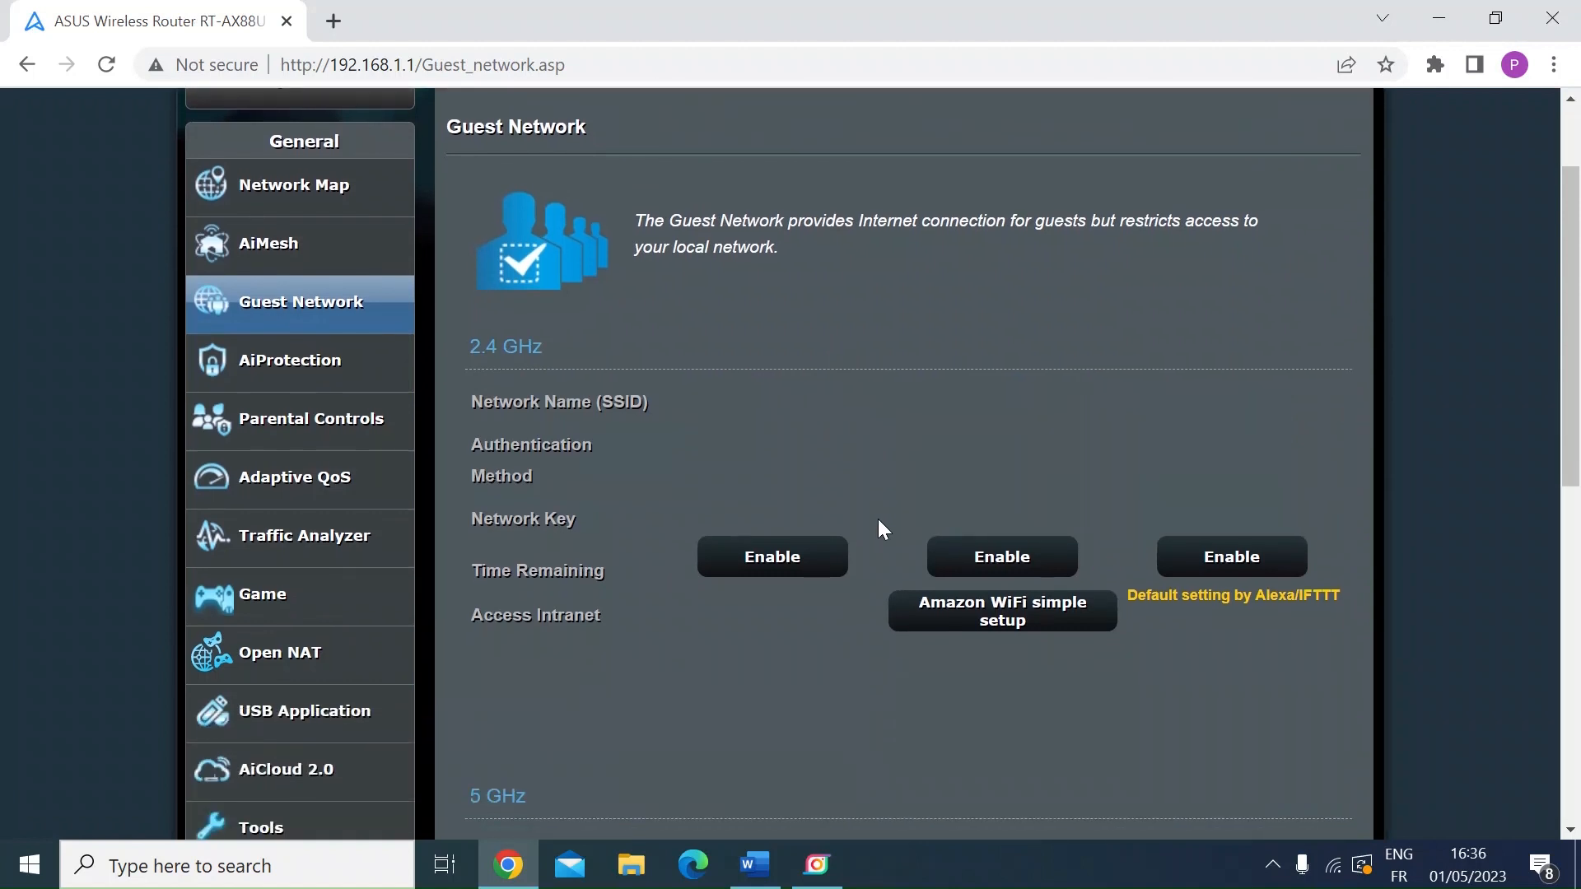
scroll("down", 3)
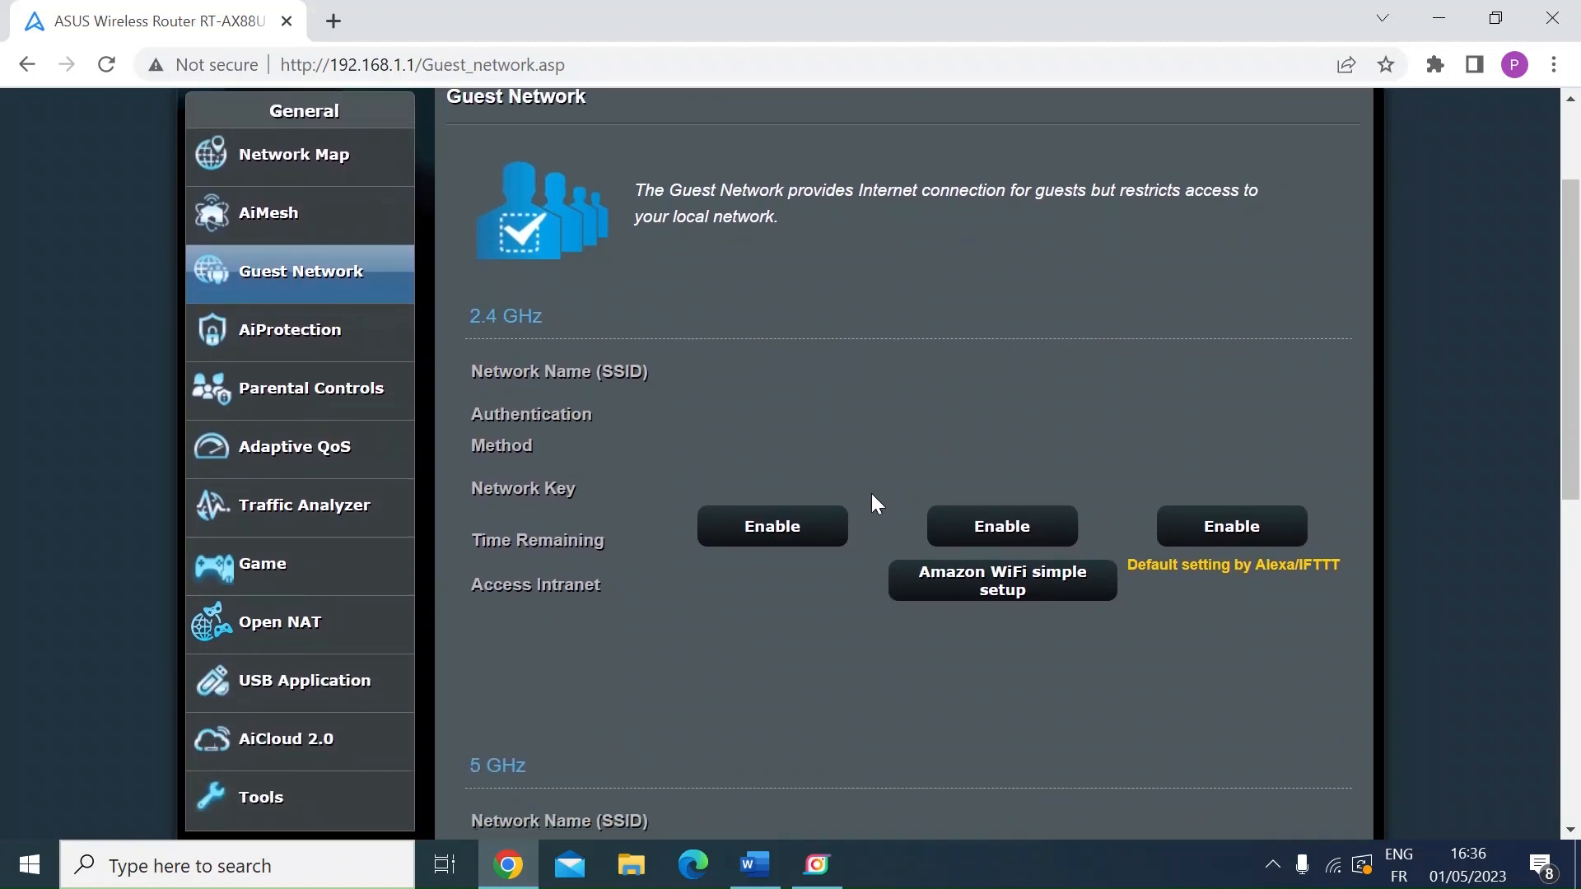
mouse_move(639, 298)
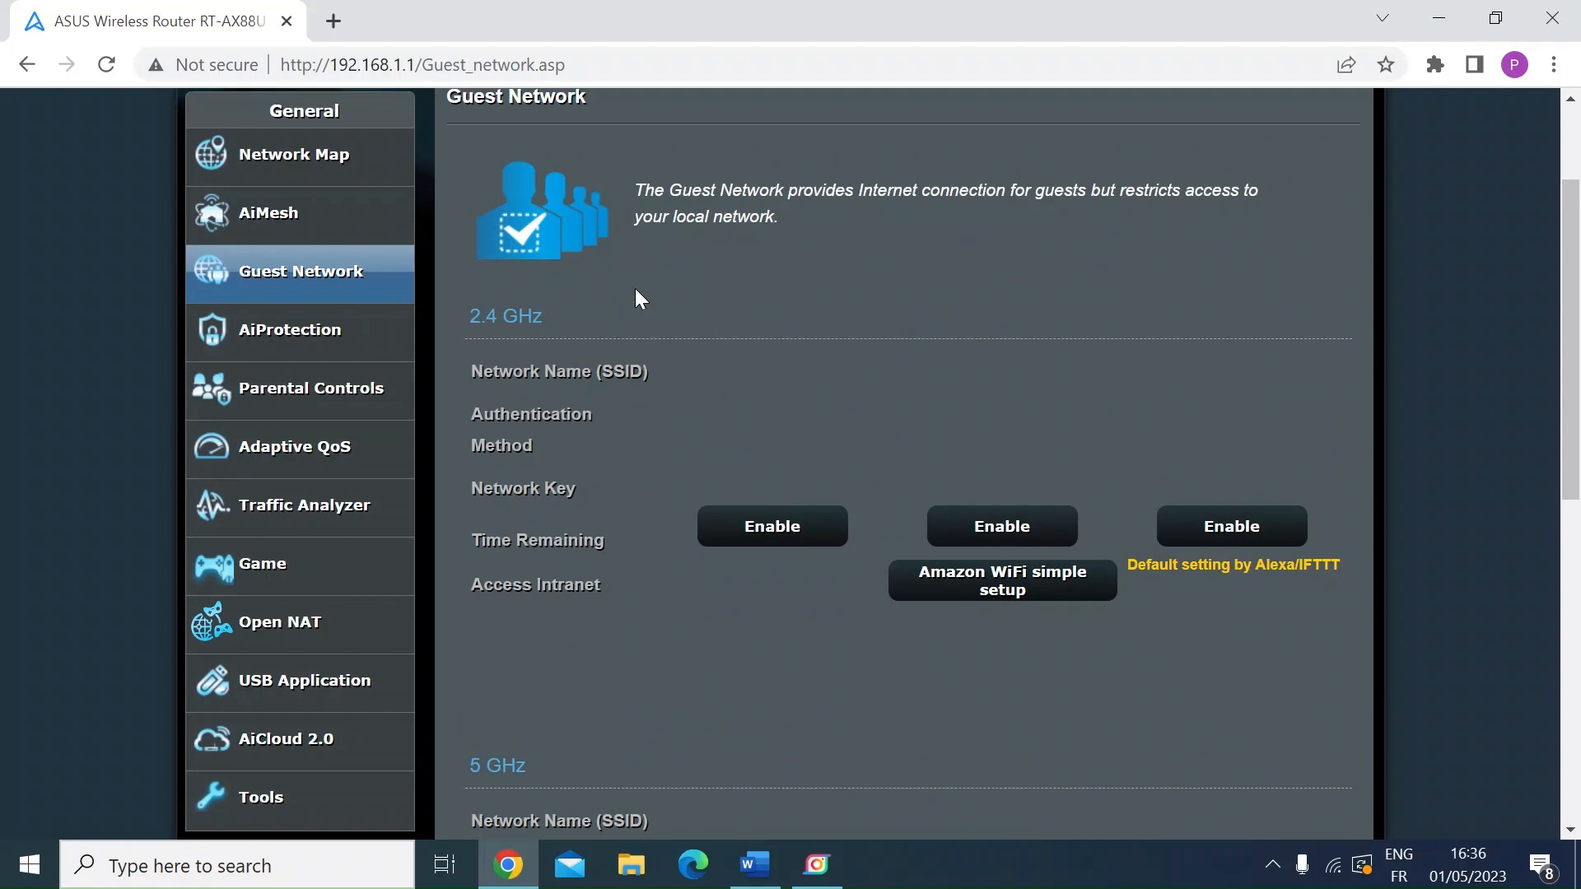
scroll("down", 3)
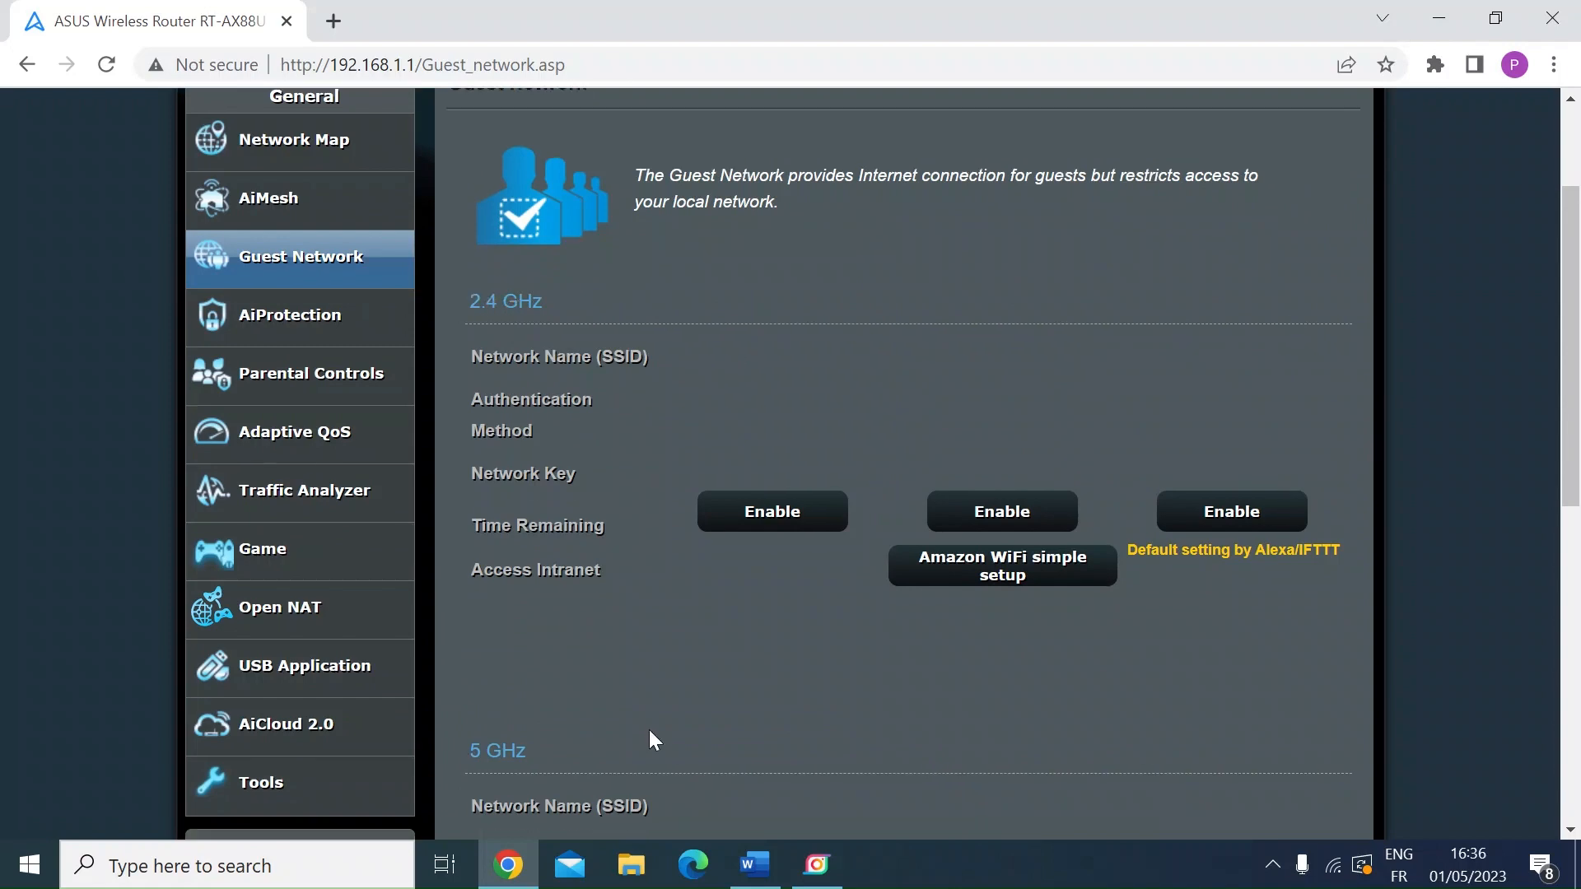
scroll("down", 3)
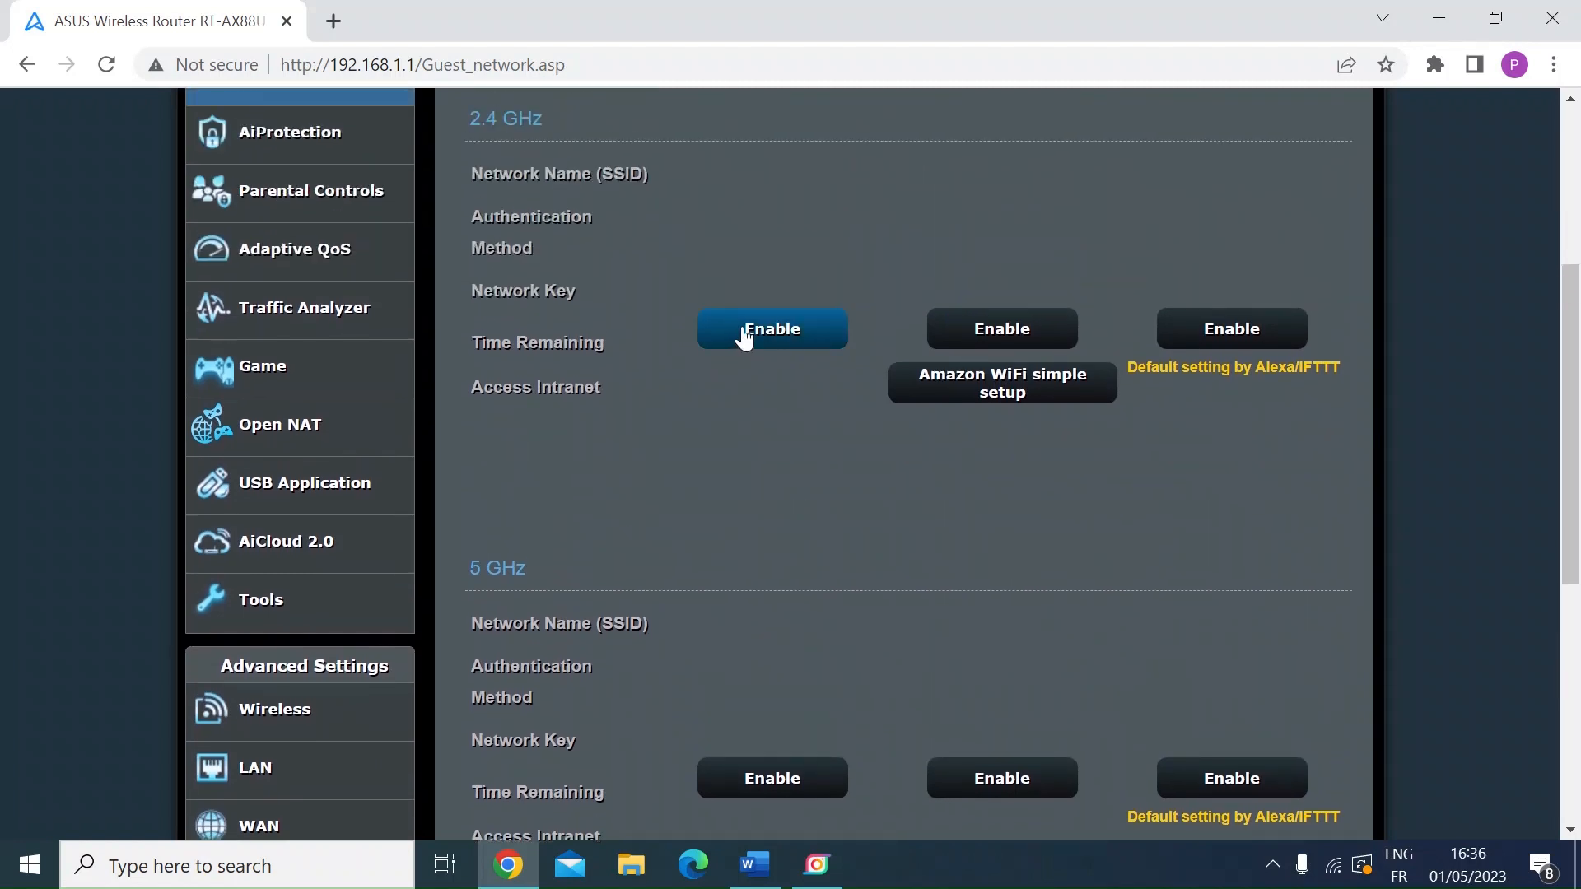
mouse_move(799, 664)
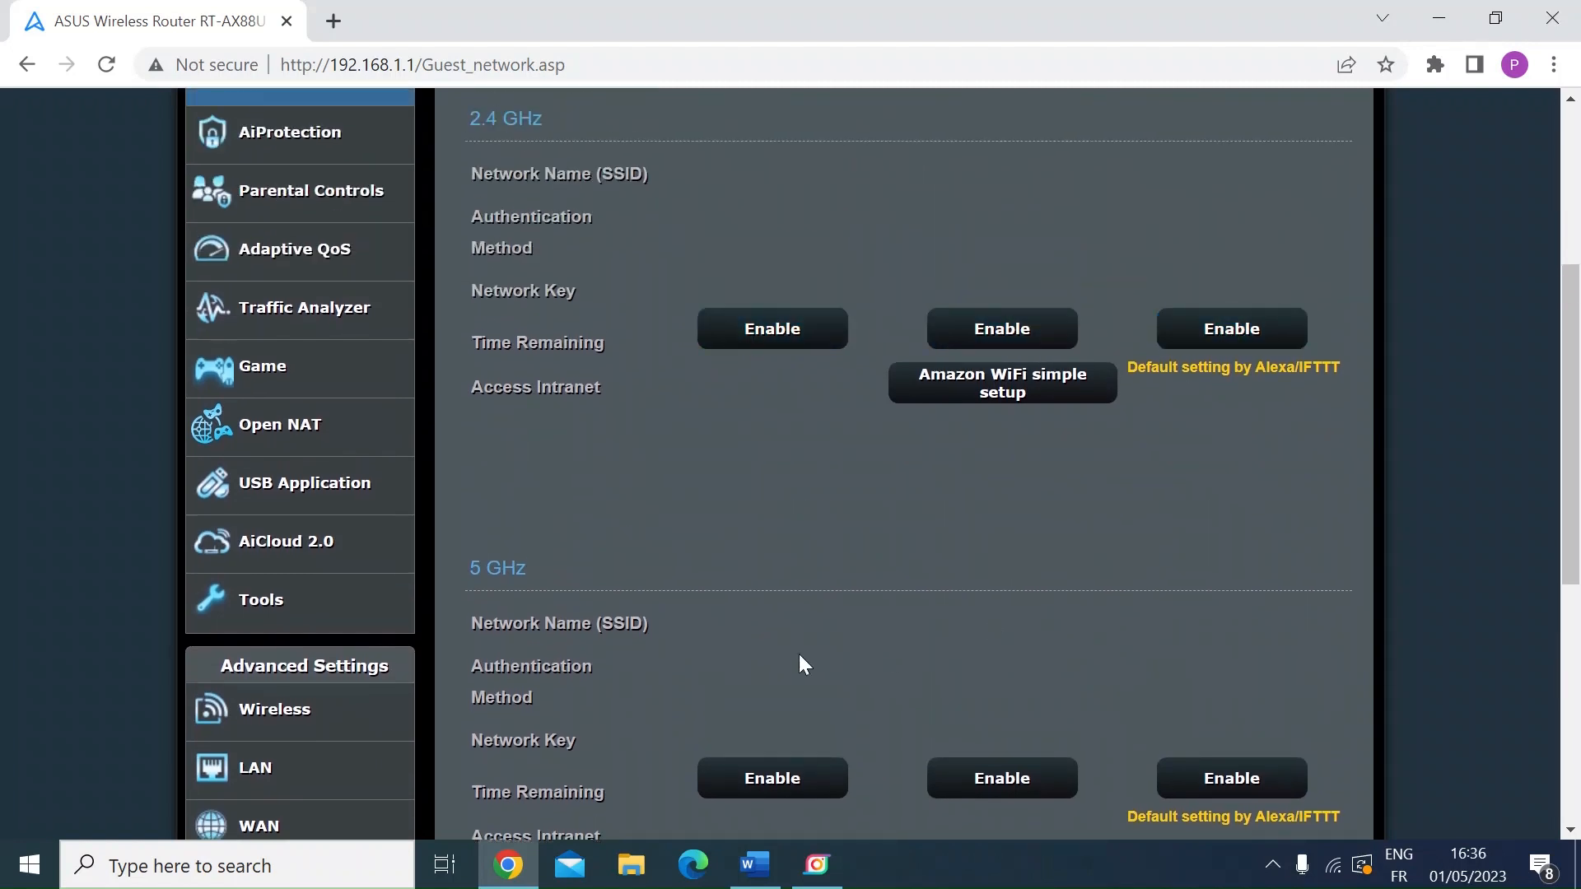
mouse_move(754, 566)
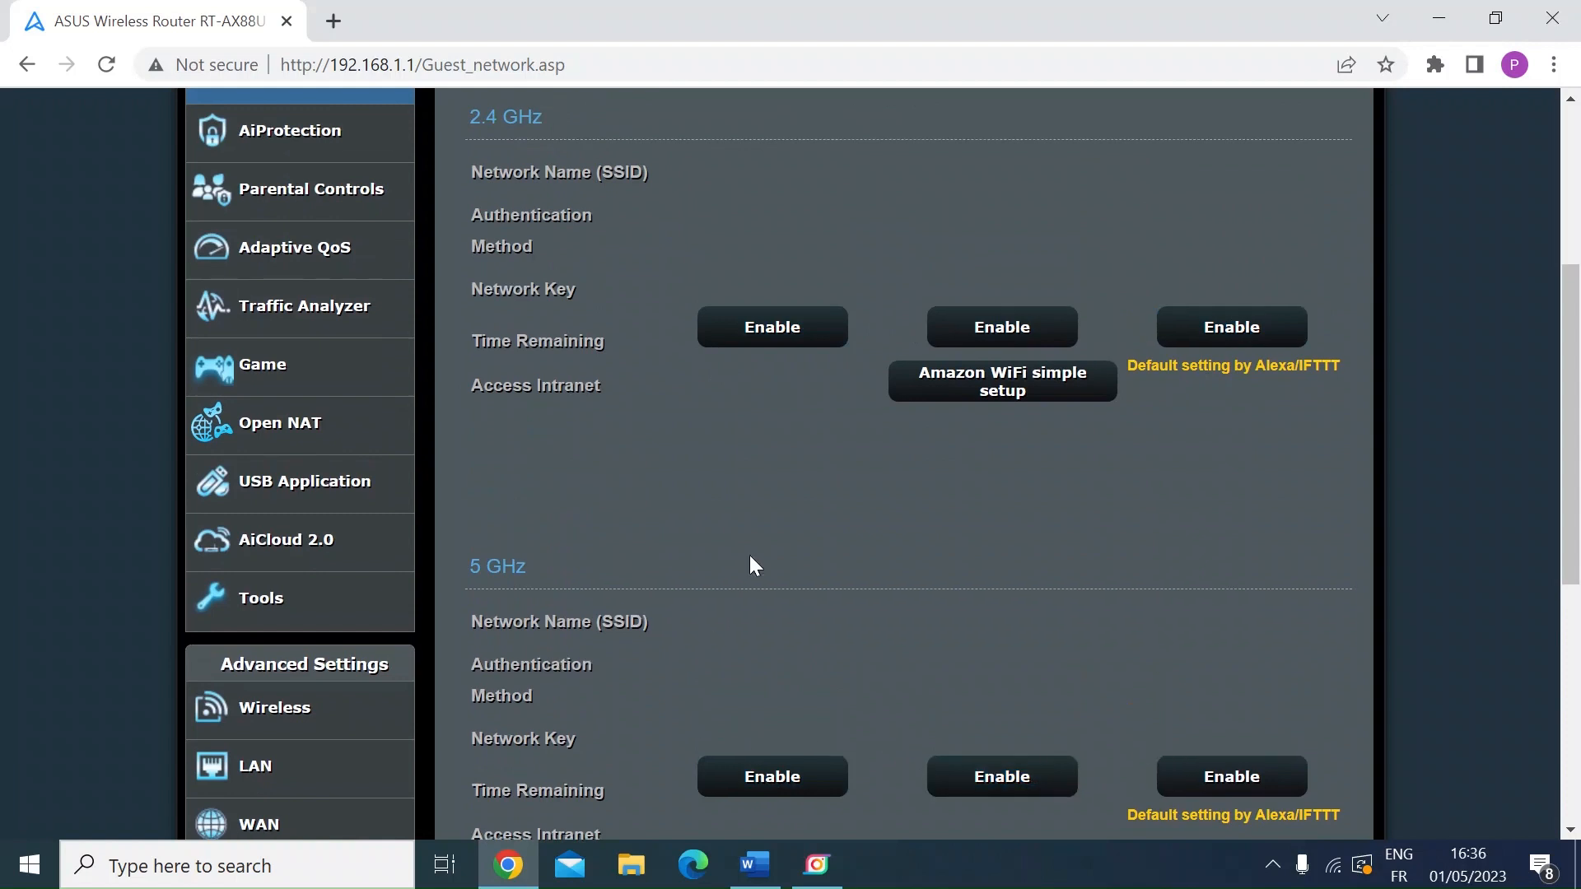
scroll("down", 3)
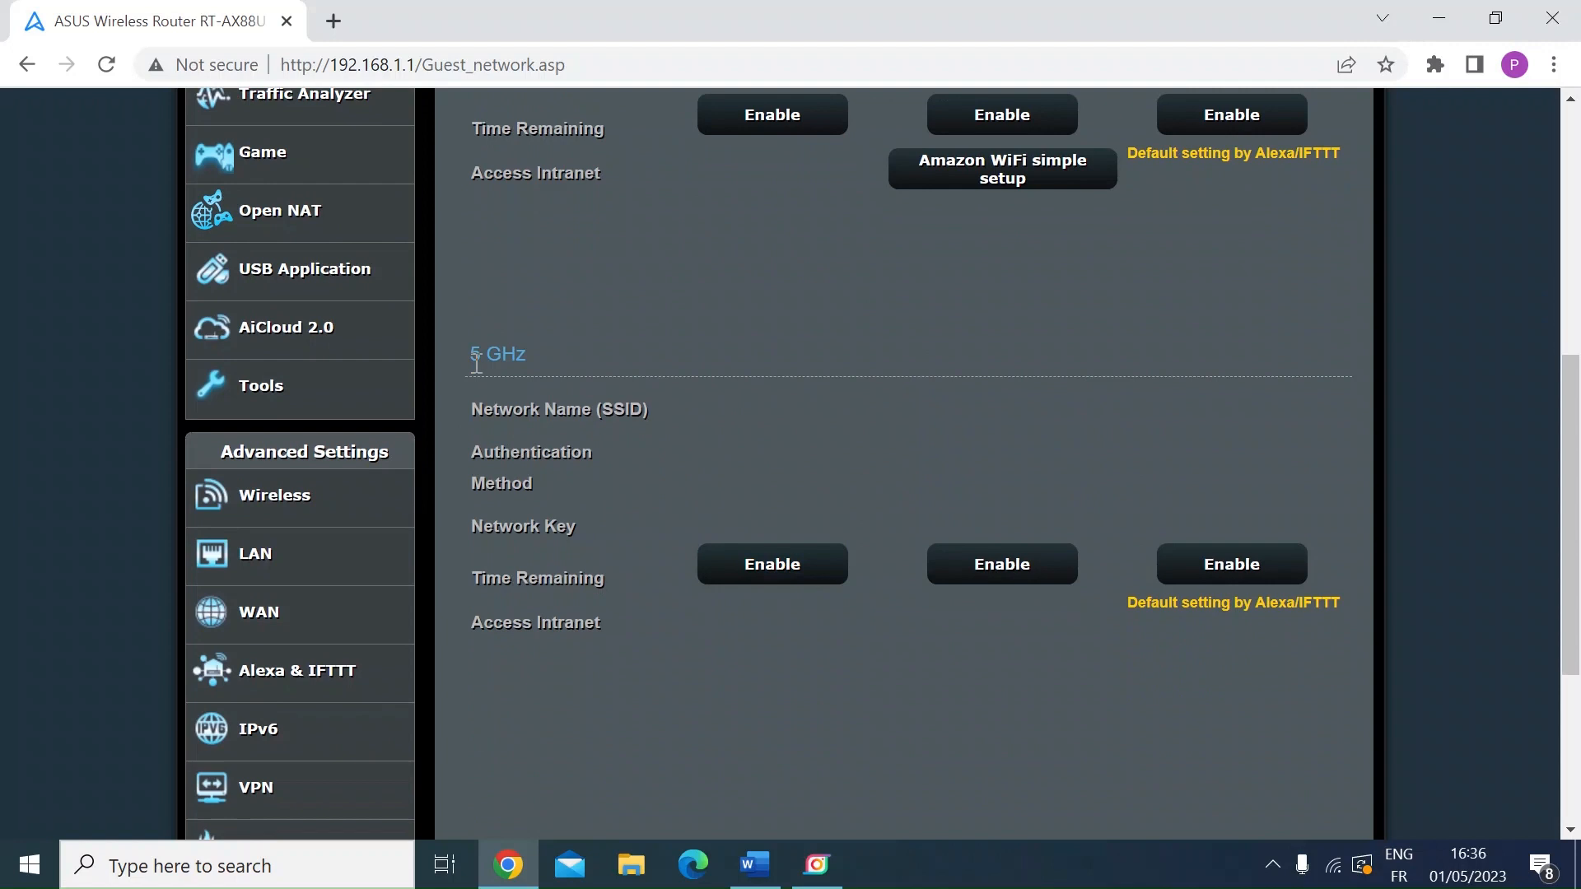
mouse_move(789, 574)
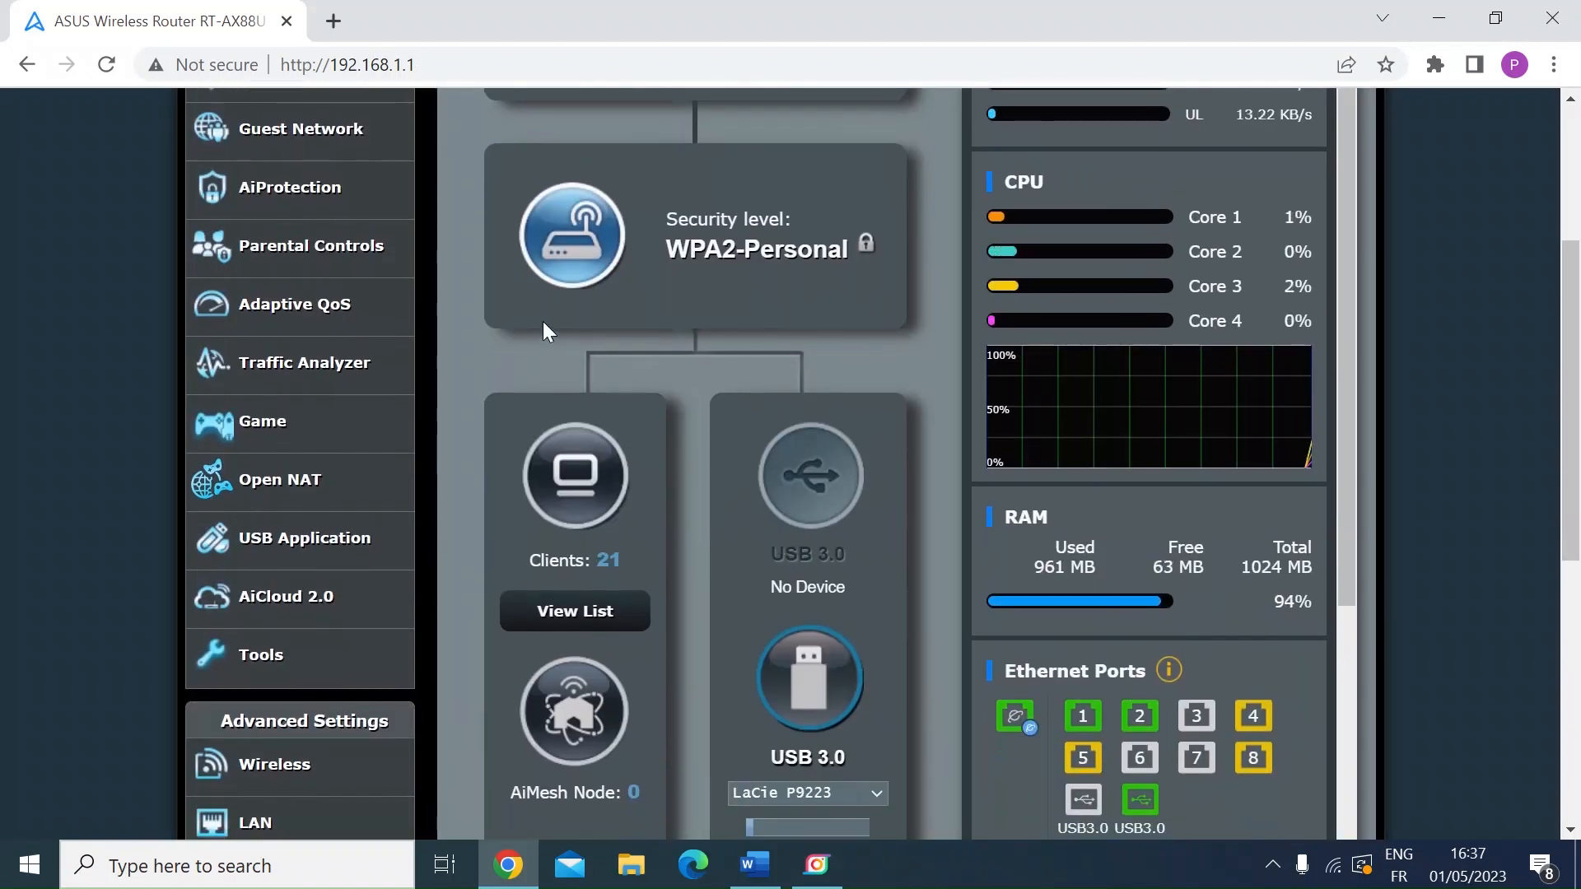
mouse_move(316, 140)
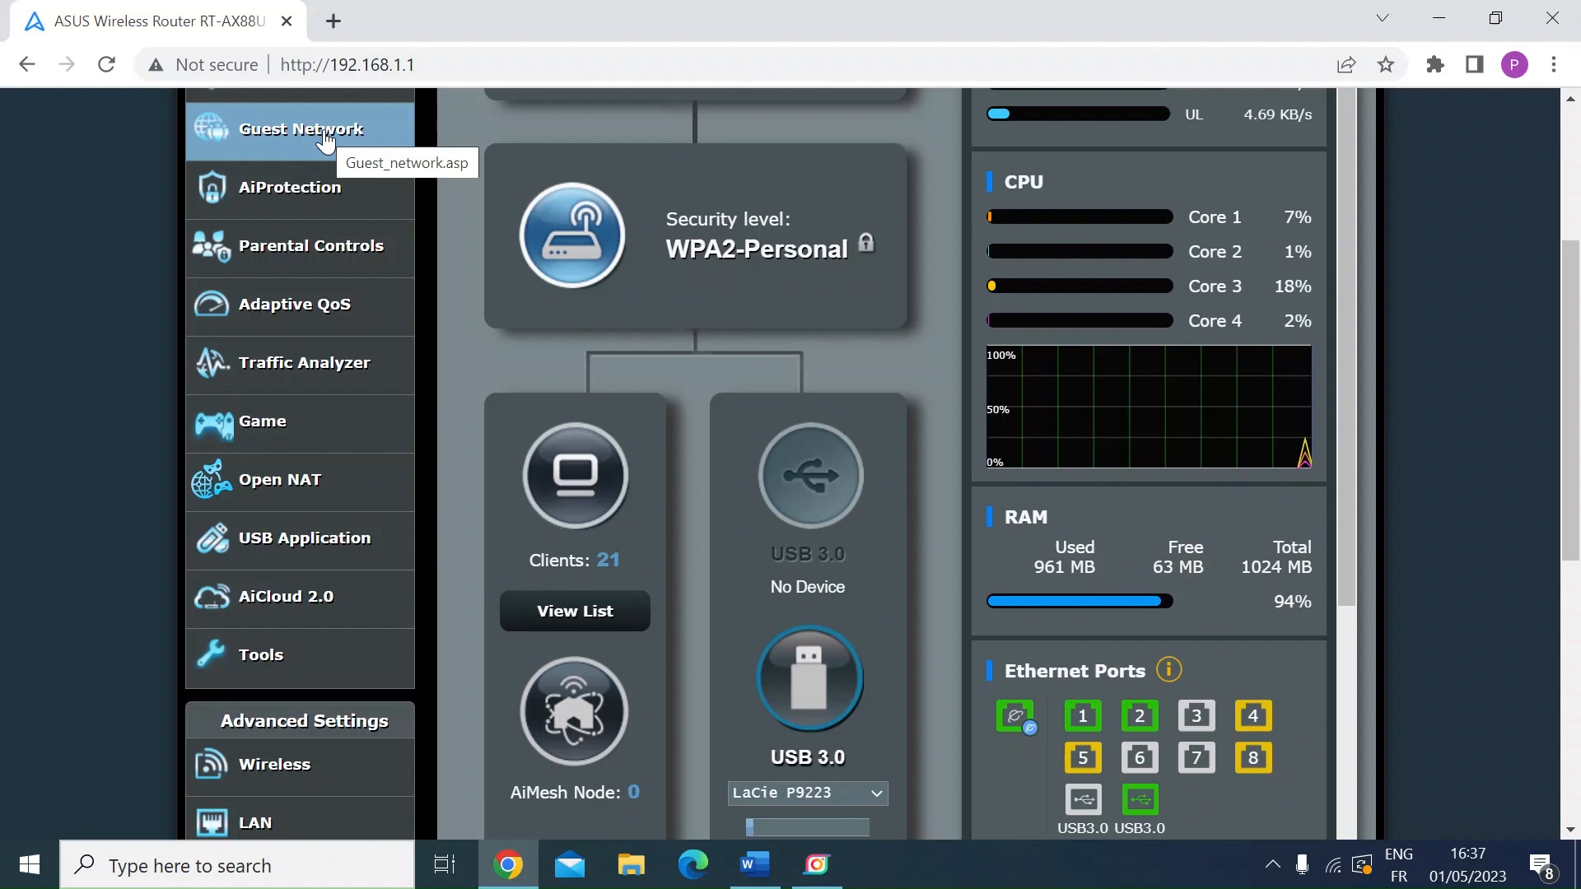
- Open Guest Network and start editing the 5 GHz ASUS_E8_5G_Guest entry
left_click(302, 130)
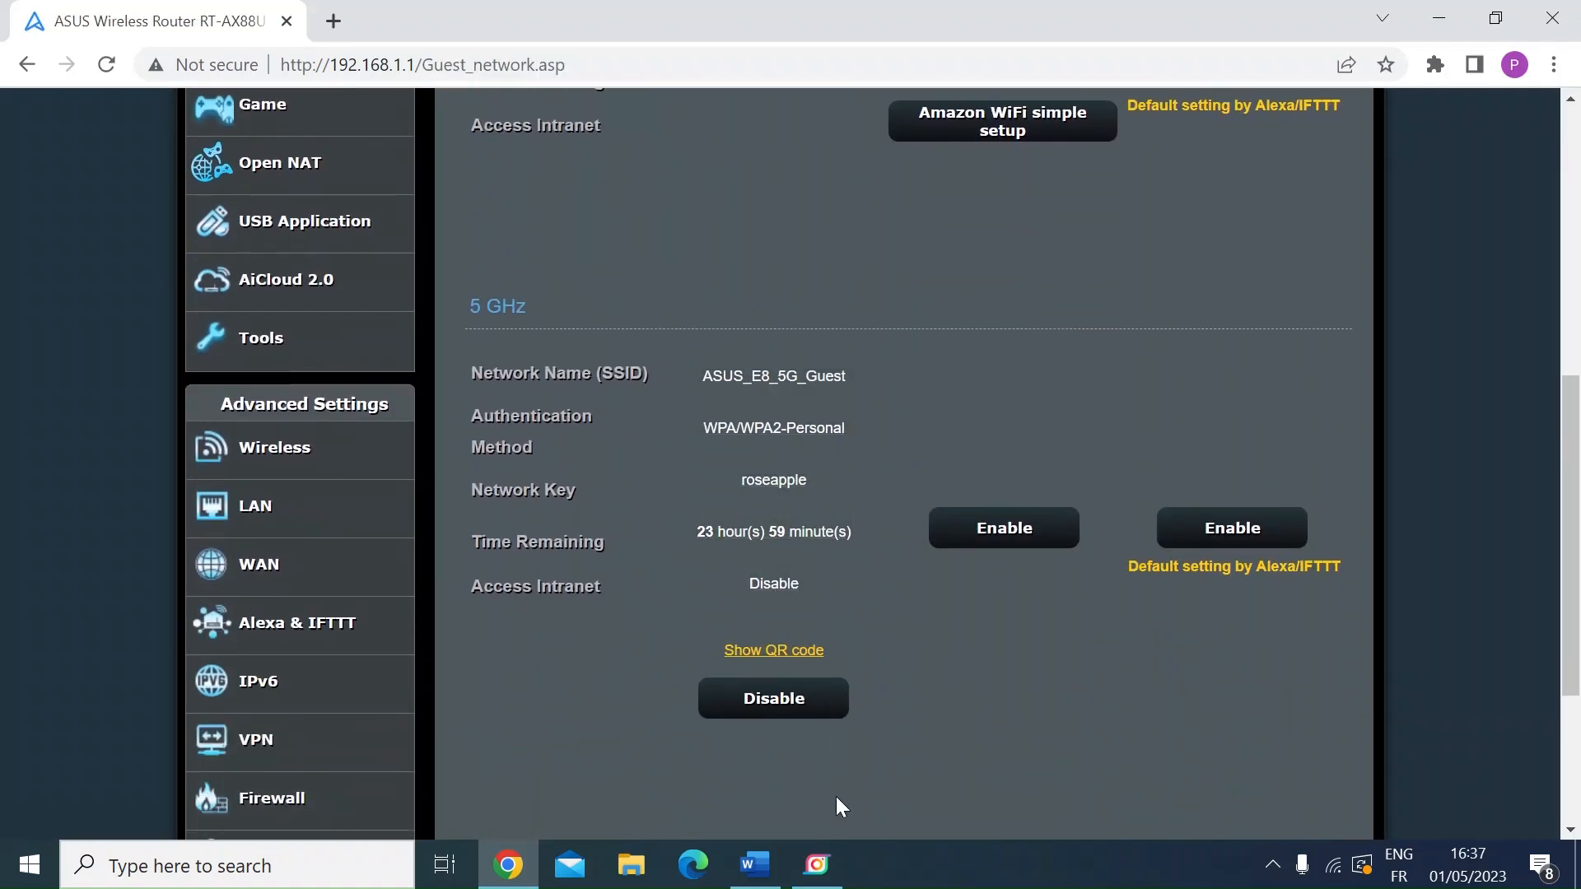
mouse_move(686, 286)
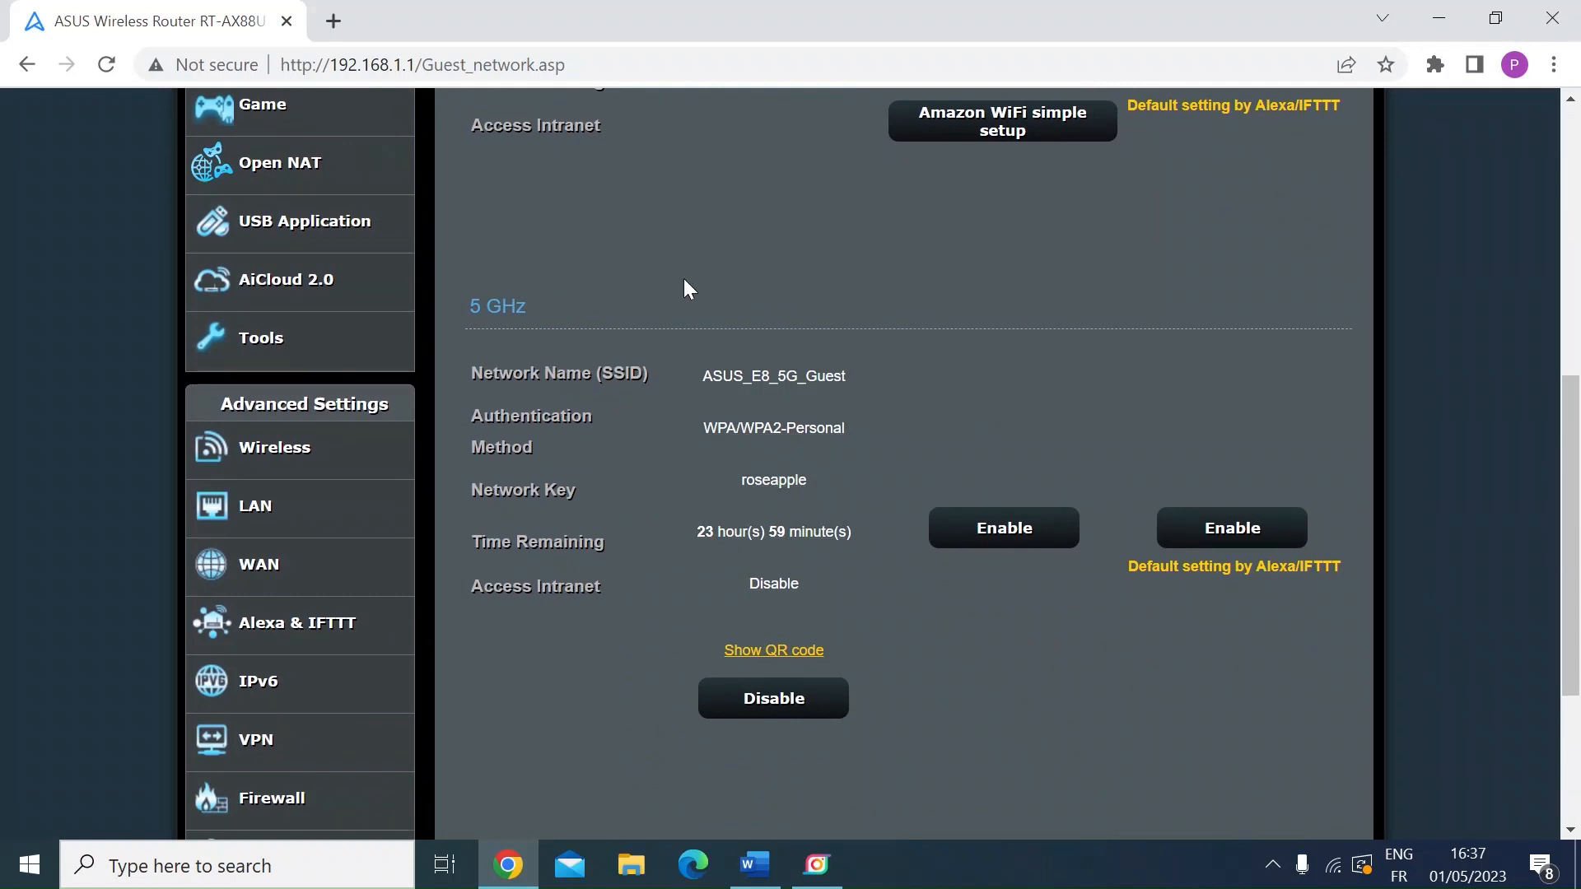
double_click(773, 376)
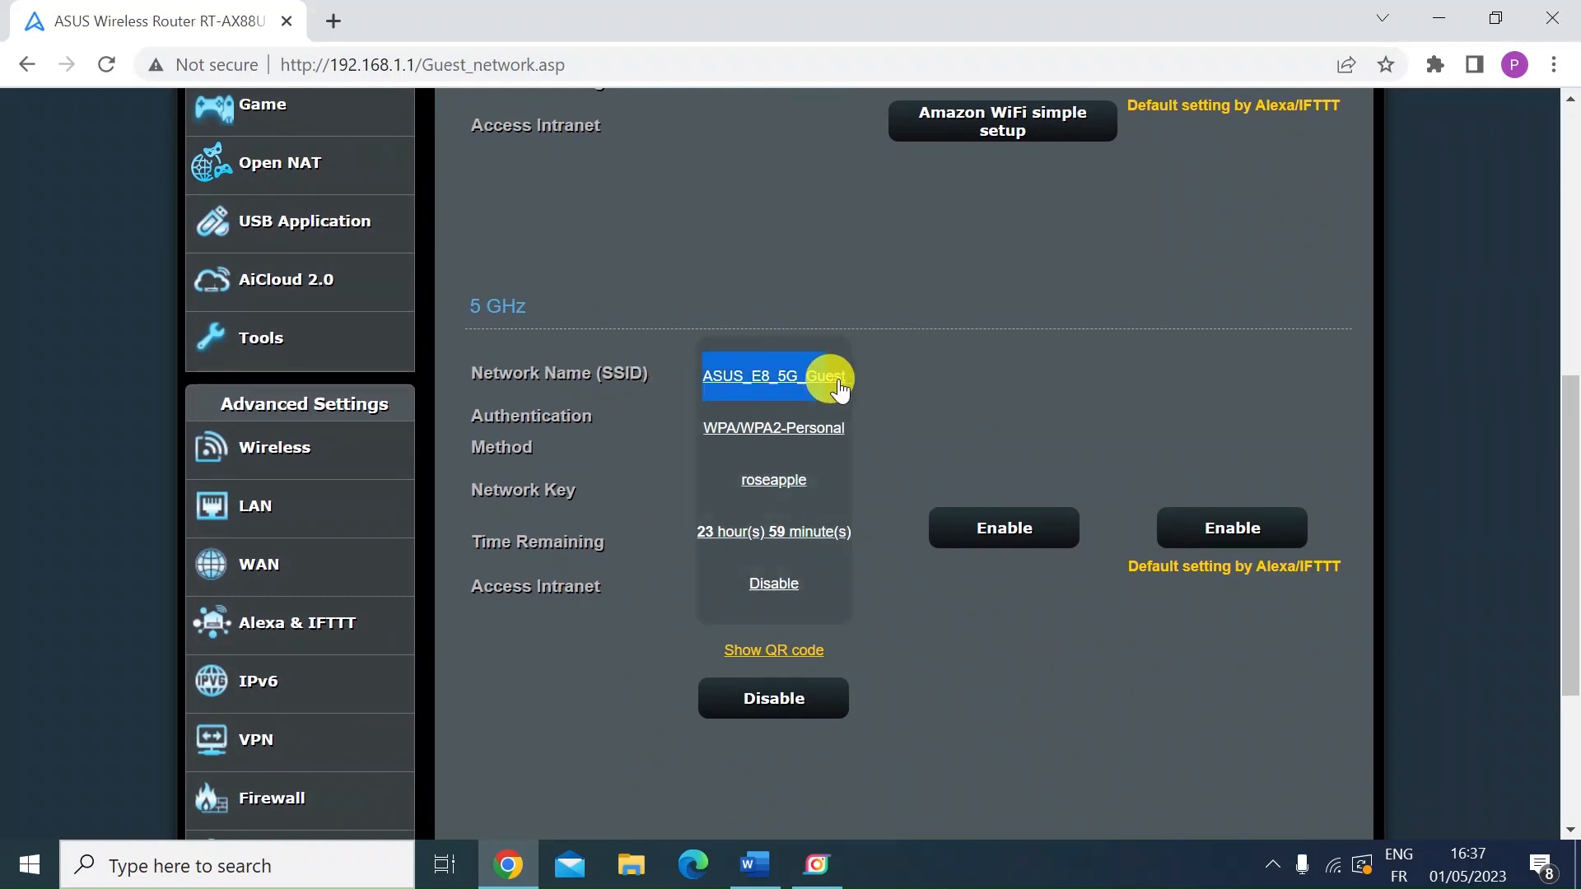
mouse_move(705, 436)
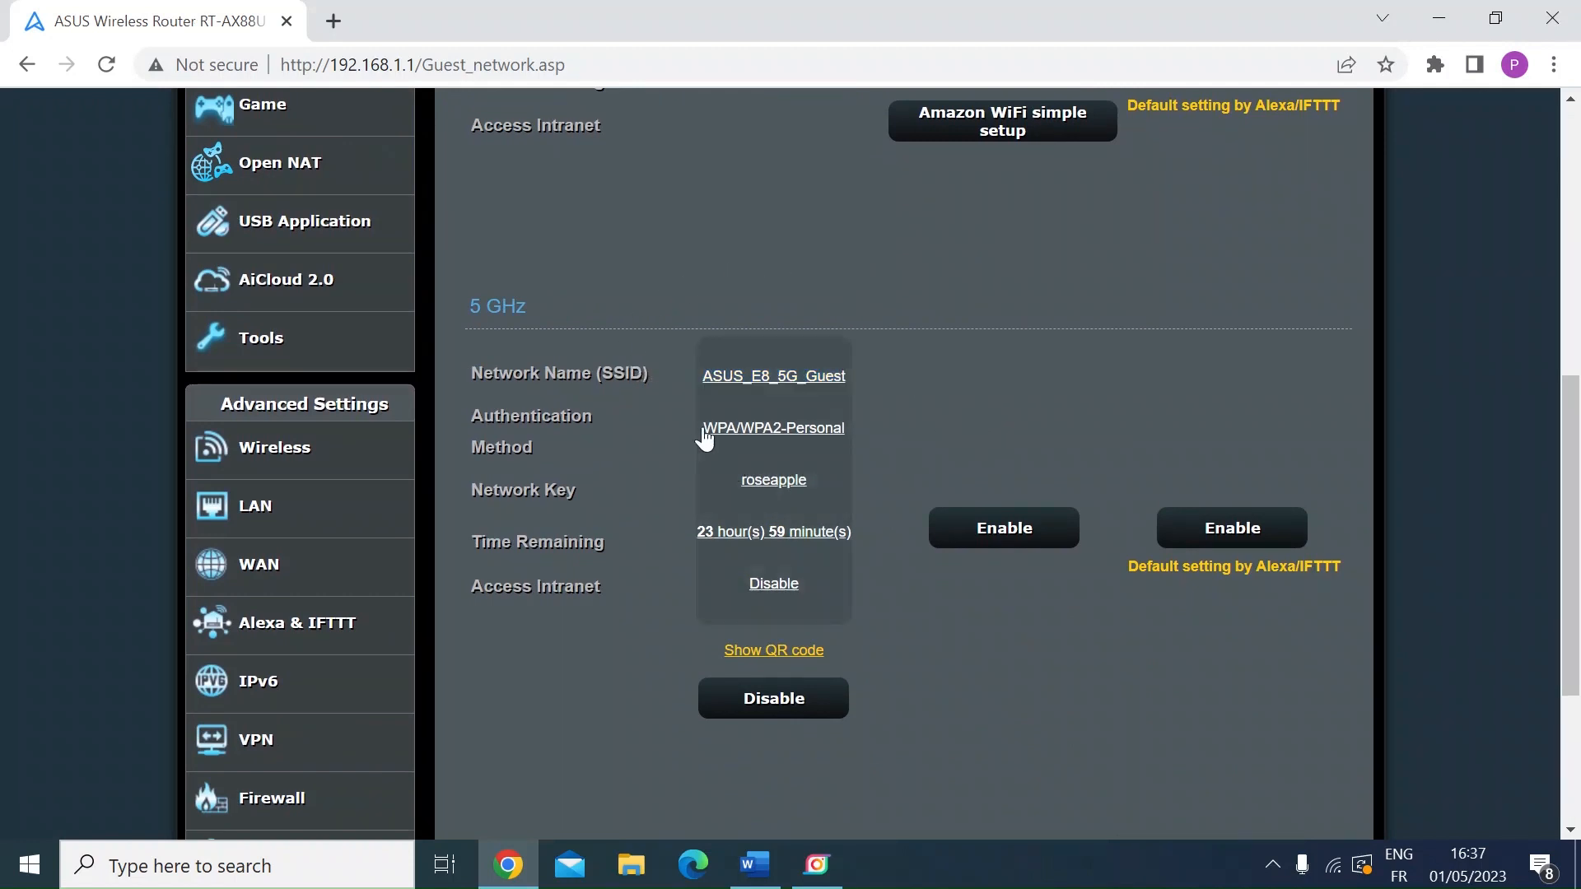
mouse_move(791, 510)
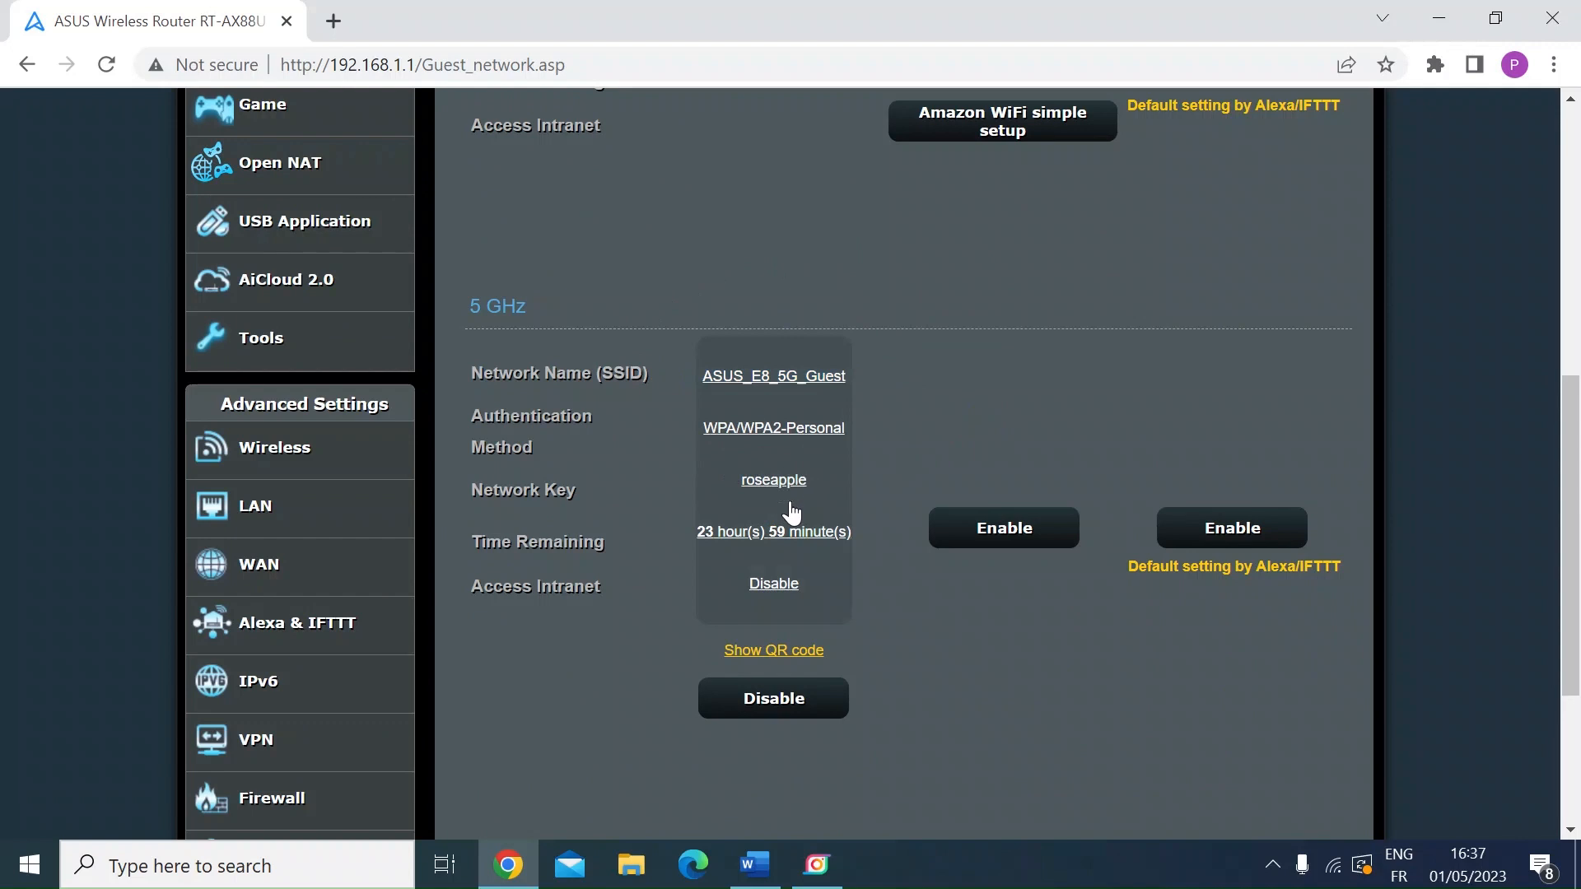
mouse_move(770, 546)
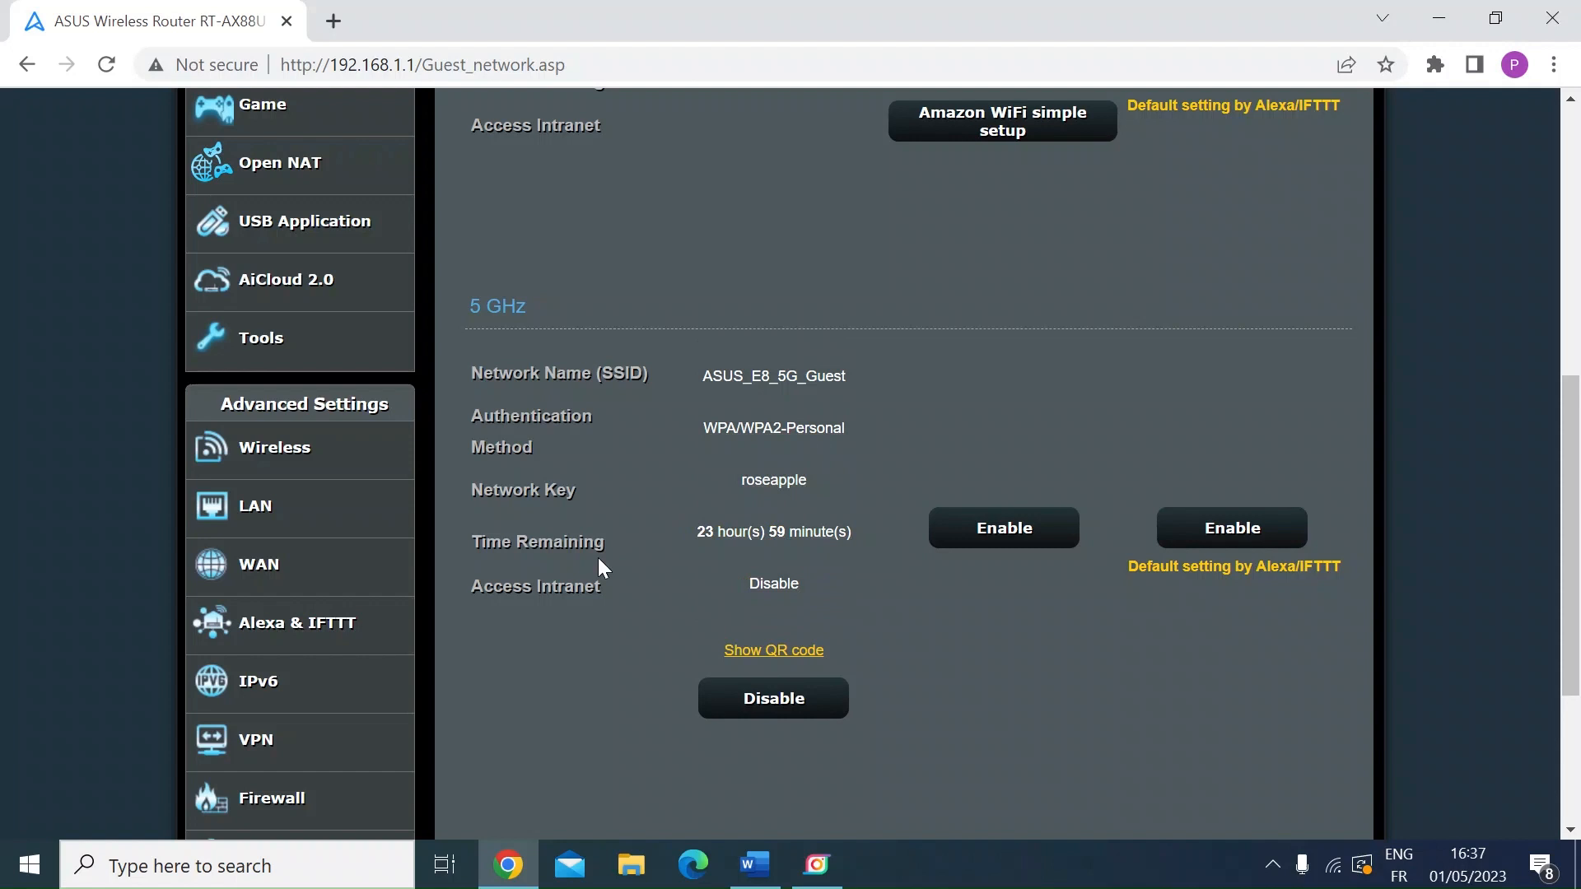
mouse_move(794, 596)
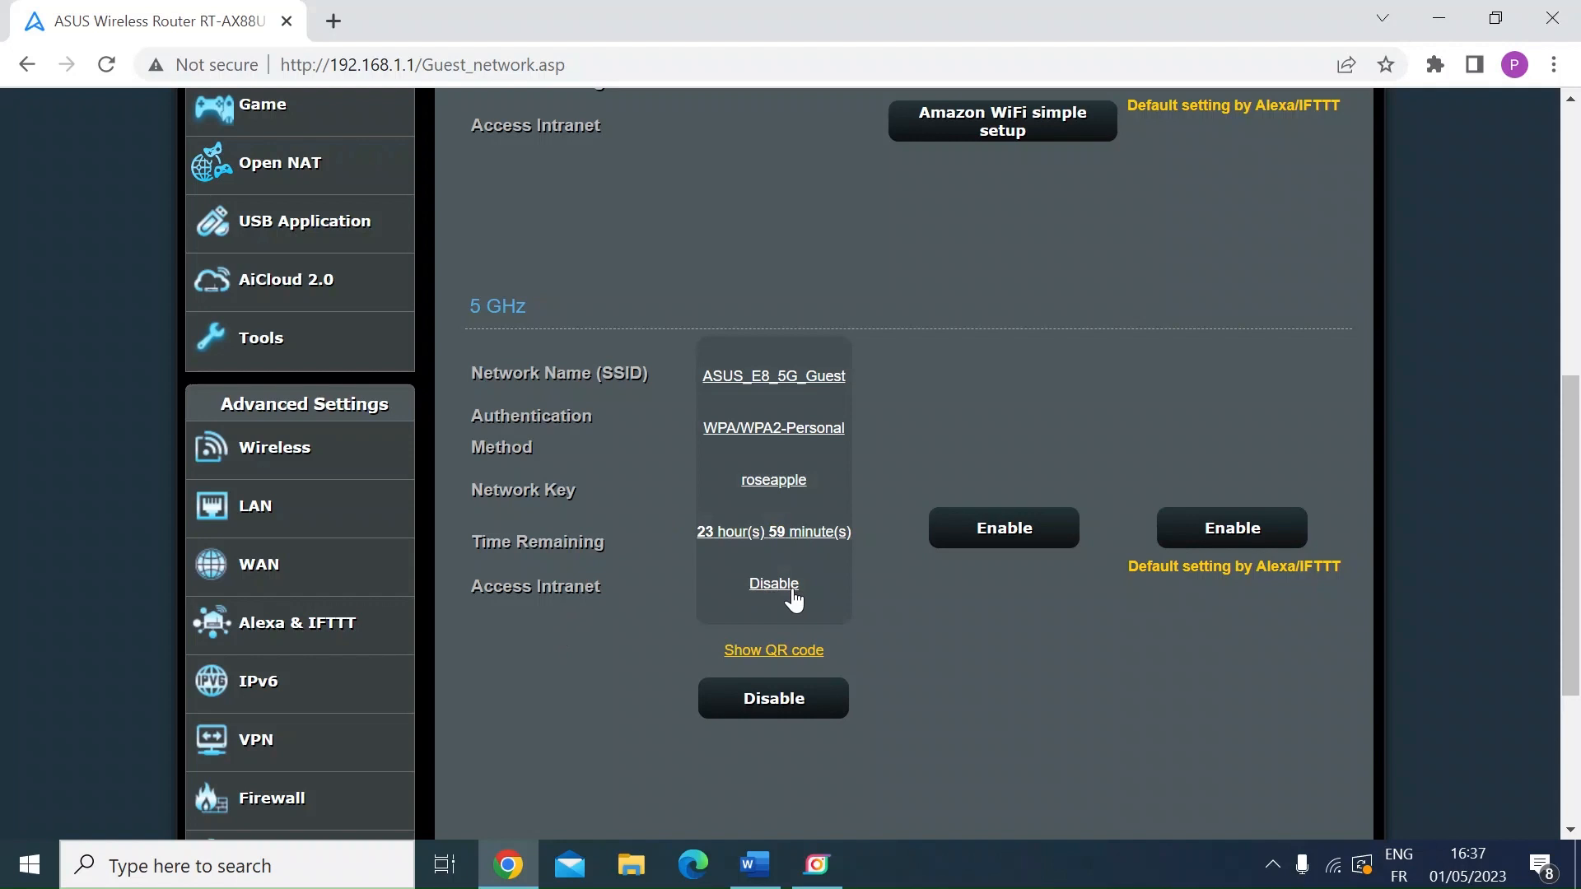
mouse_move(773, 480)
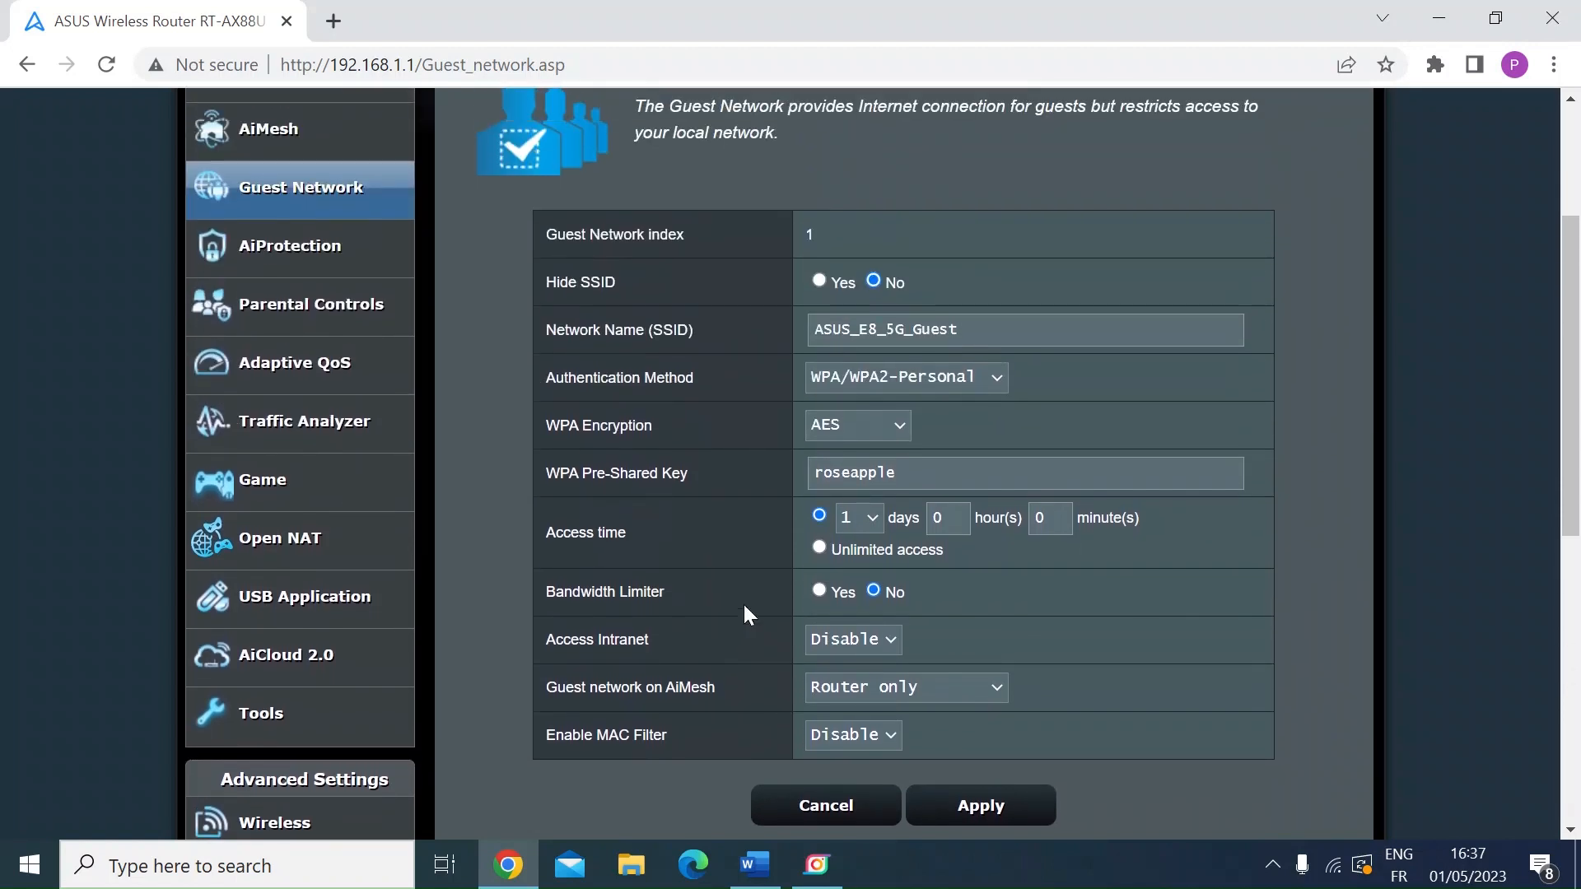
mouse_move(876, 185)
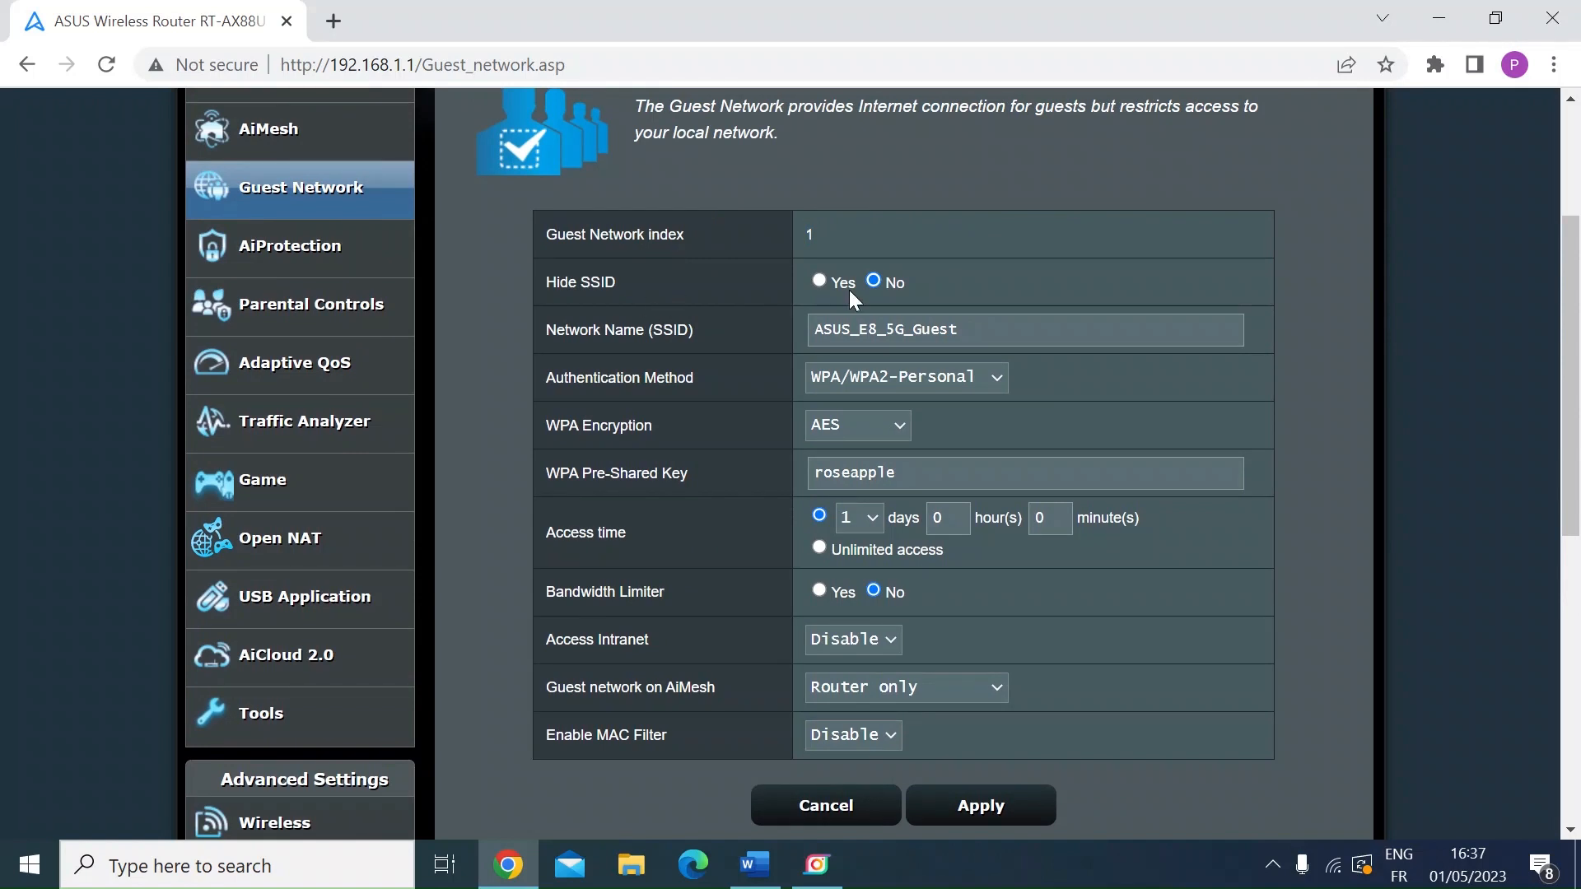
mouse_move(912, 300)
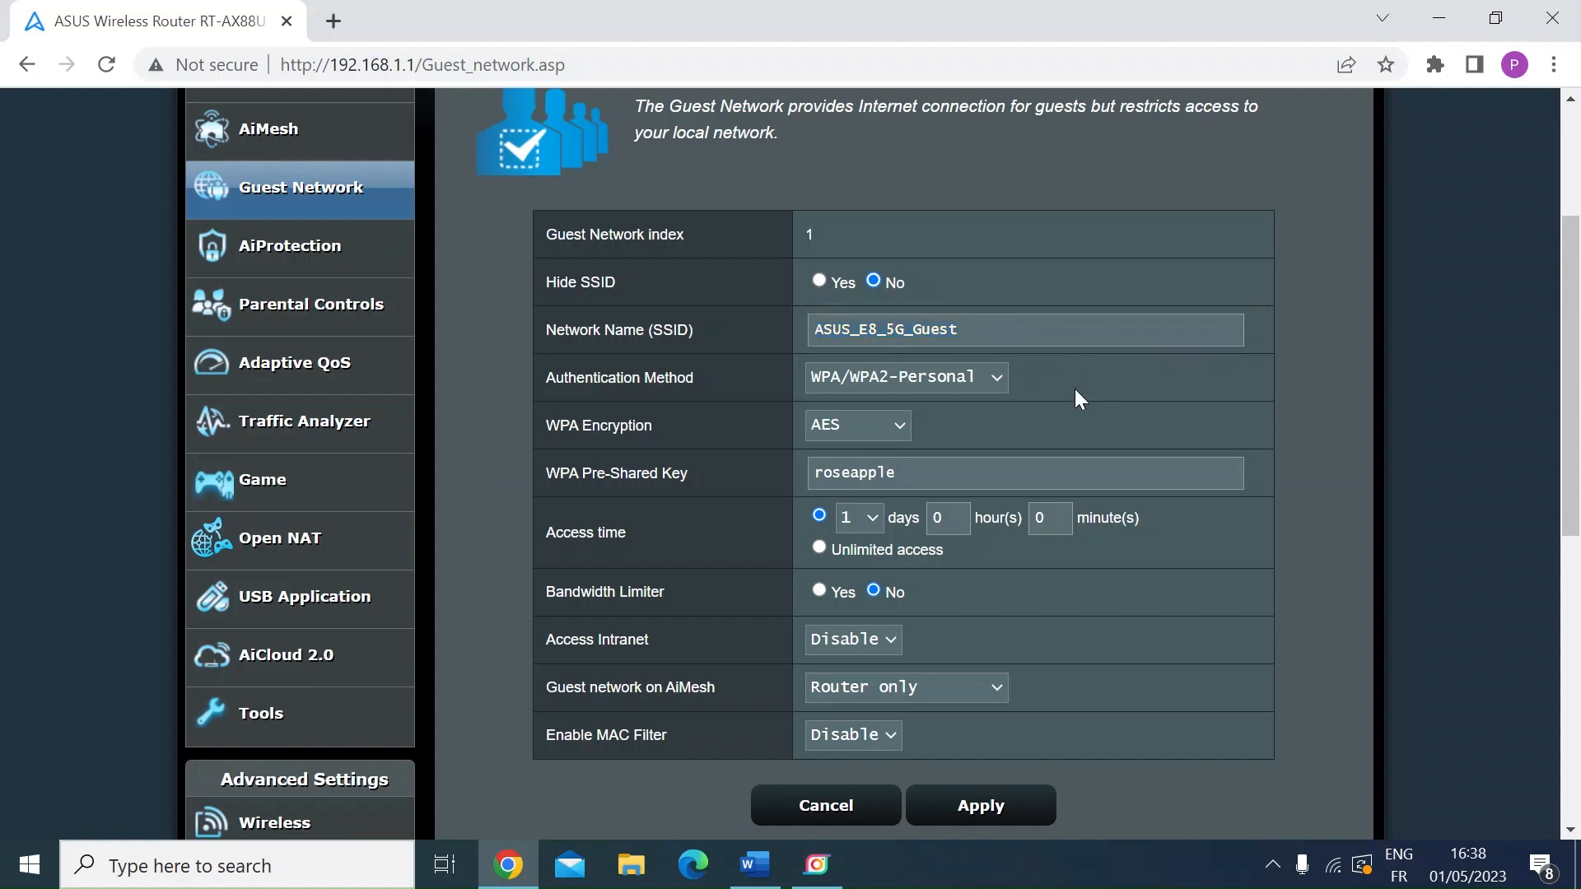
mouse_move(659, 402)
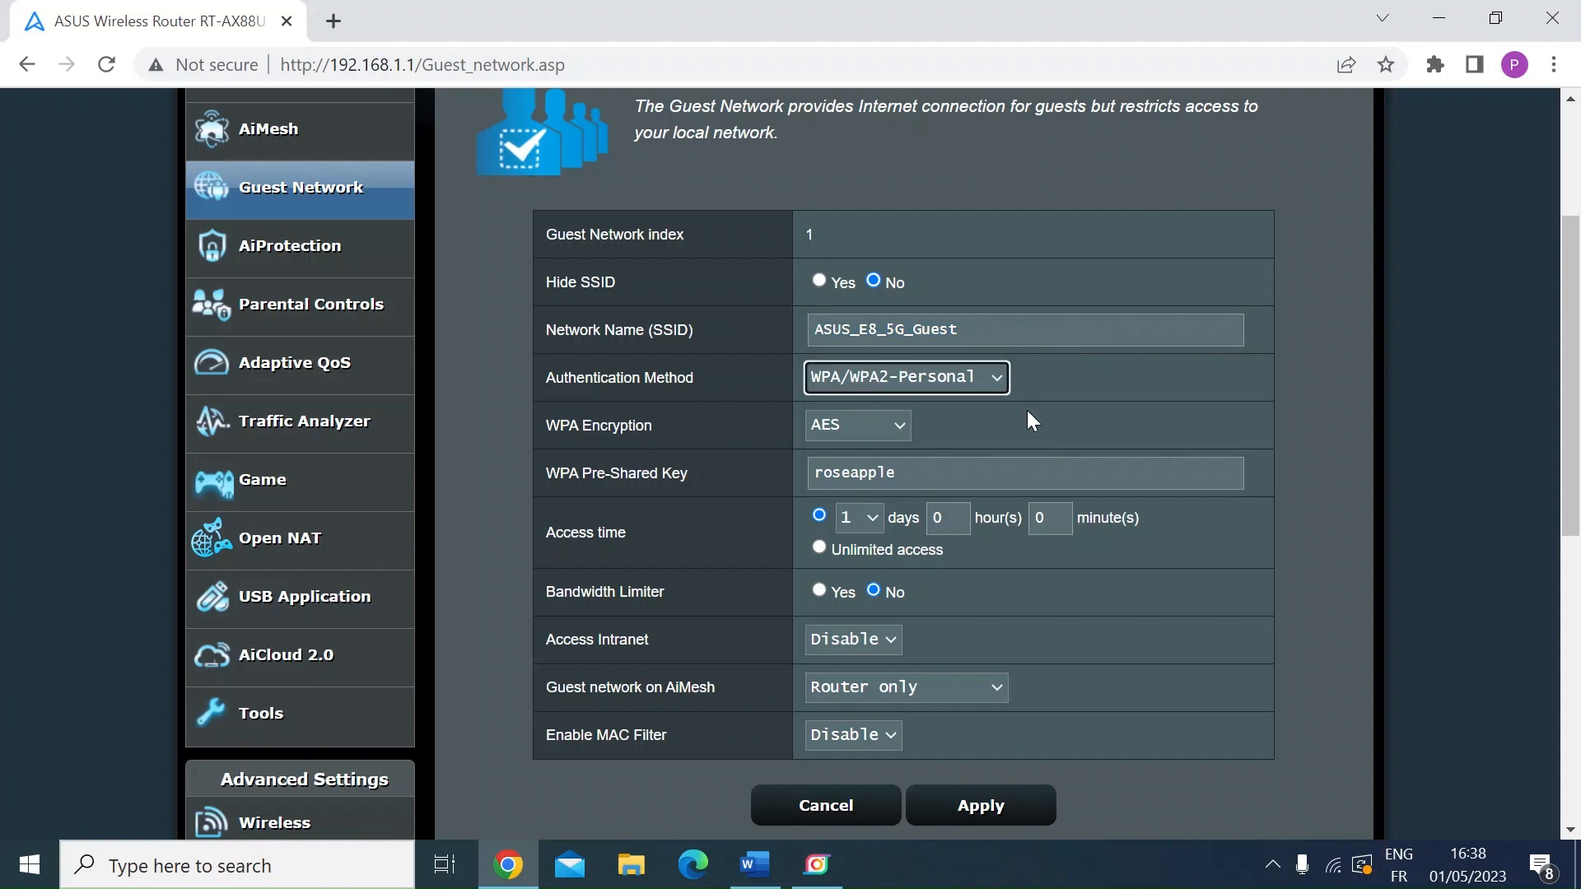
mouse_move(912, 436)
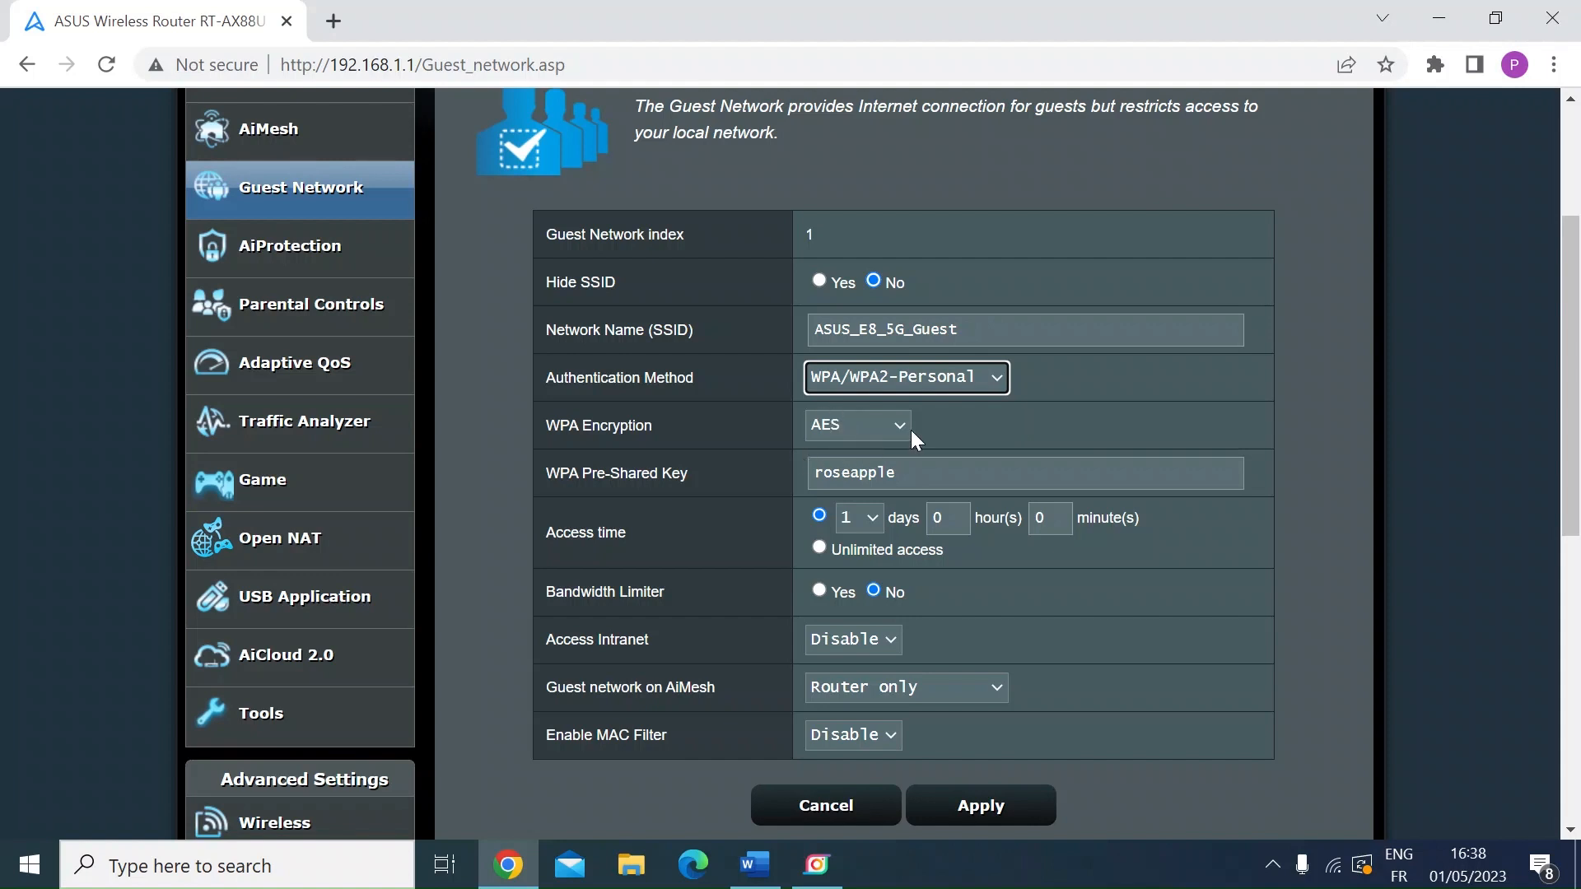
- Confirm WPA/WPA2-Personal as the 5 GHz guest network's authentication method
left_click(857, 425)
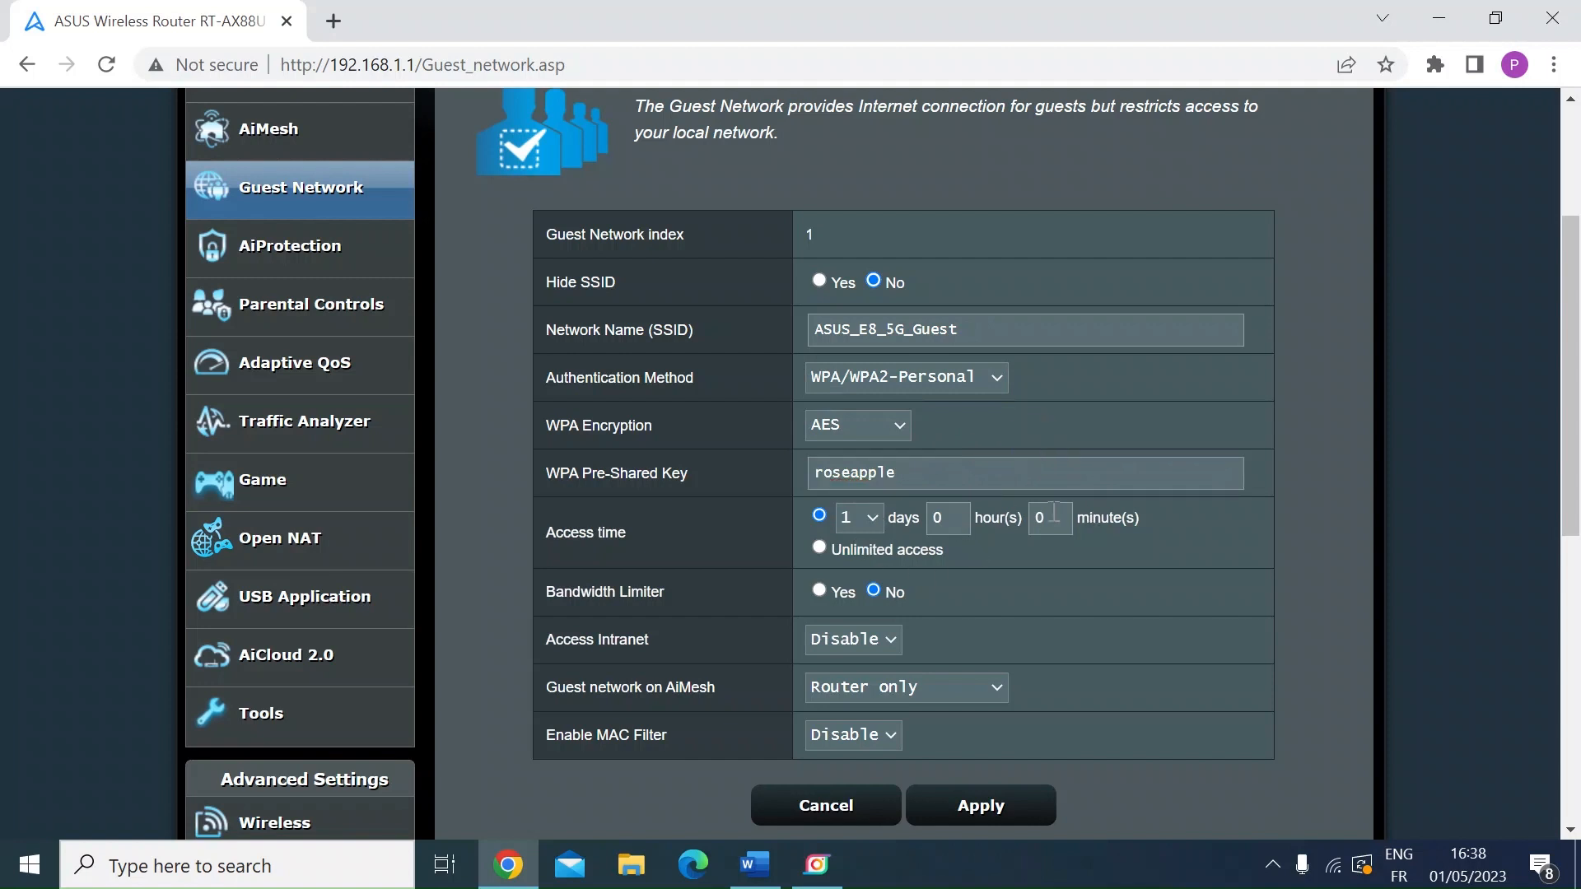
left_click(858, 518)
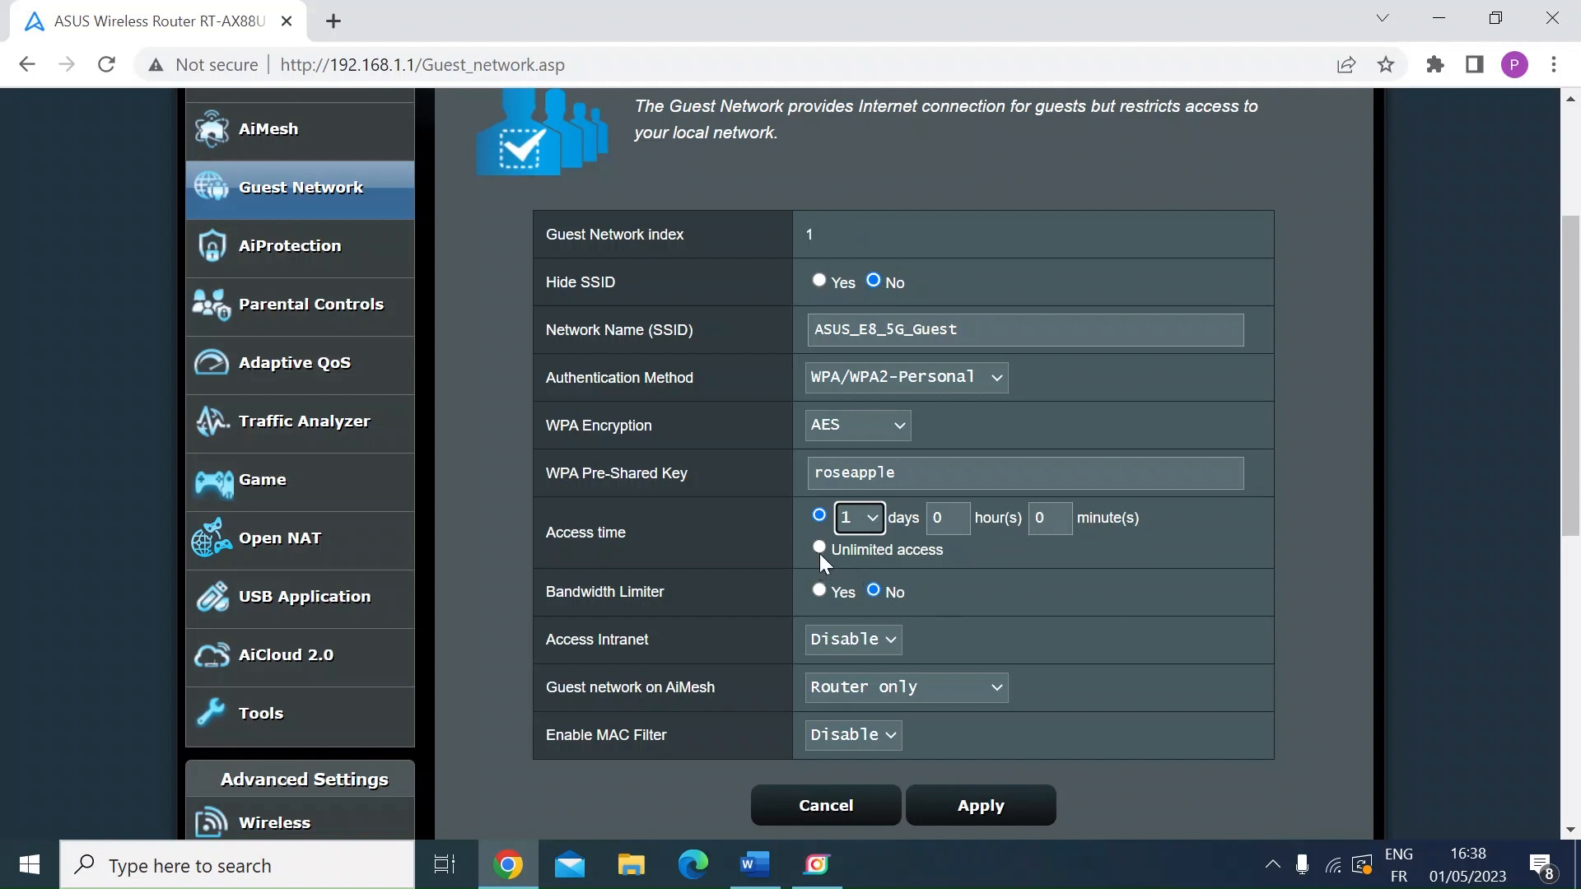
left_click(818, 549)
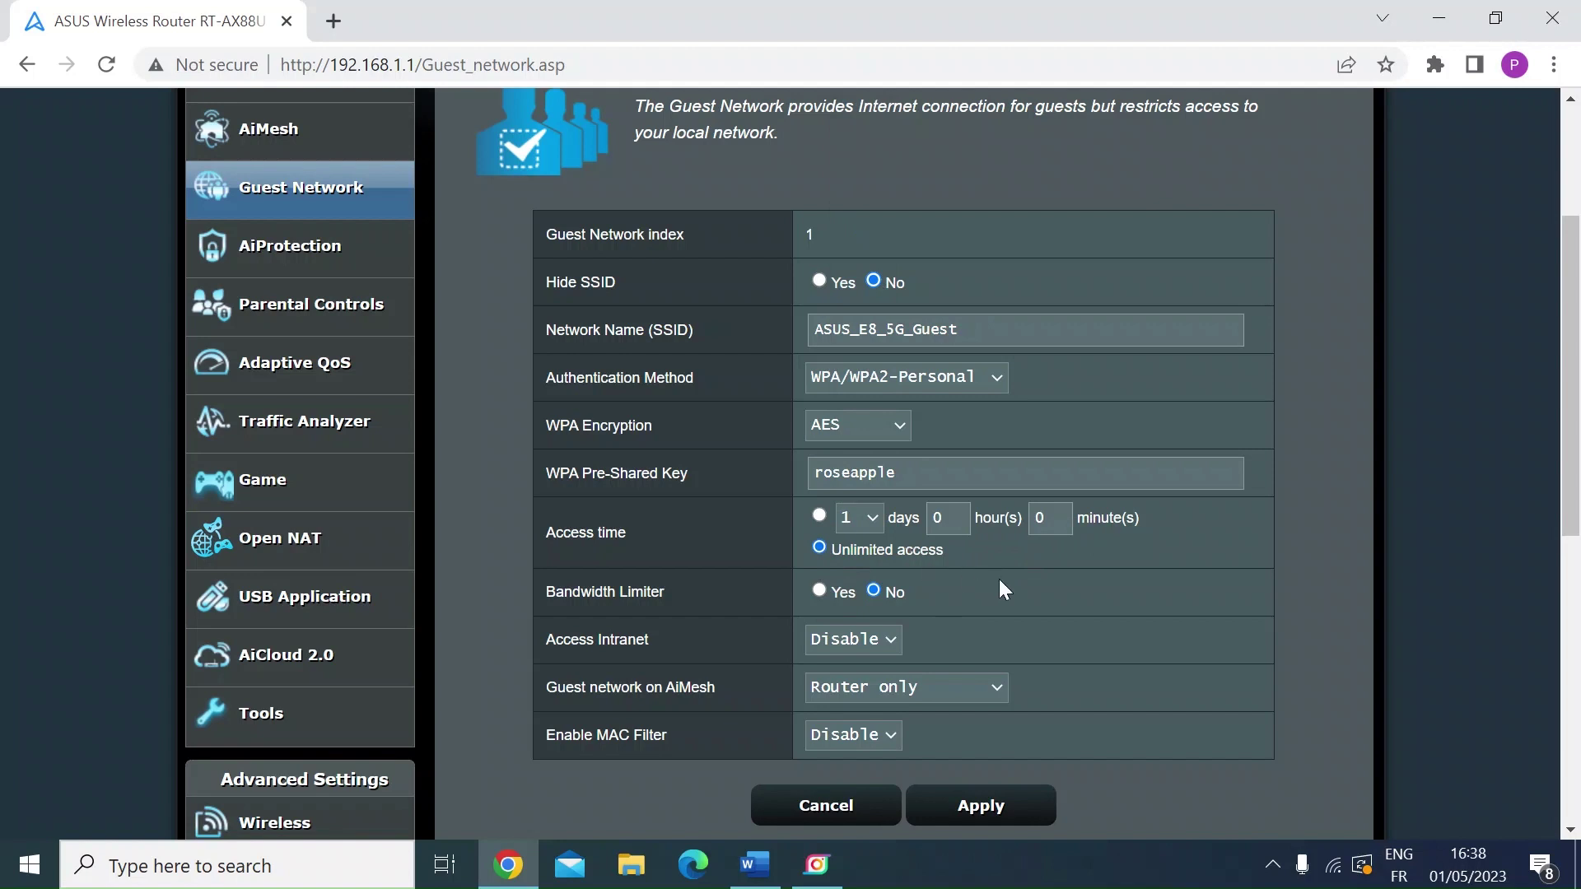
mouse_move(854, 573)
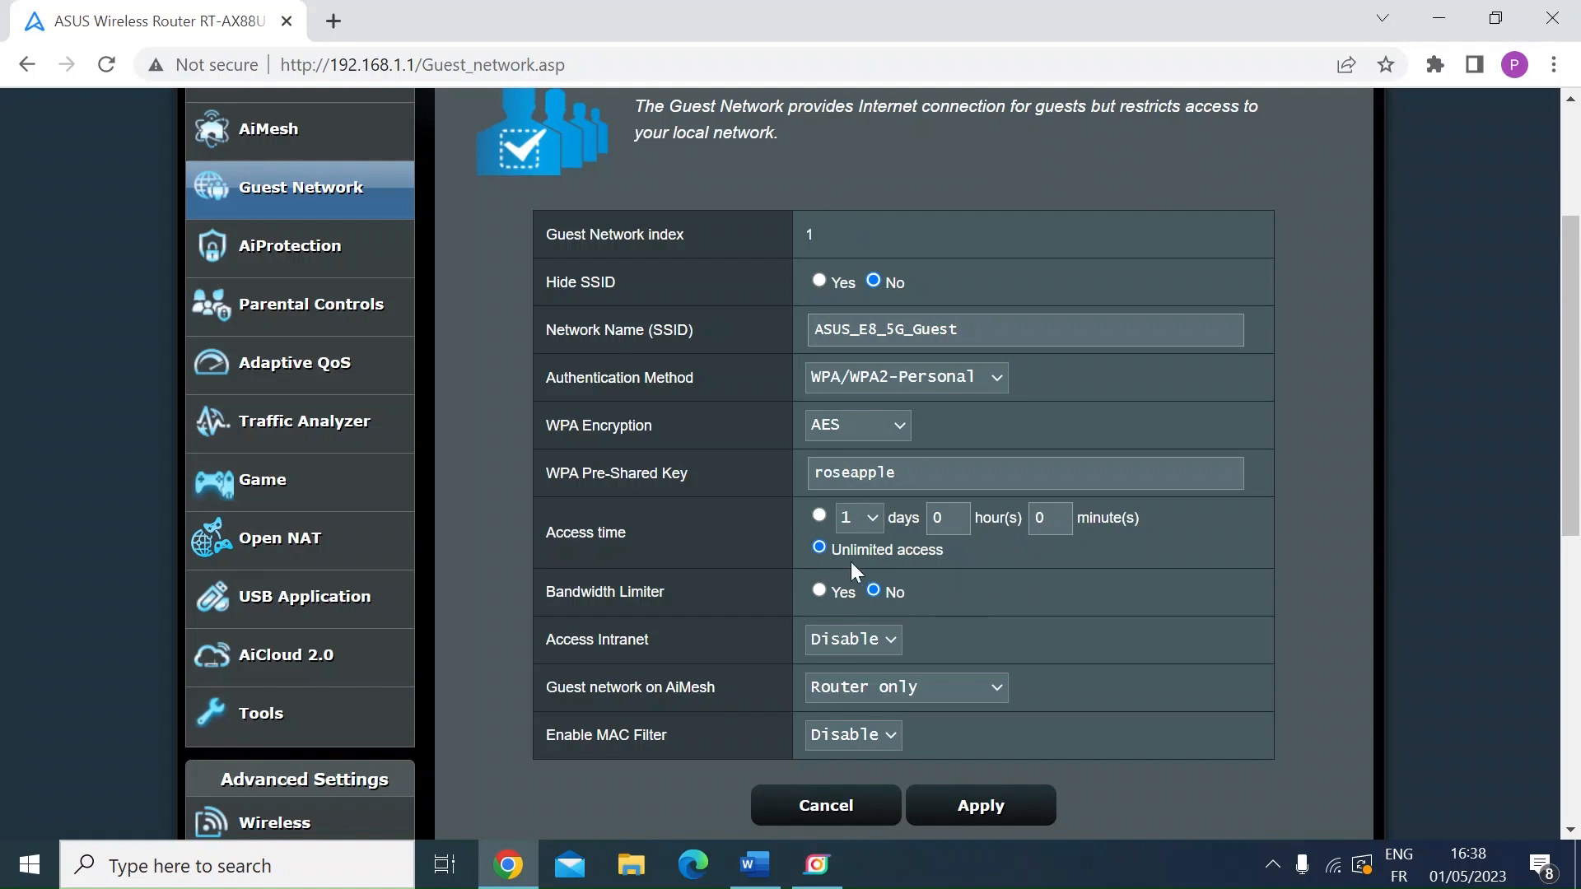
mouse_move(873, 549)
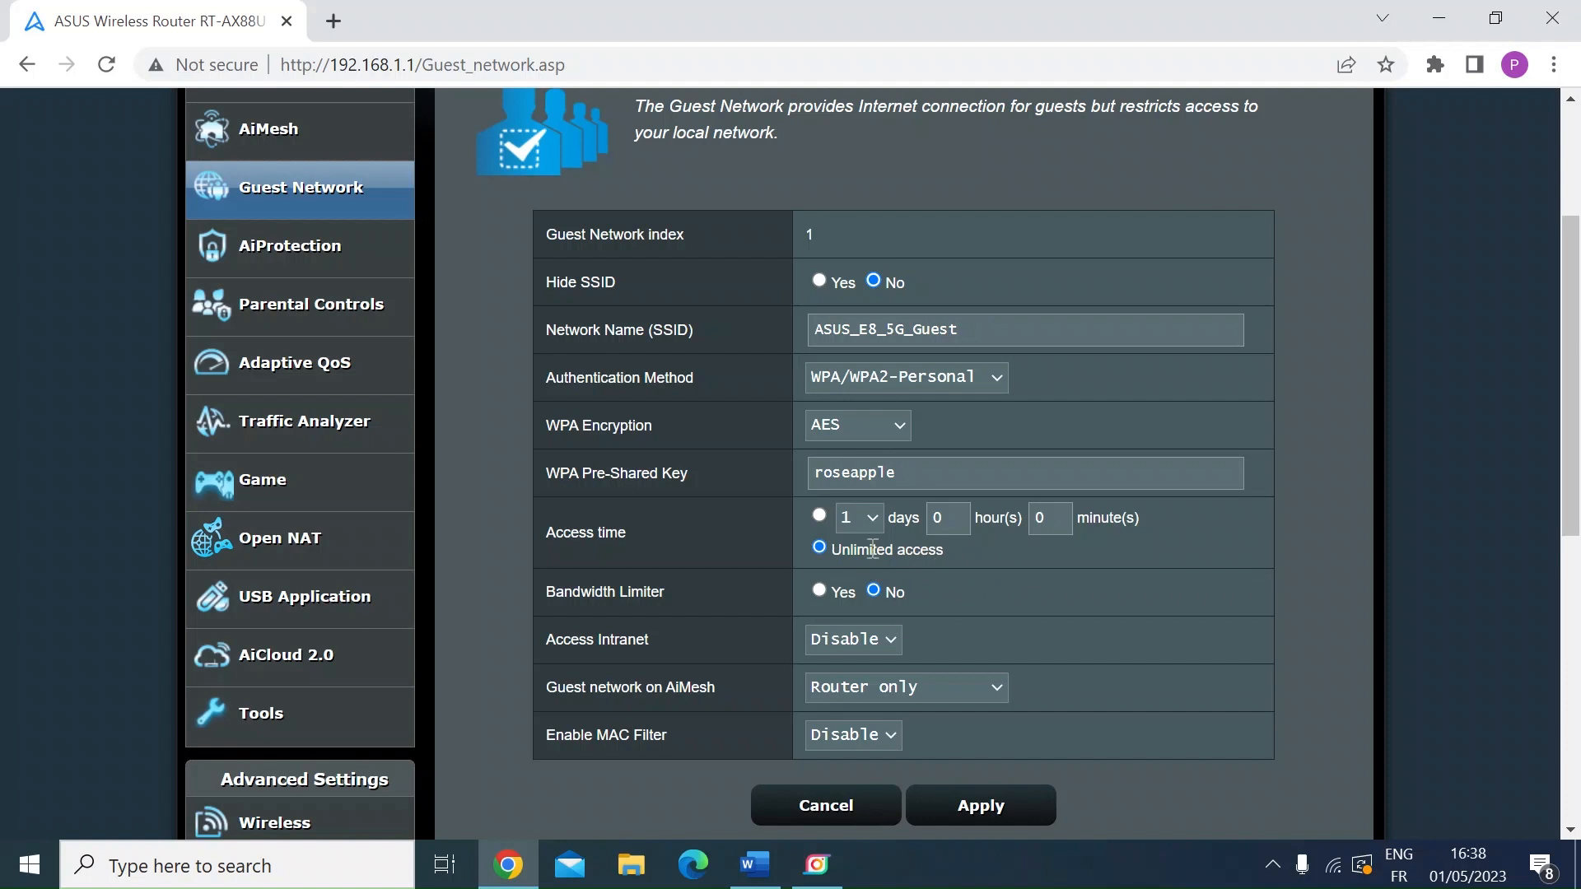
left_click(818, 515)
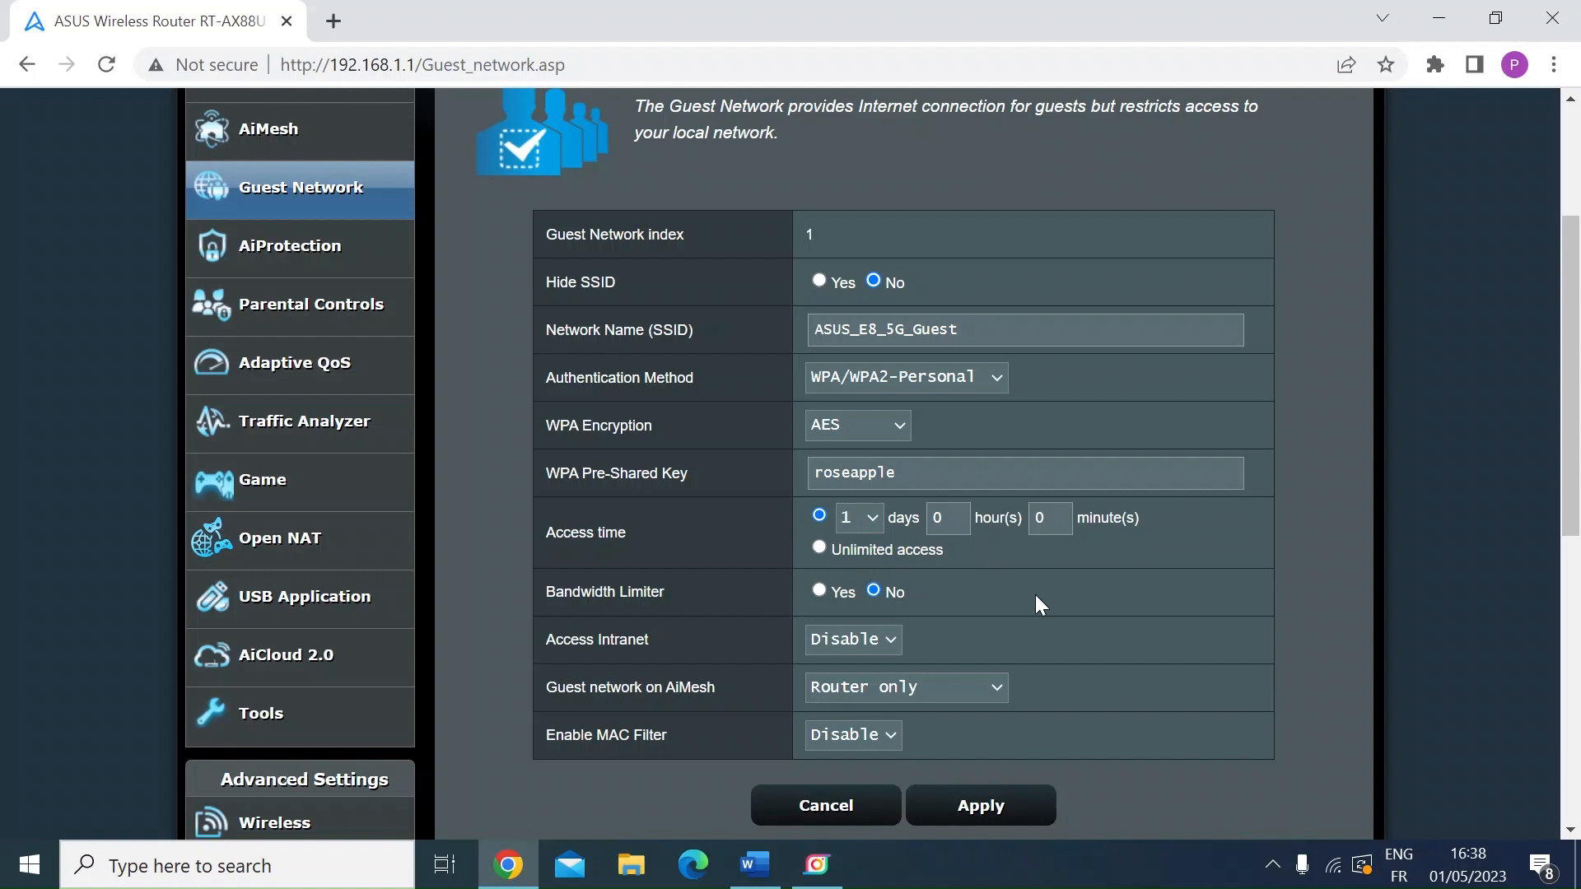
mouse_move(713, 654)
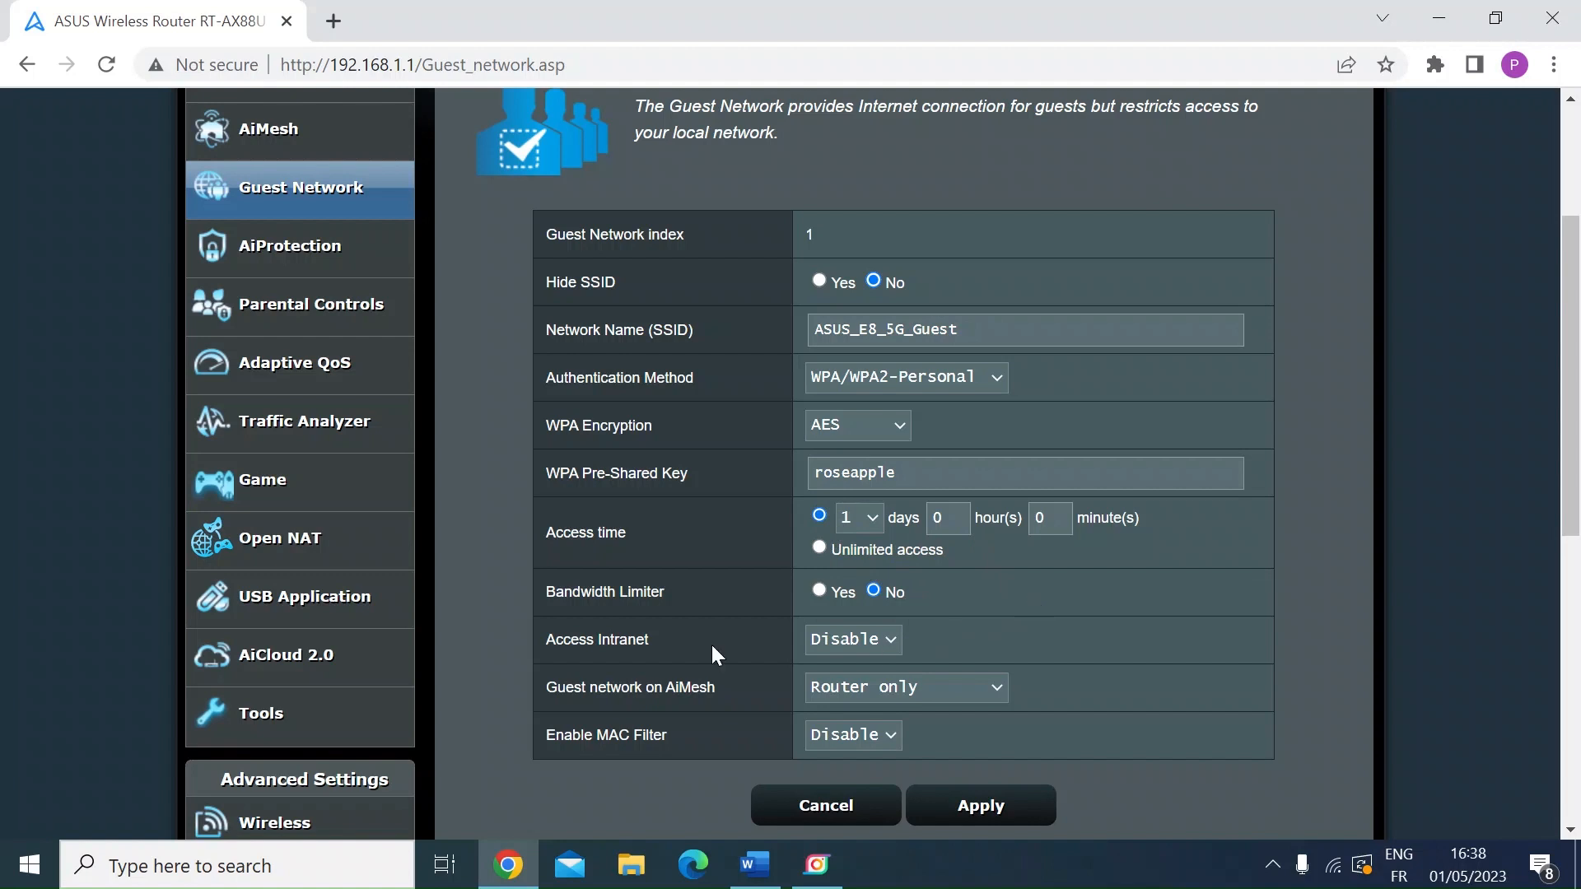
mouse_move(753, 644)
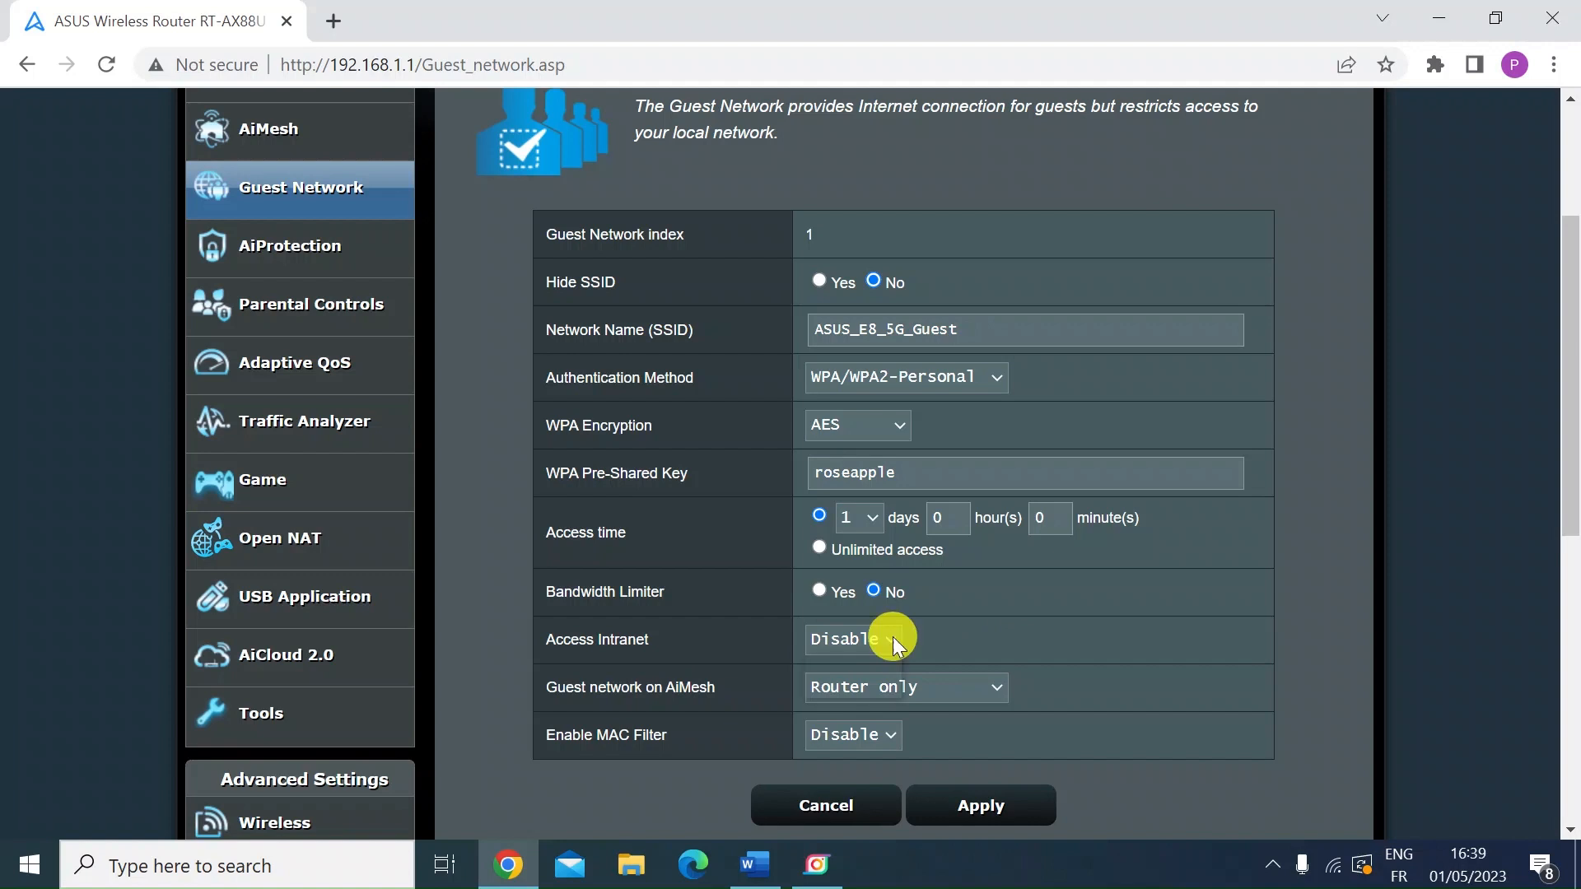
left_click(853, 638)
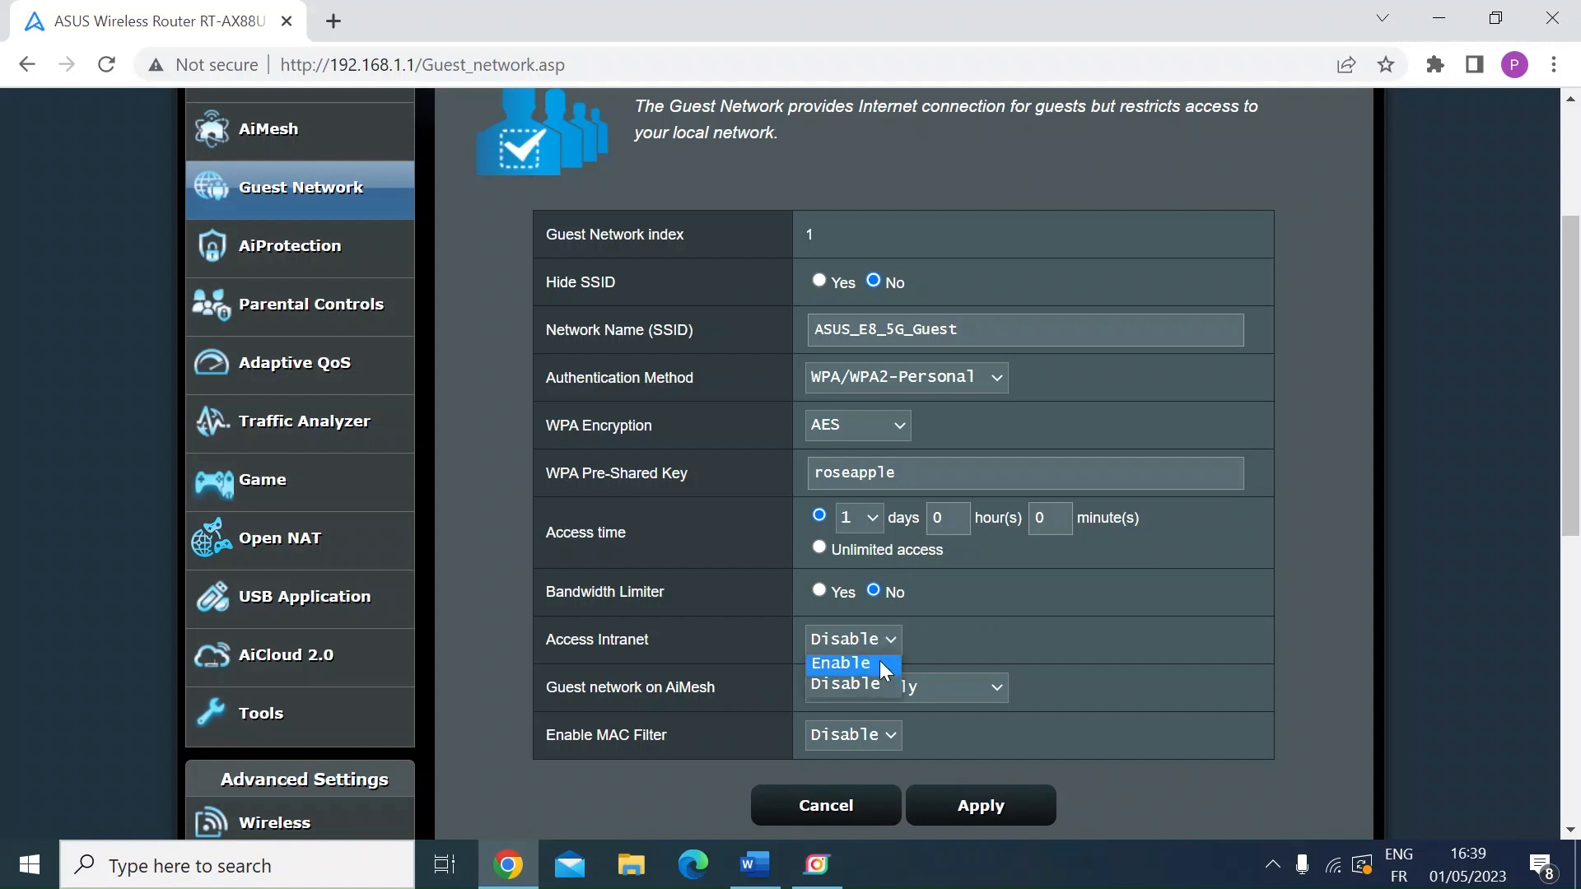
left_click(841, 663)
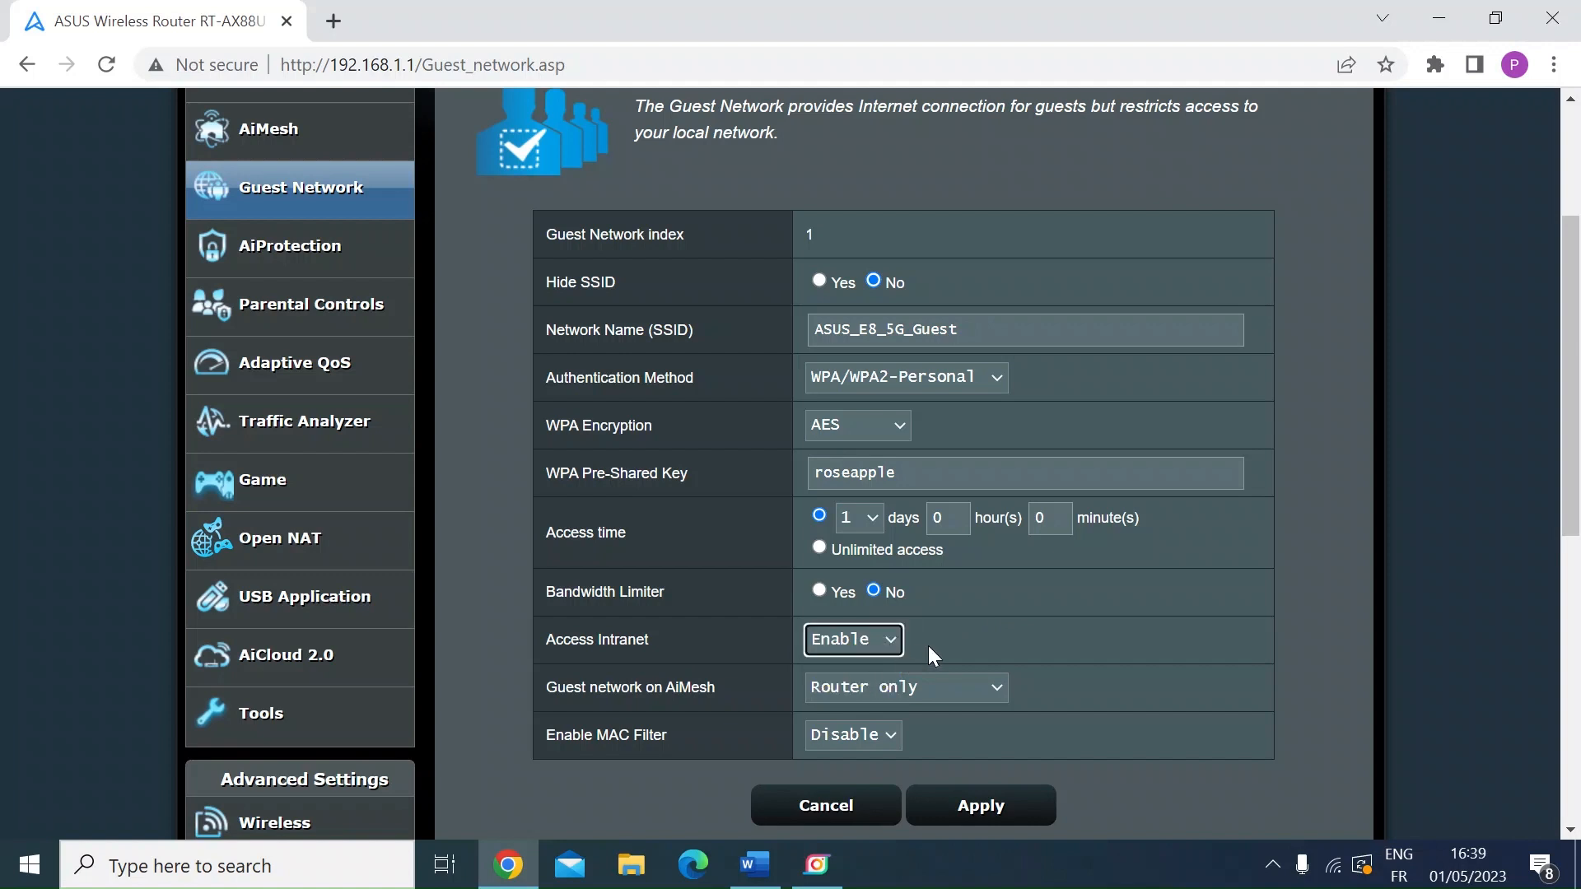
mouse_move(900, 658)
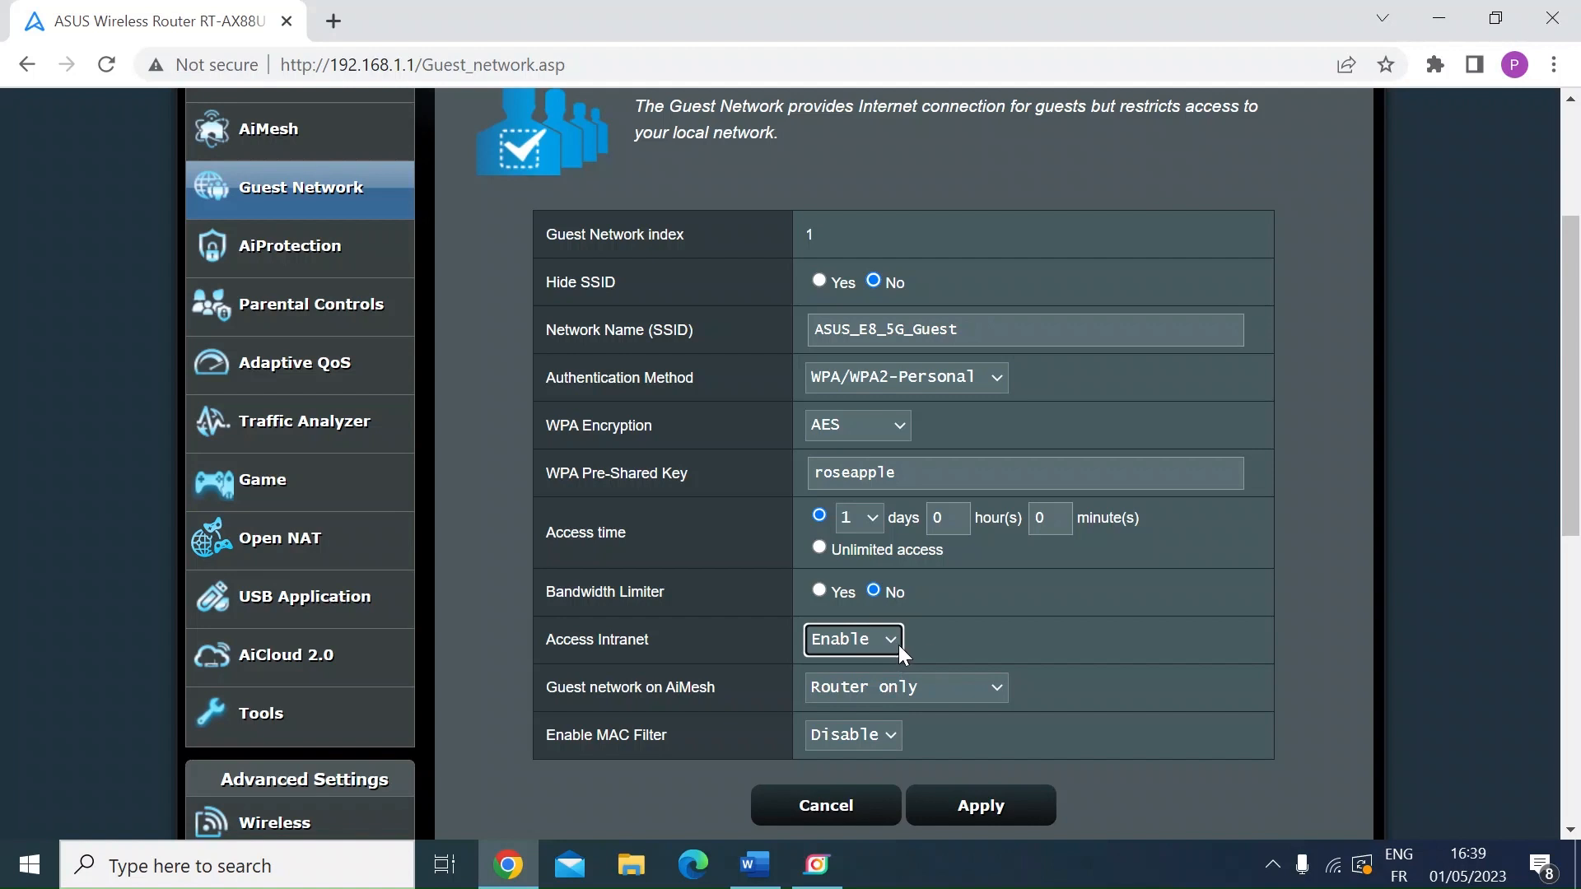
left_click(853, 639)
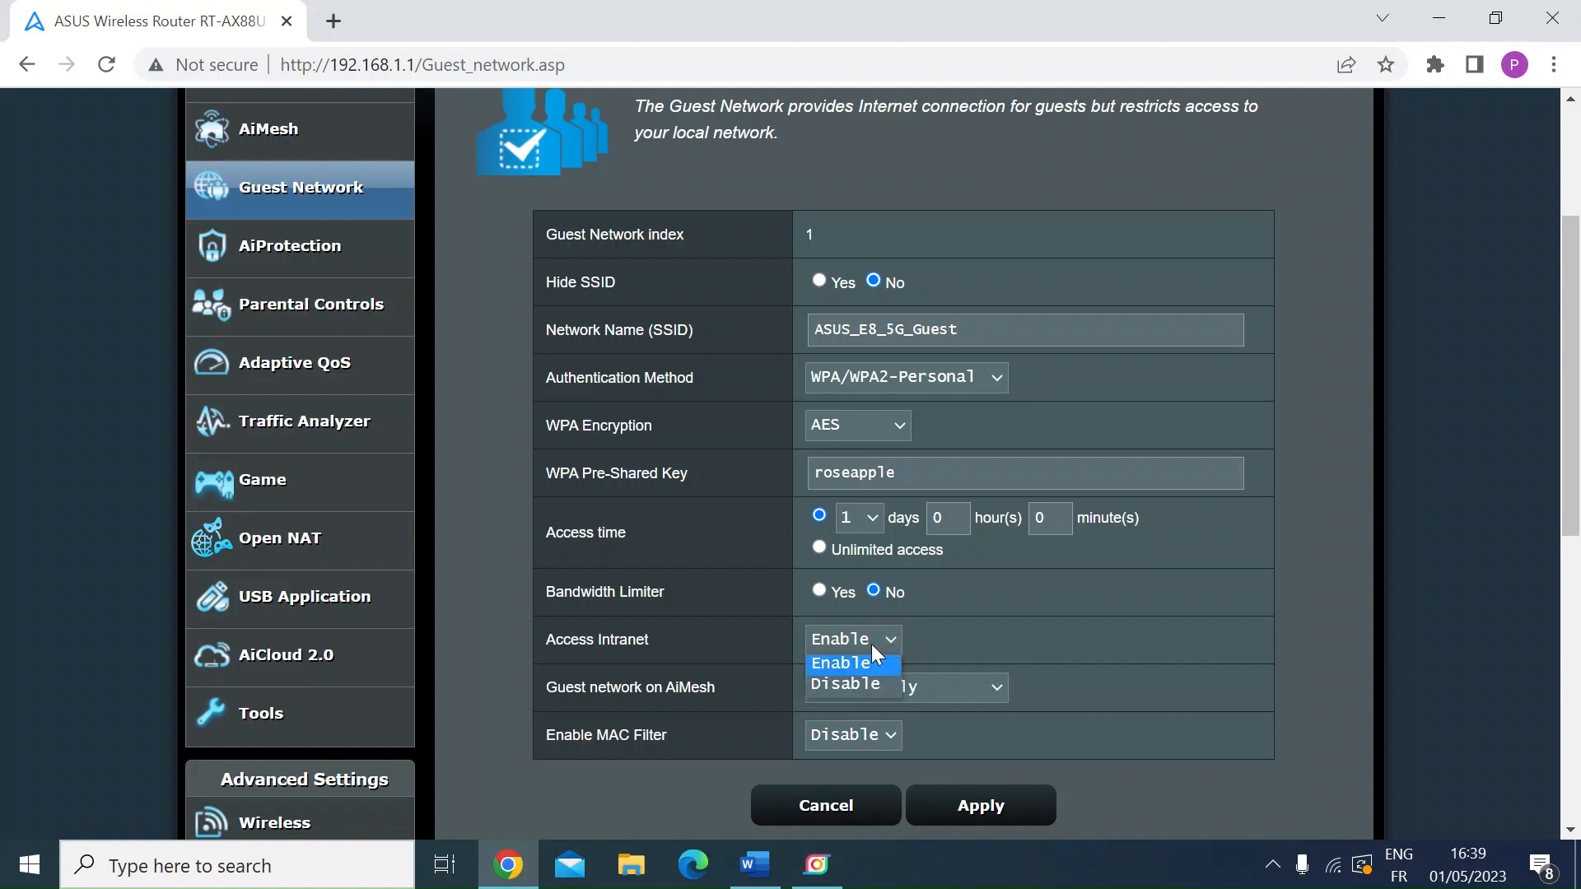
left_click(846, 683)
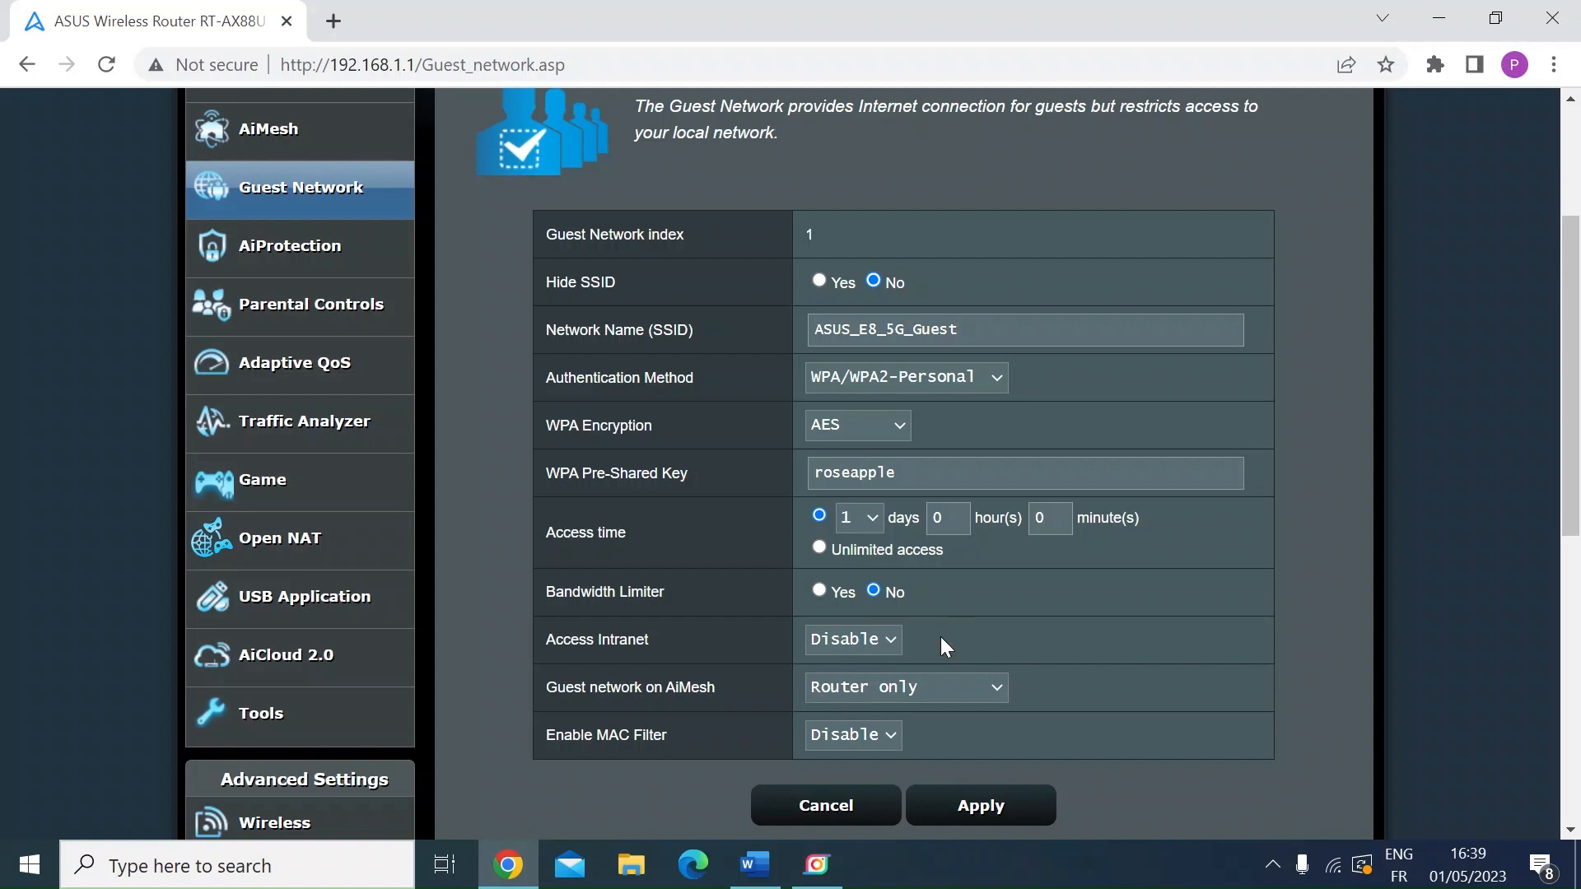
mouse_move(888, 711)
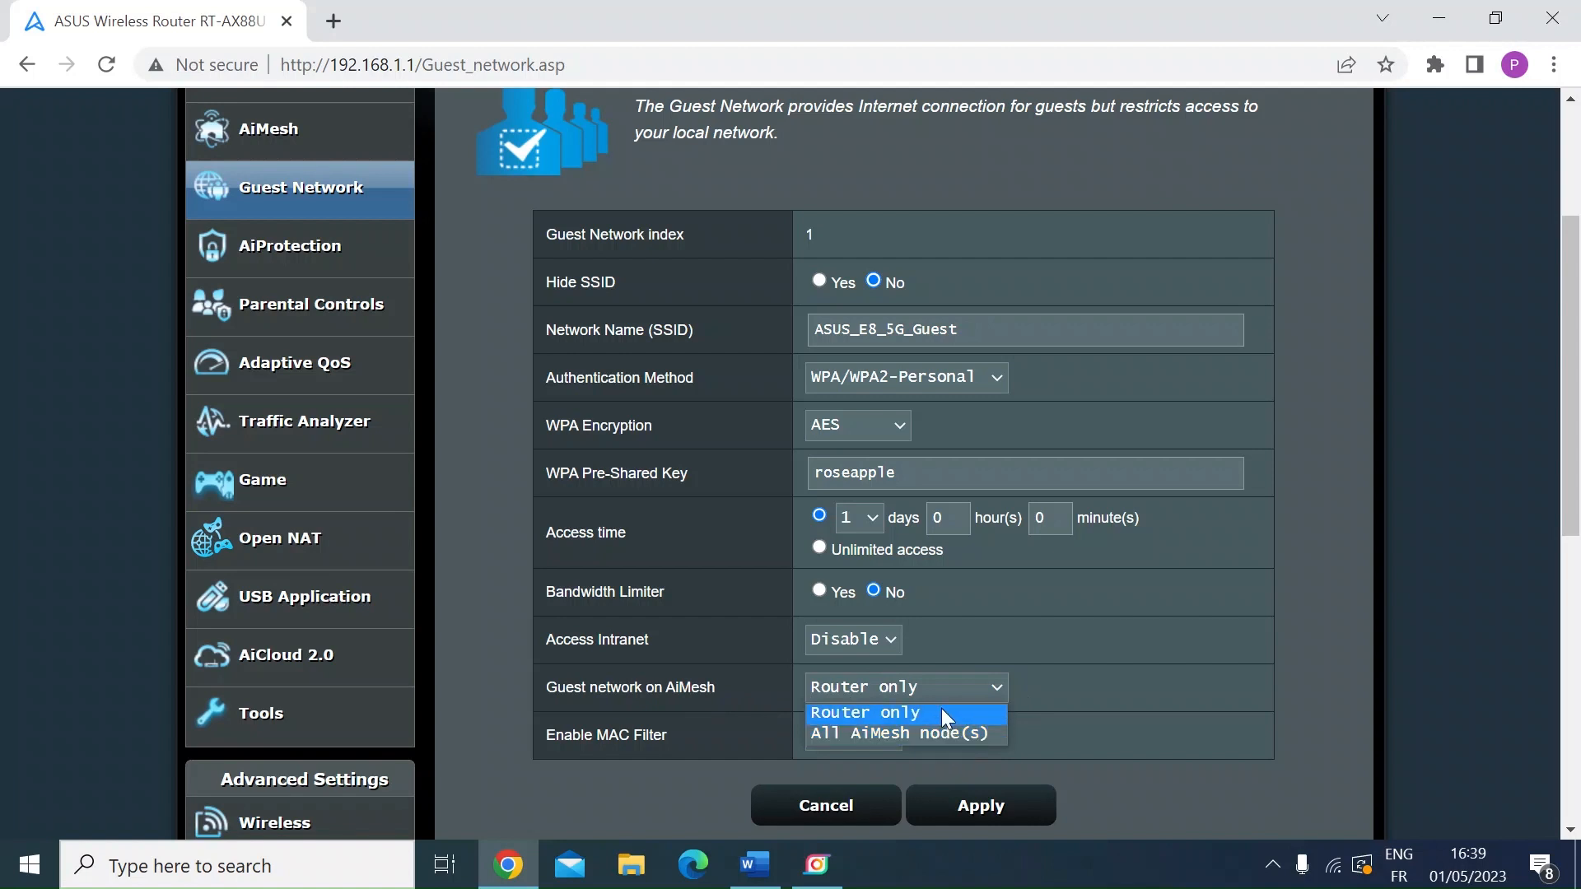
left_click(865, 712)
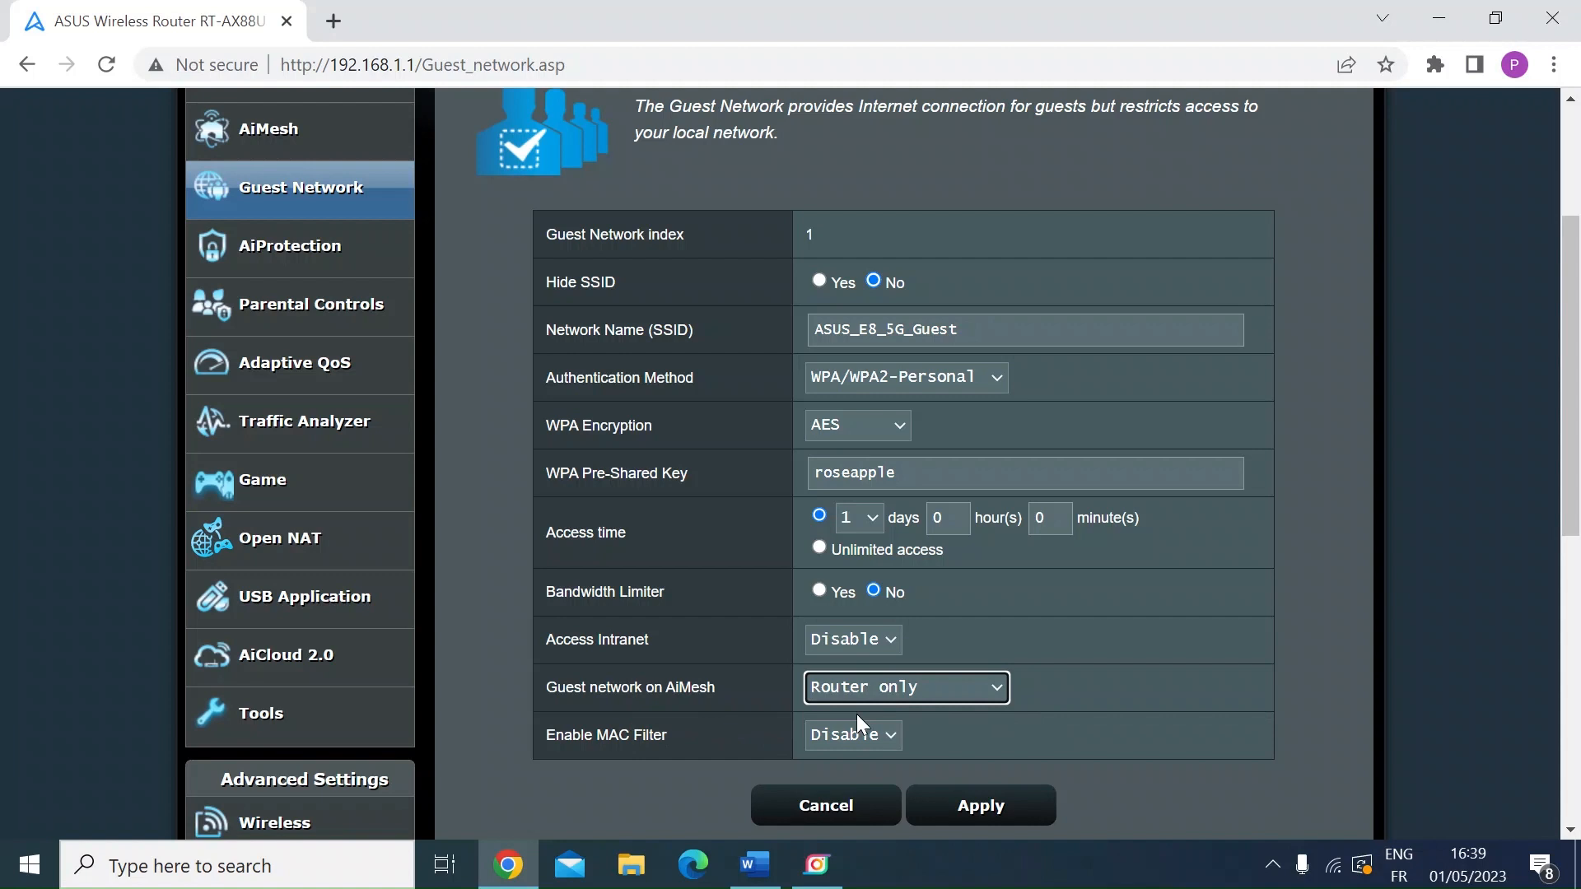
mouse_move(1182, 769)
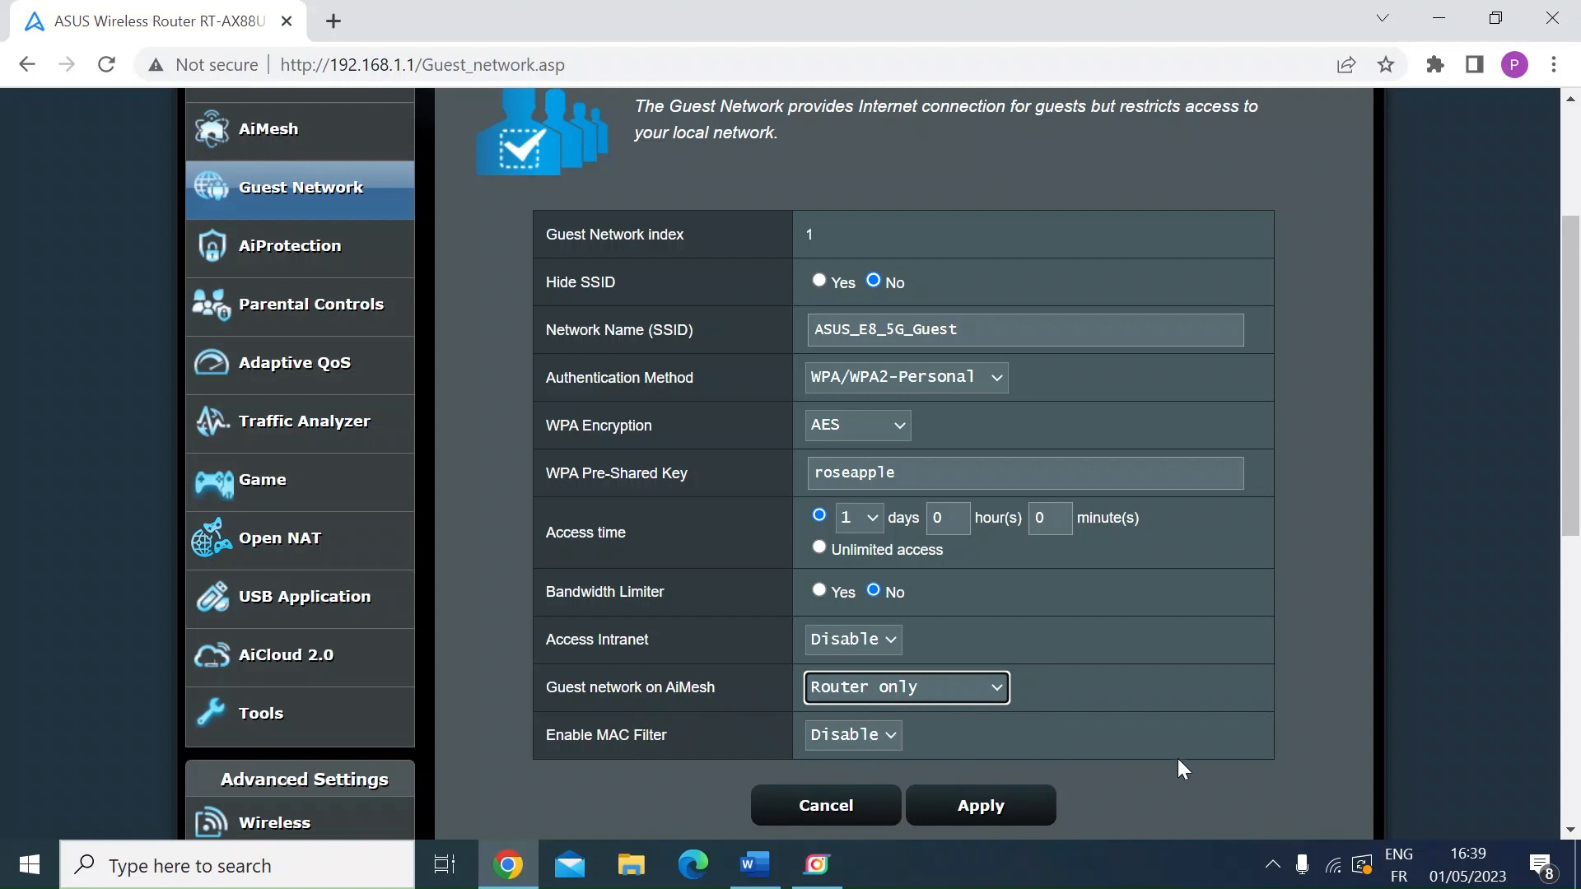
- Apply the 5 GHz guest network configuration from the bottom of the form
scroll("down", 3)
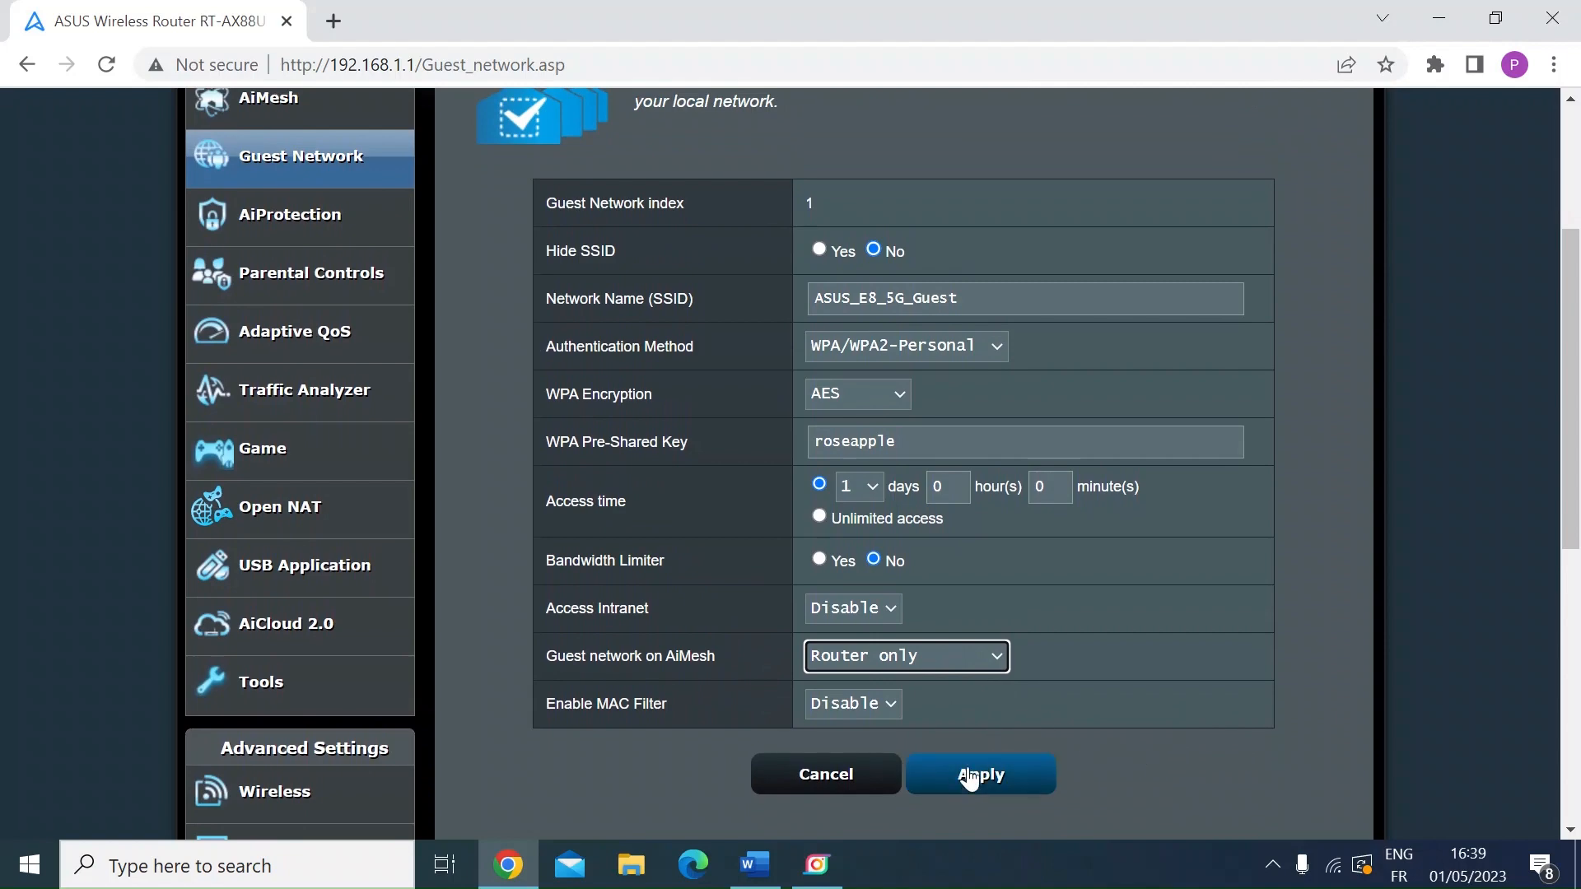
left_click(981, 774)
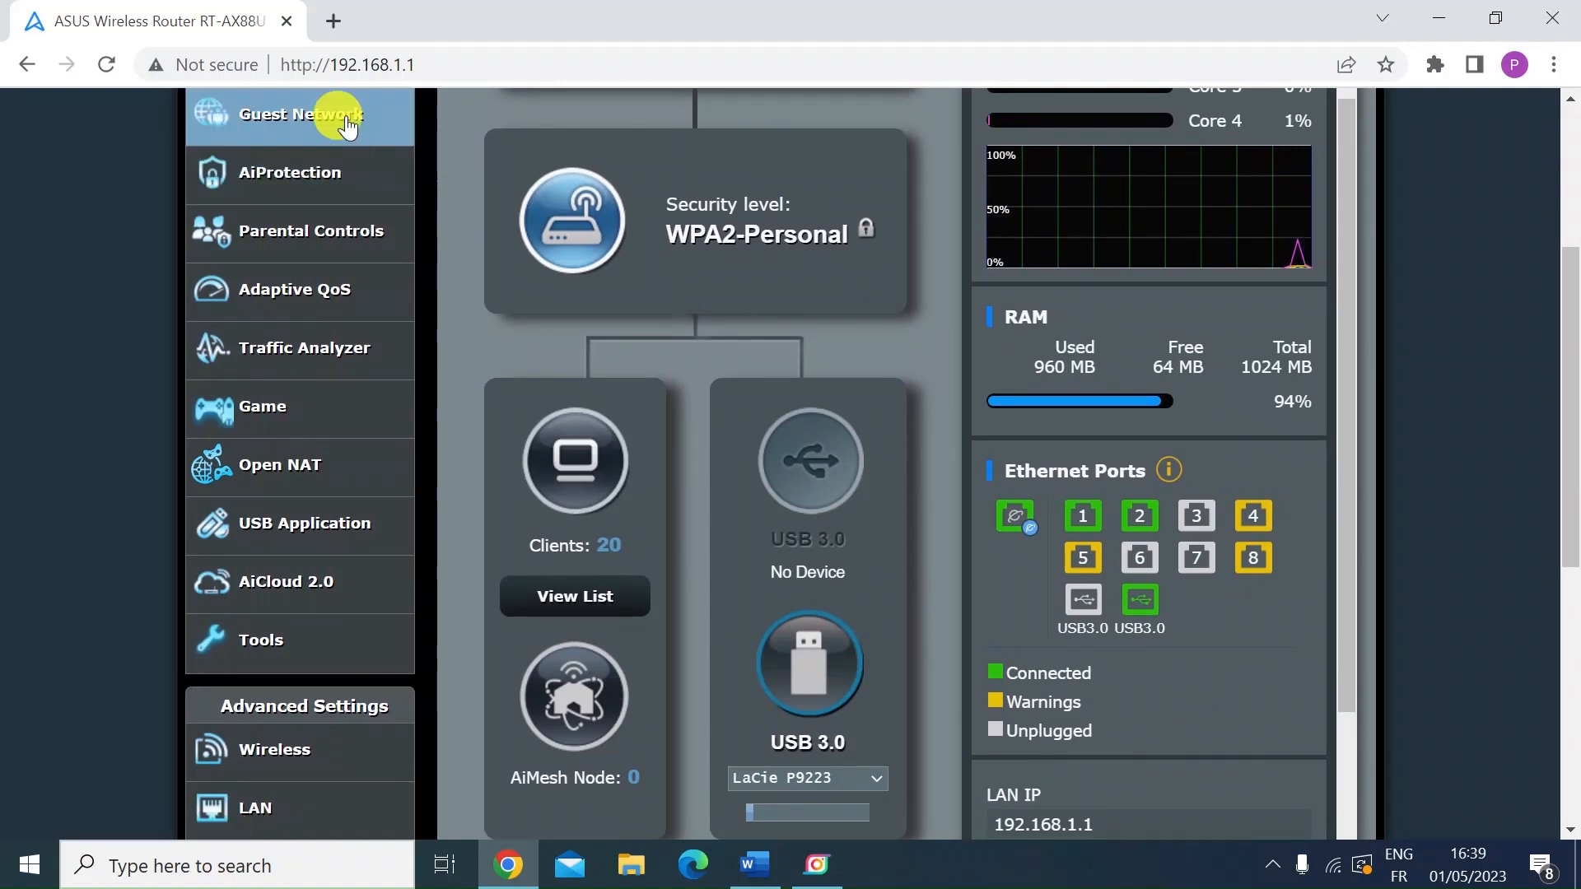
- Reopen Guest Network to review the active 5 GHz ASUS_E8_5G_Guest network
left_click(299, 117)
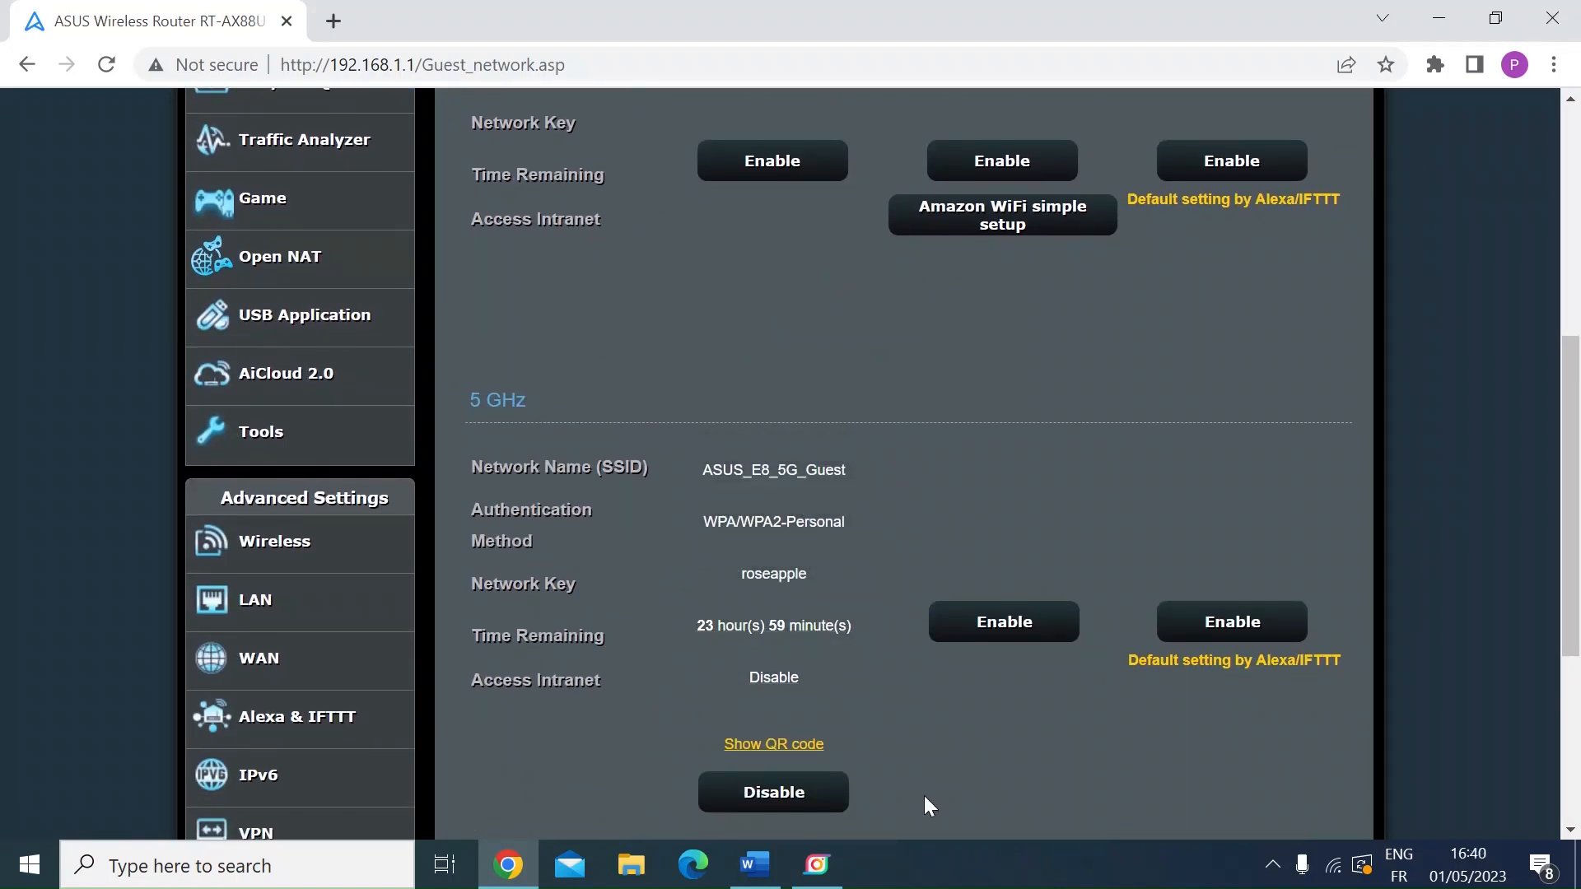
mouse_move(860, 564)
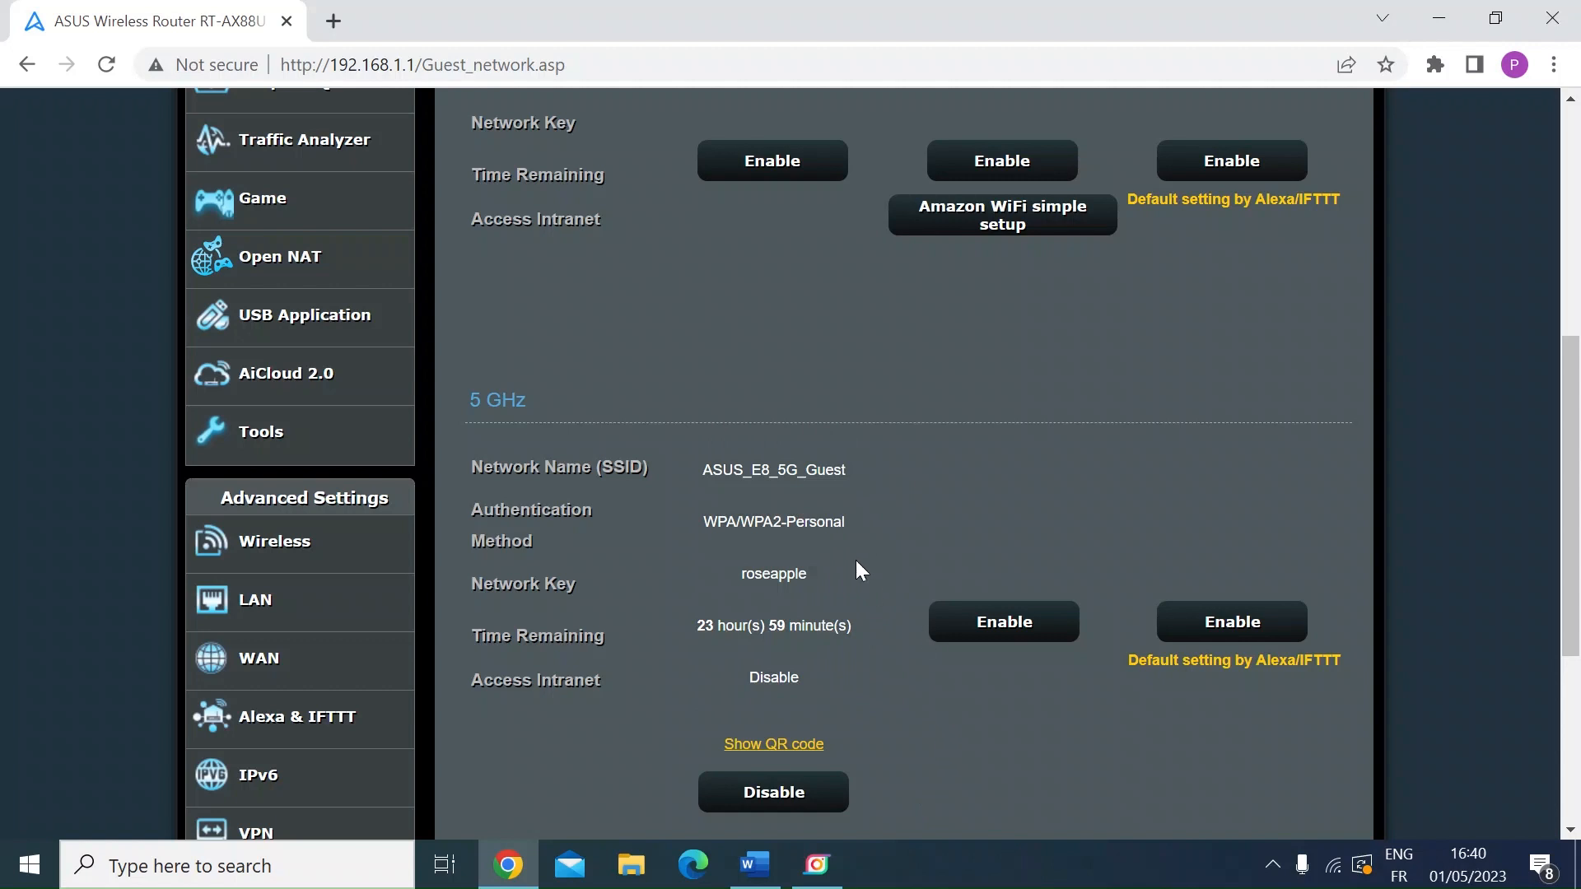
mouse_move(987, 541)
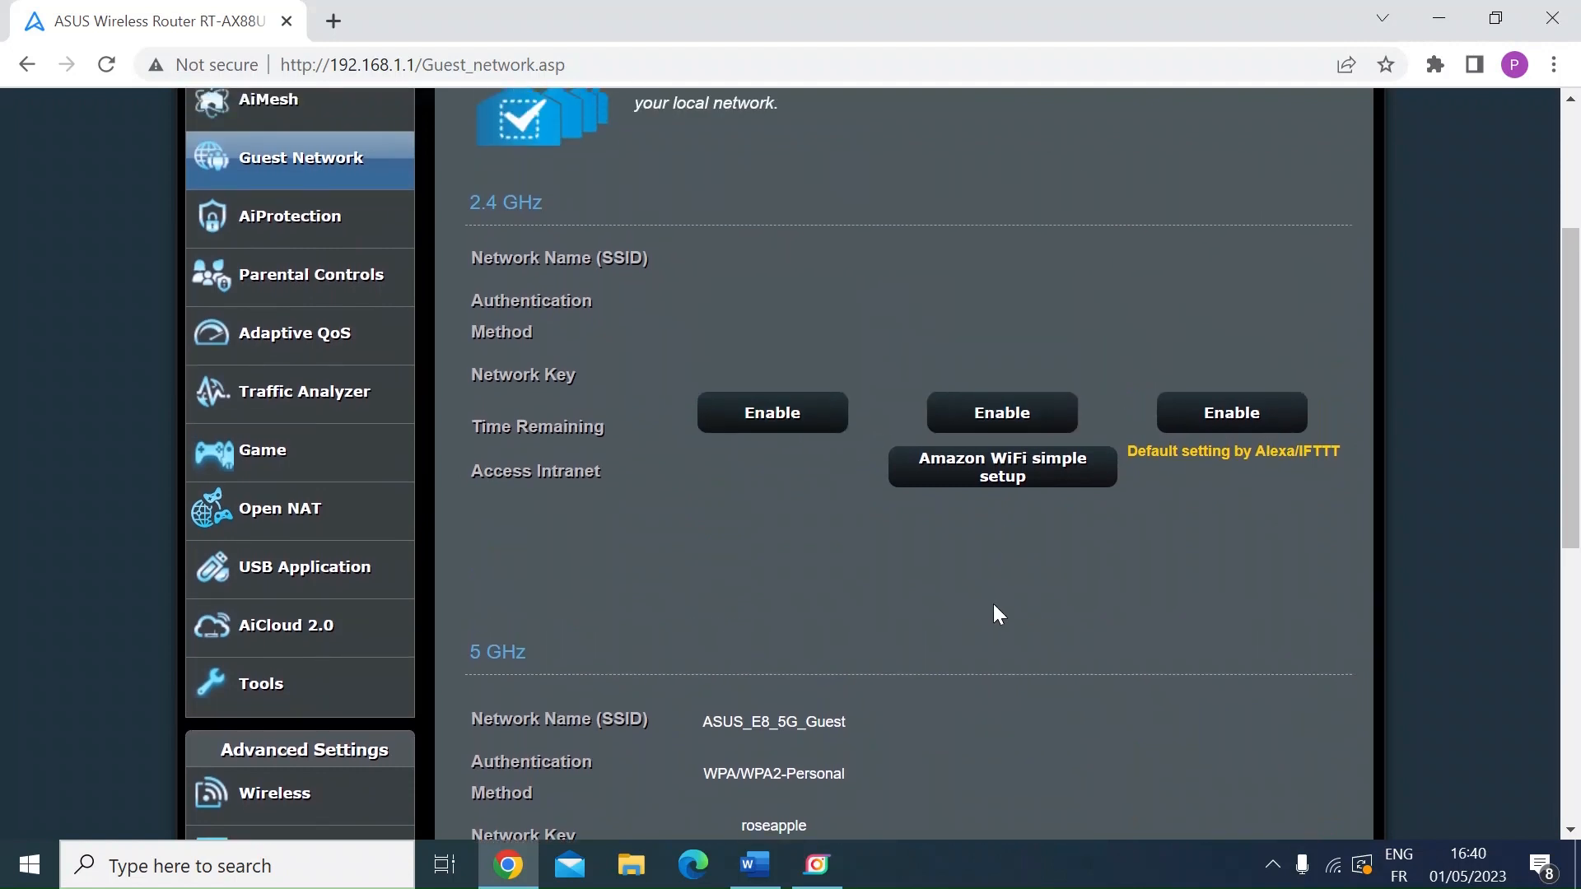
scroll("down", 3)
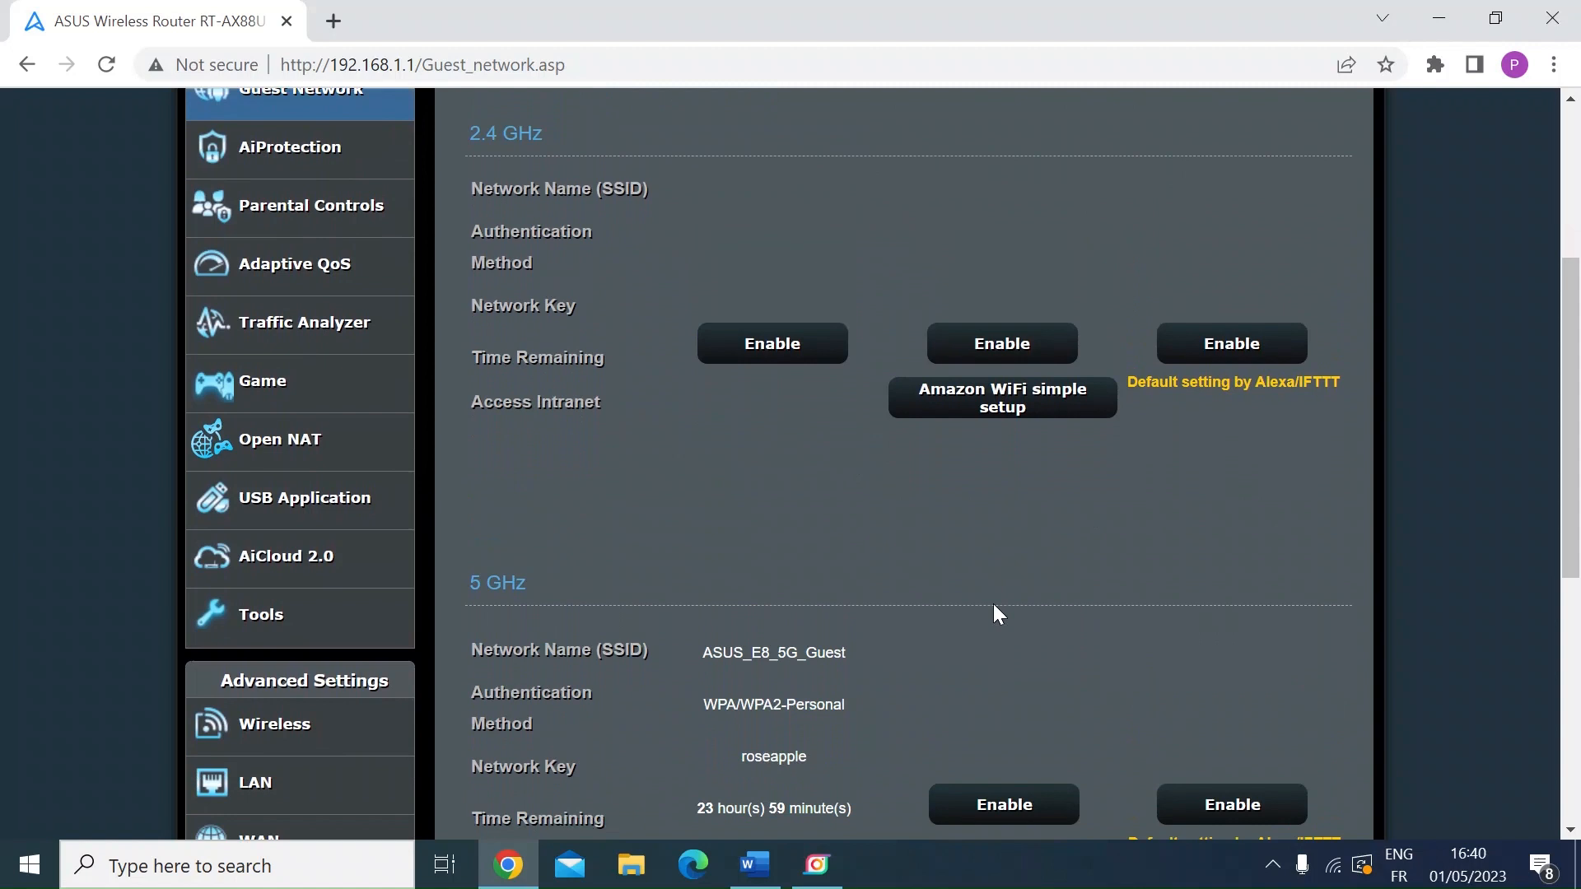
scroll("down", 3)
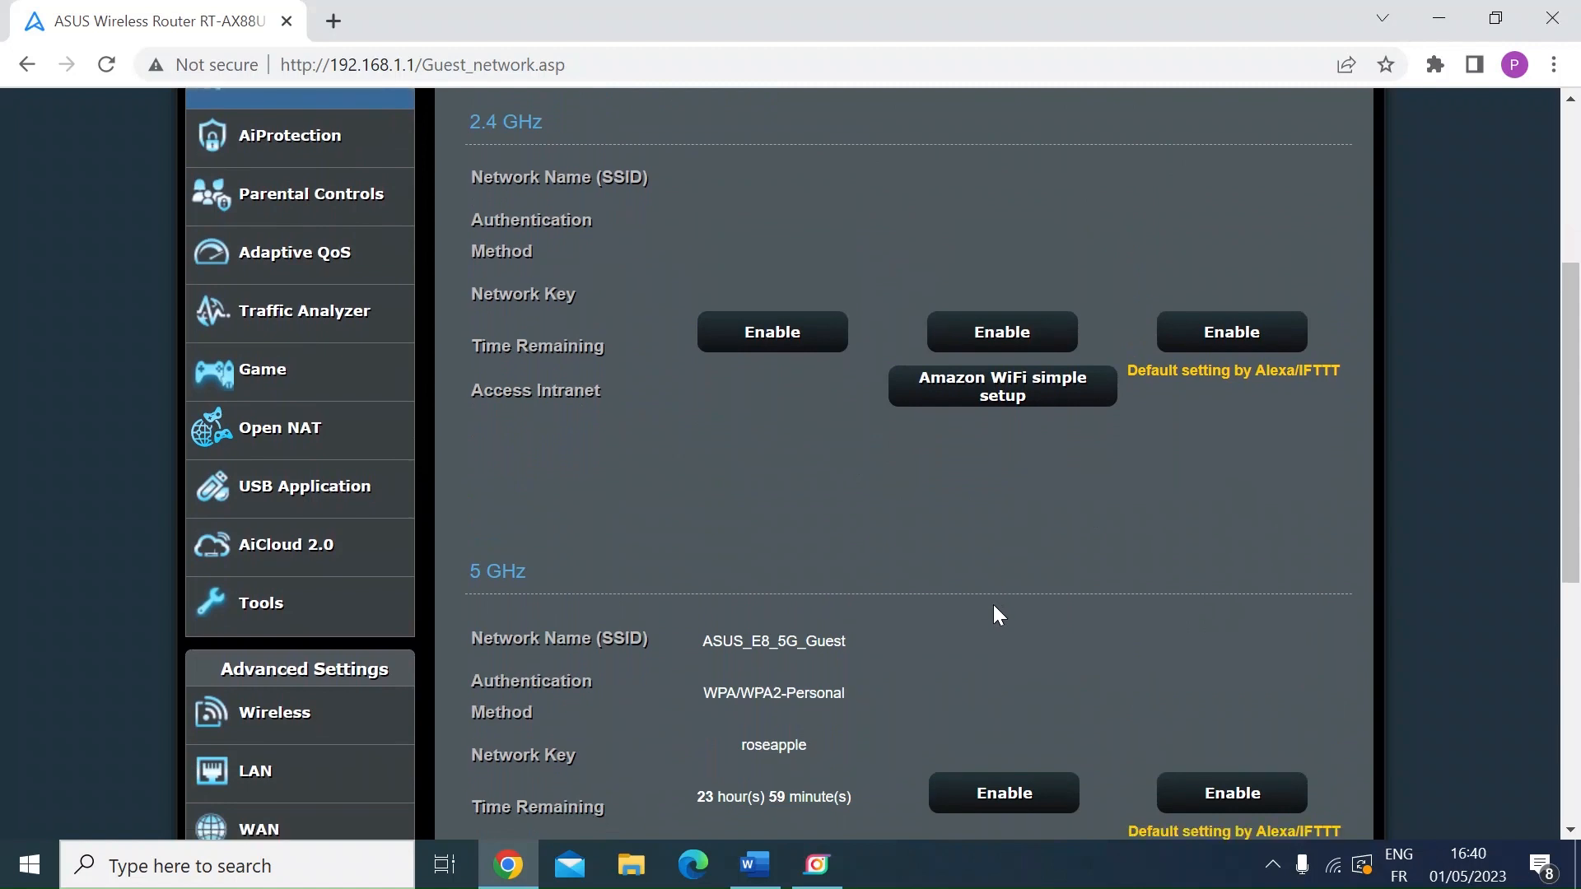
mouse_move(903, 555)
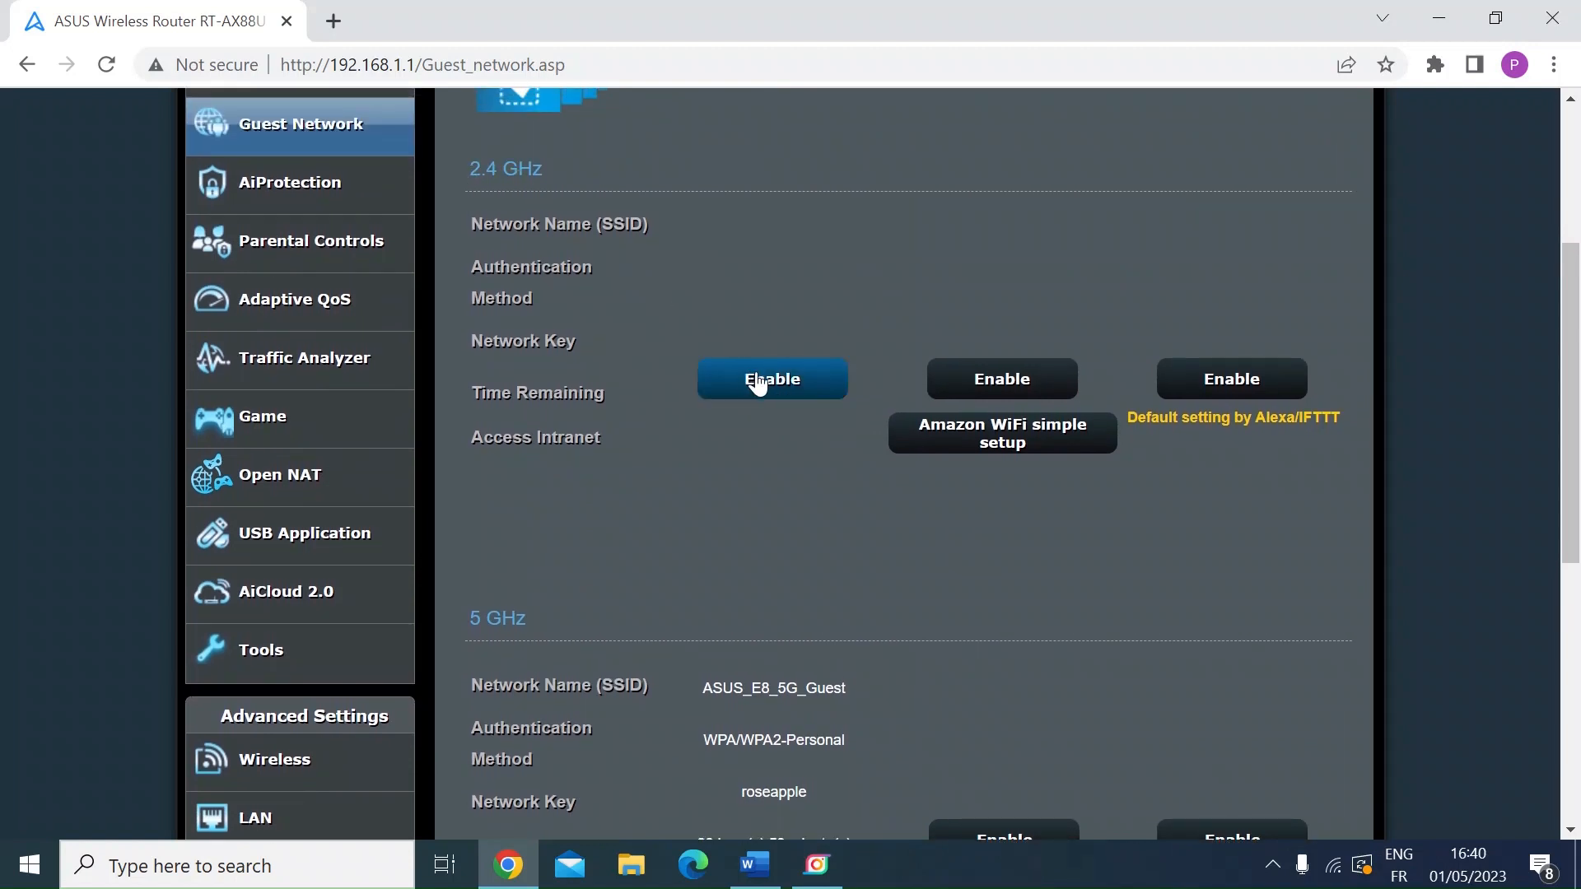
mouse_move(671, 450)
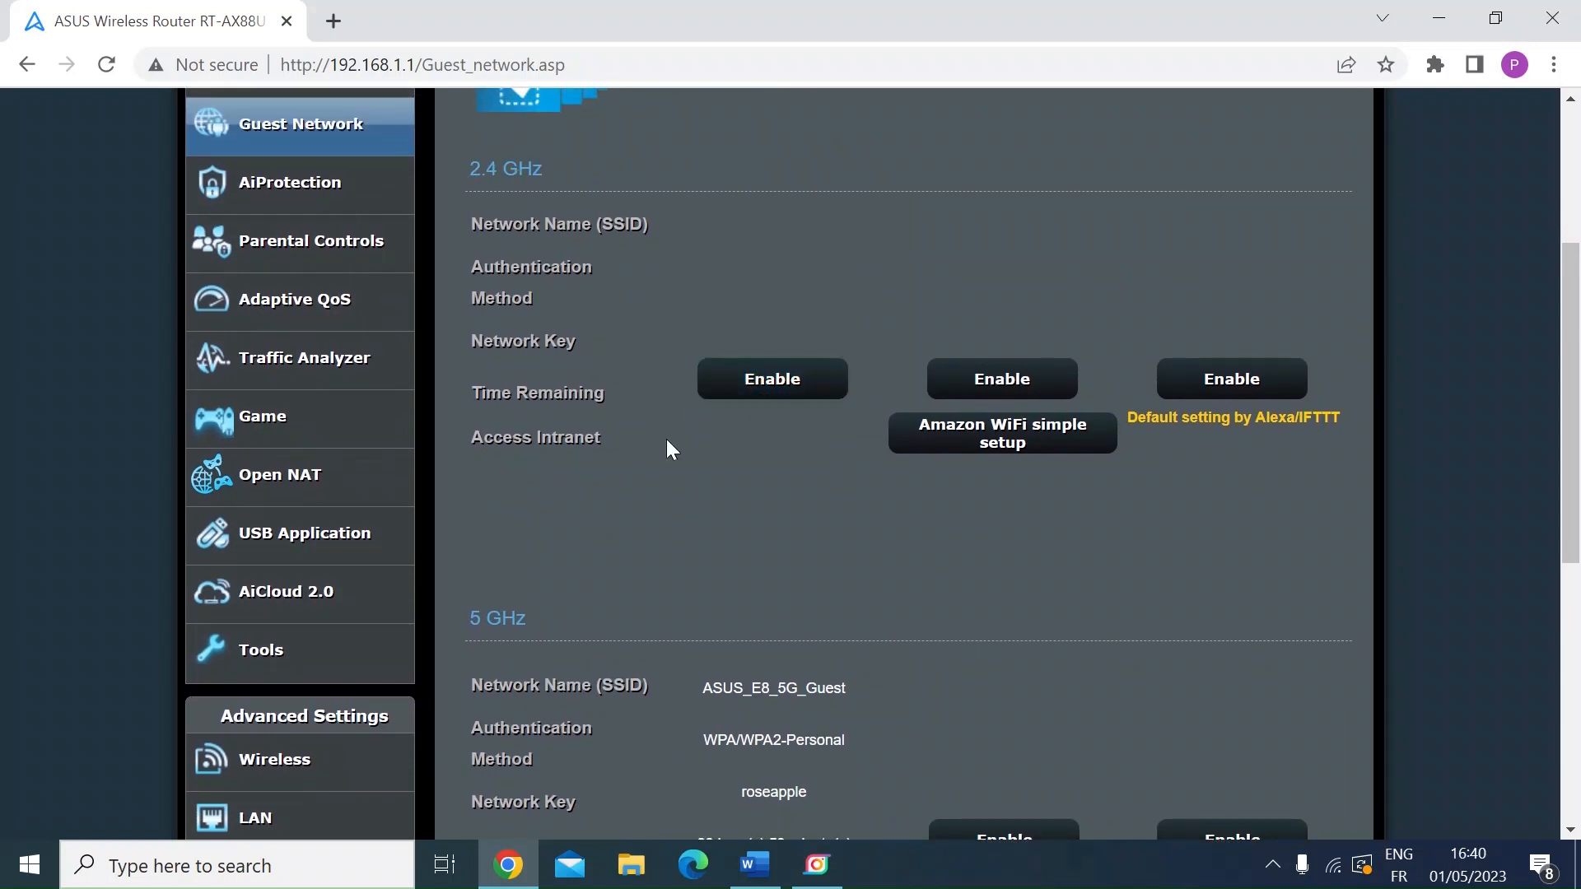
mouse_move(707, 524)
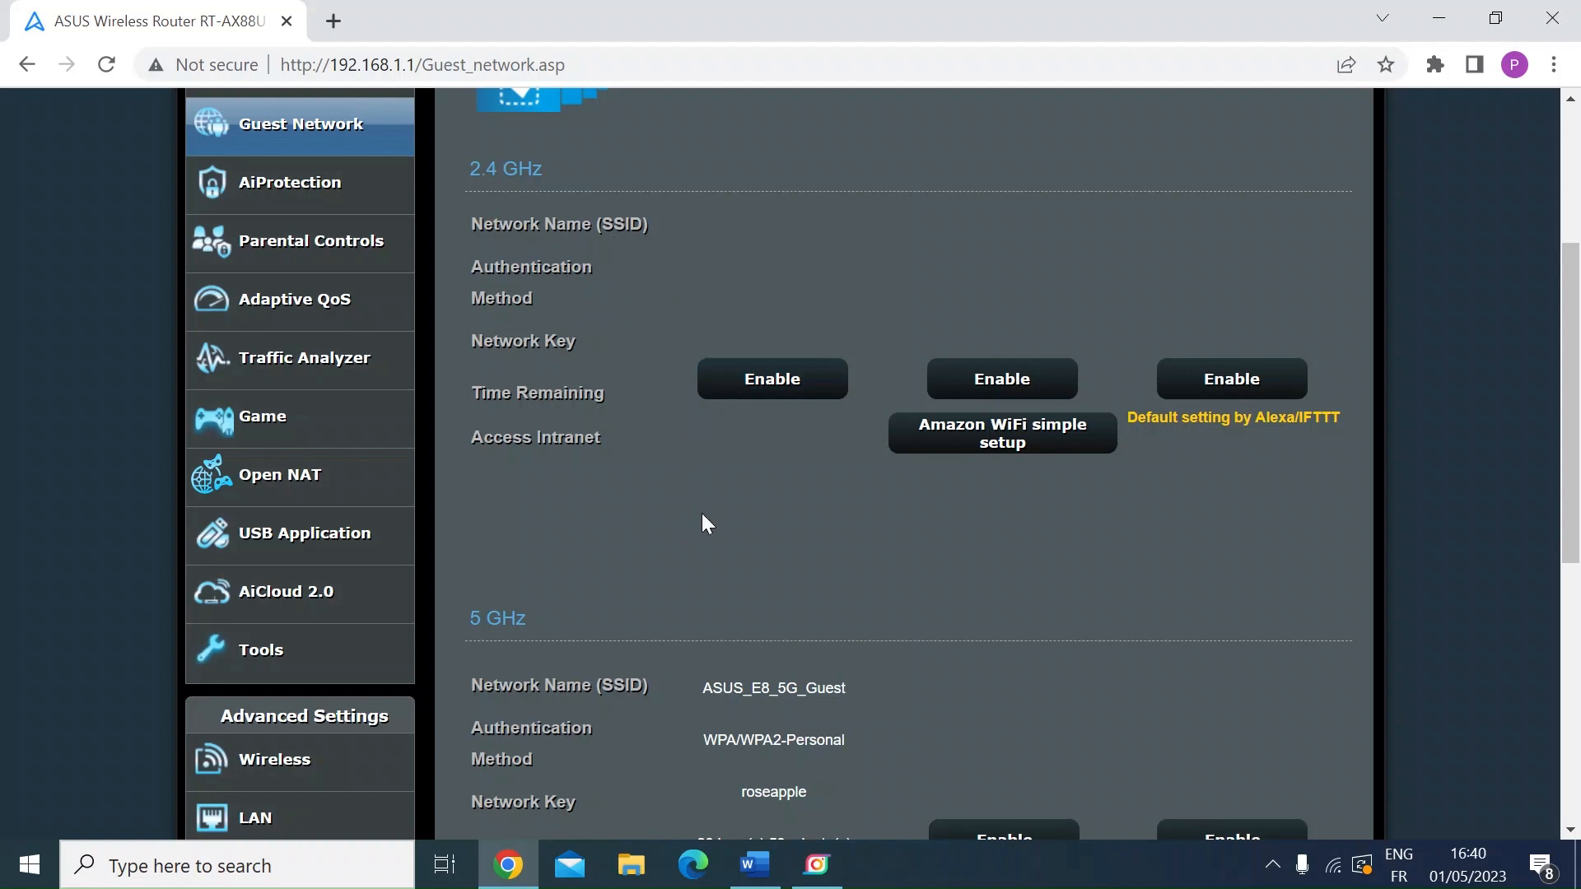
mouse_move(759, 599)
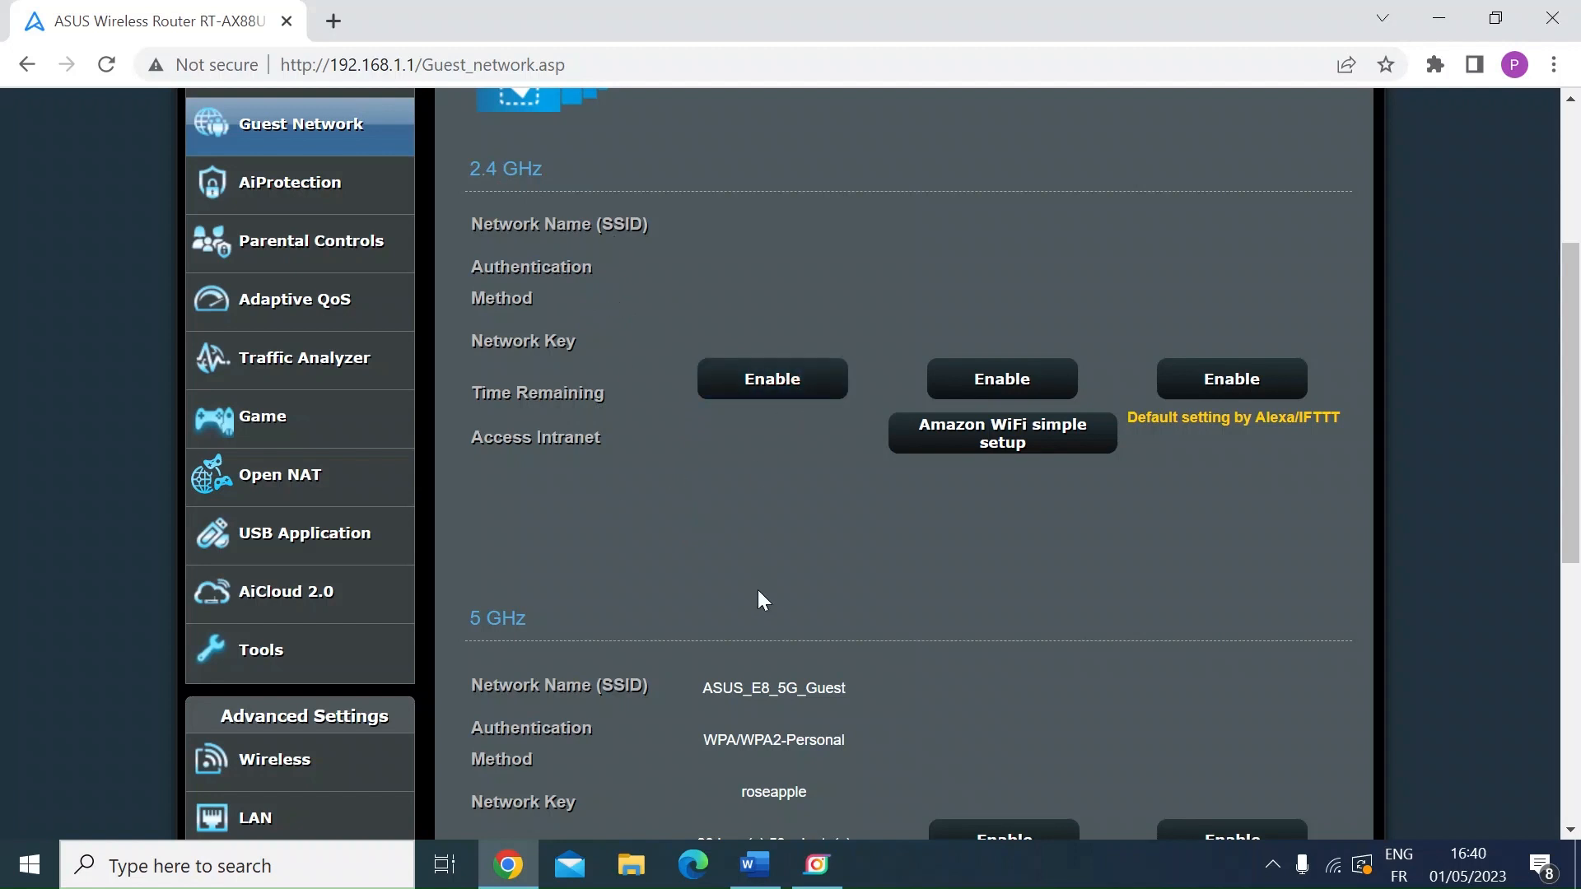